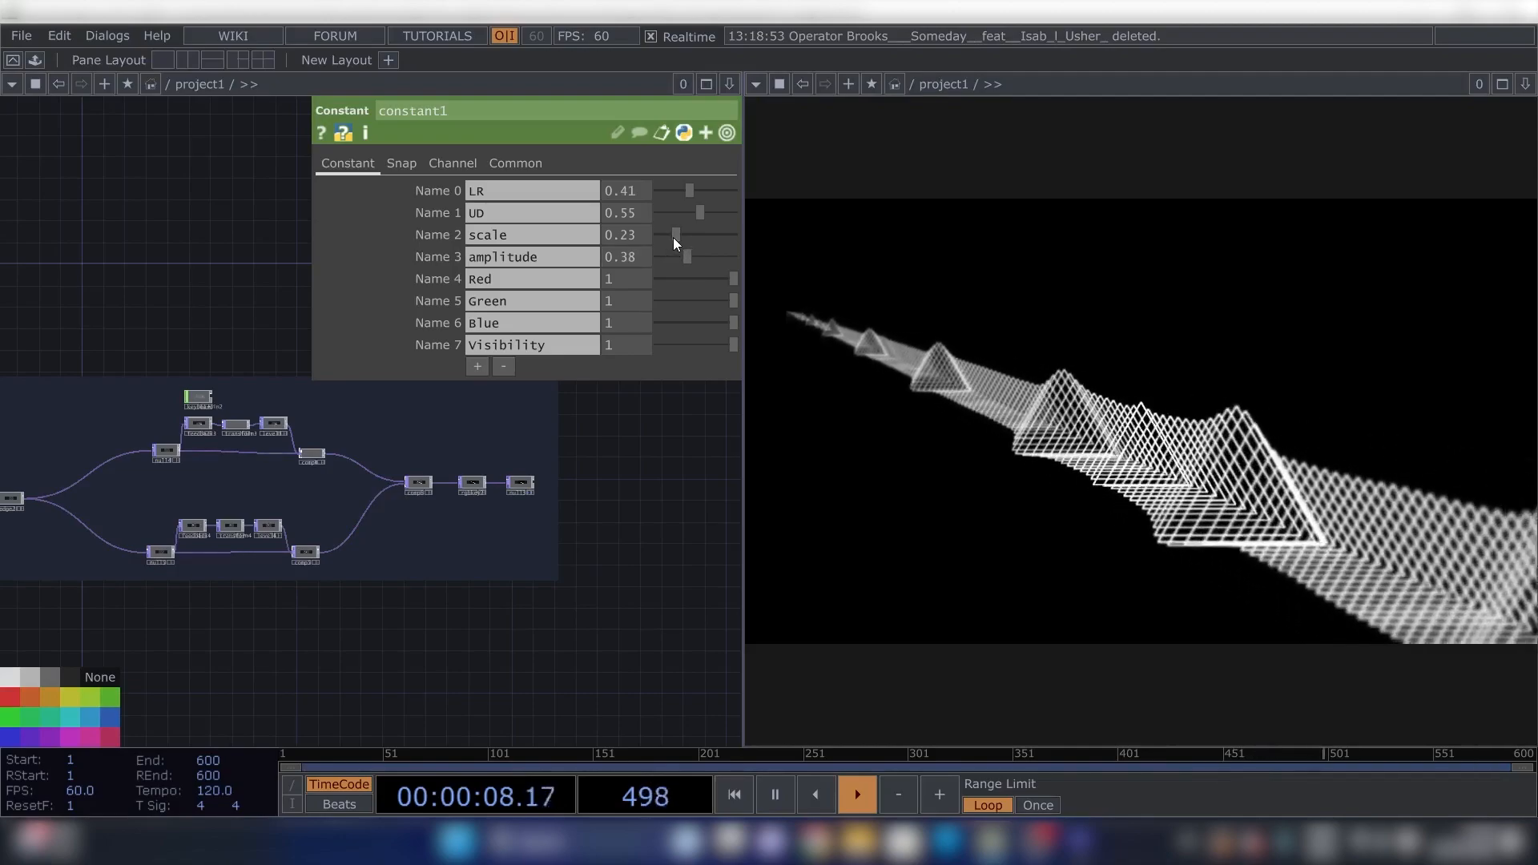
Review the old tunnel's scale control and merging composite, then clear the network for a fresh build.
drag(674, 234, 684, 234)
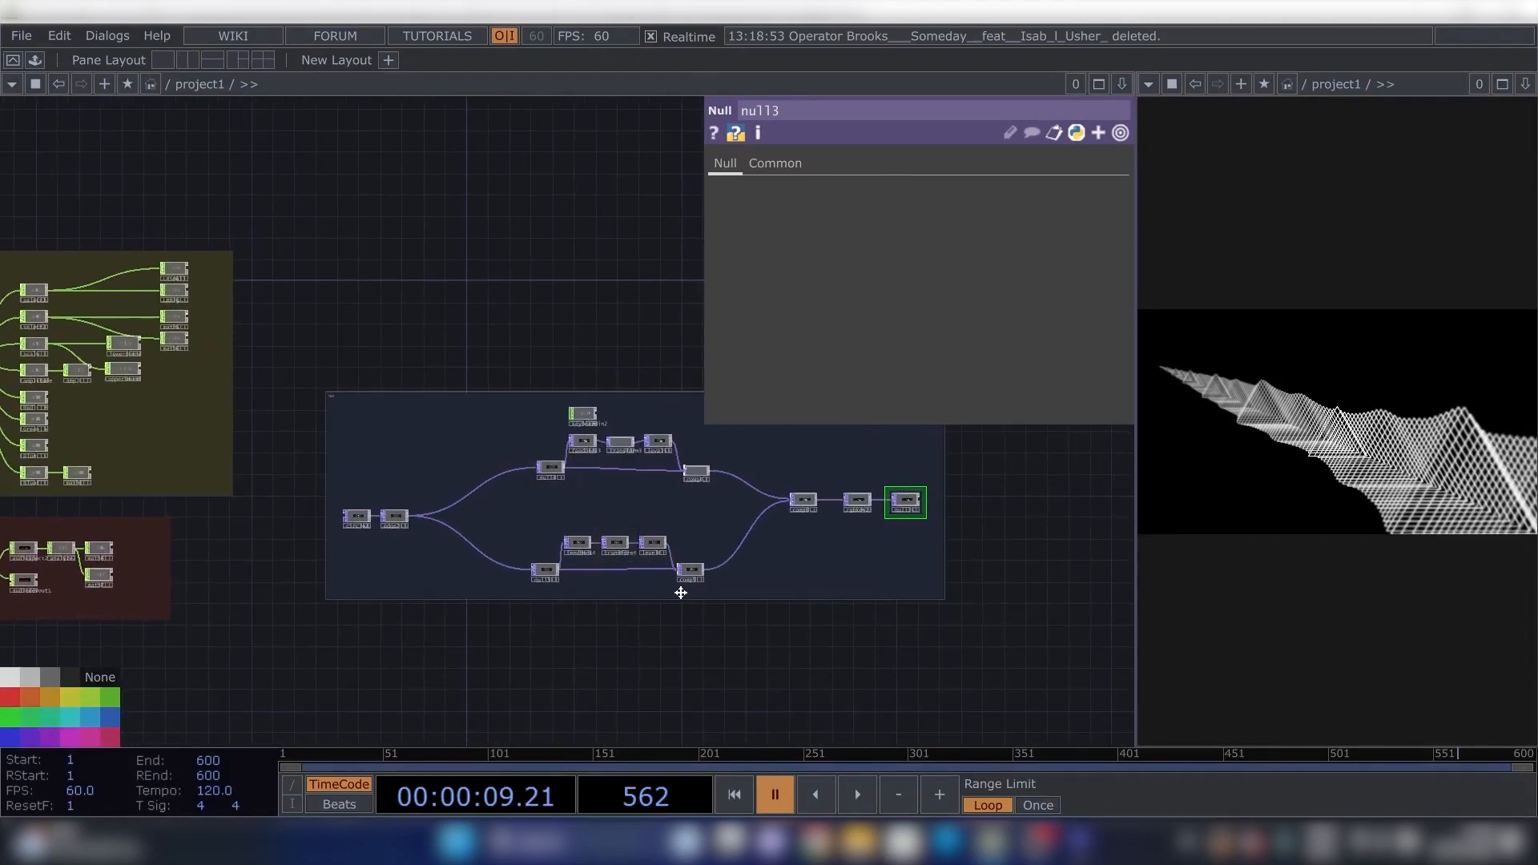
scroll(up, 3)
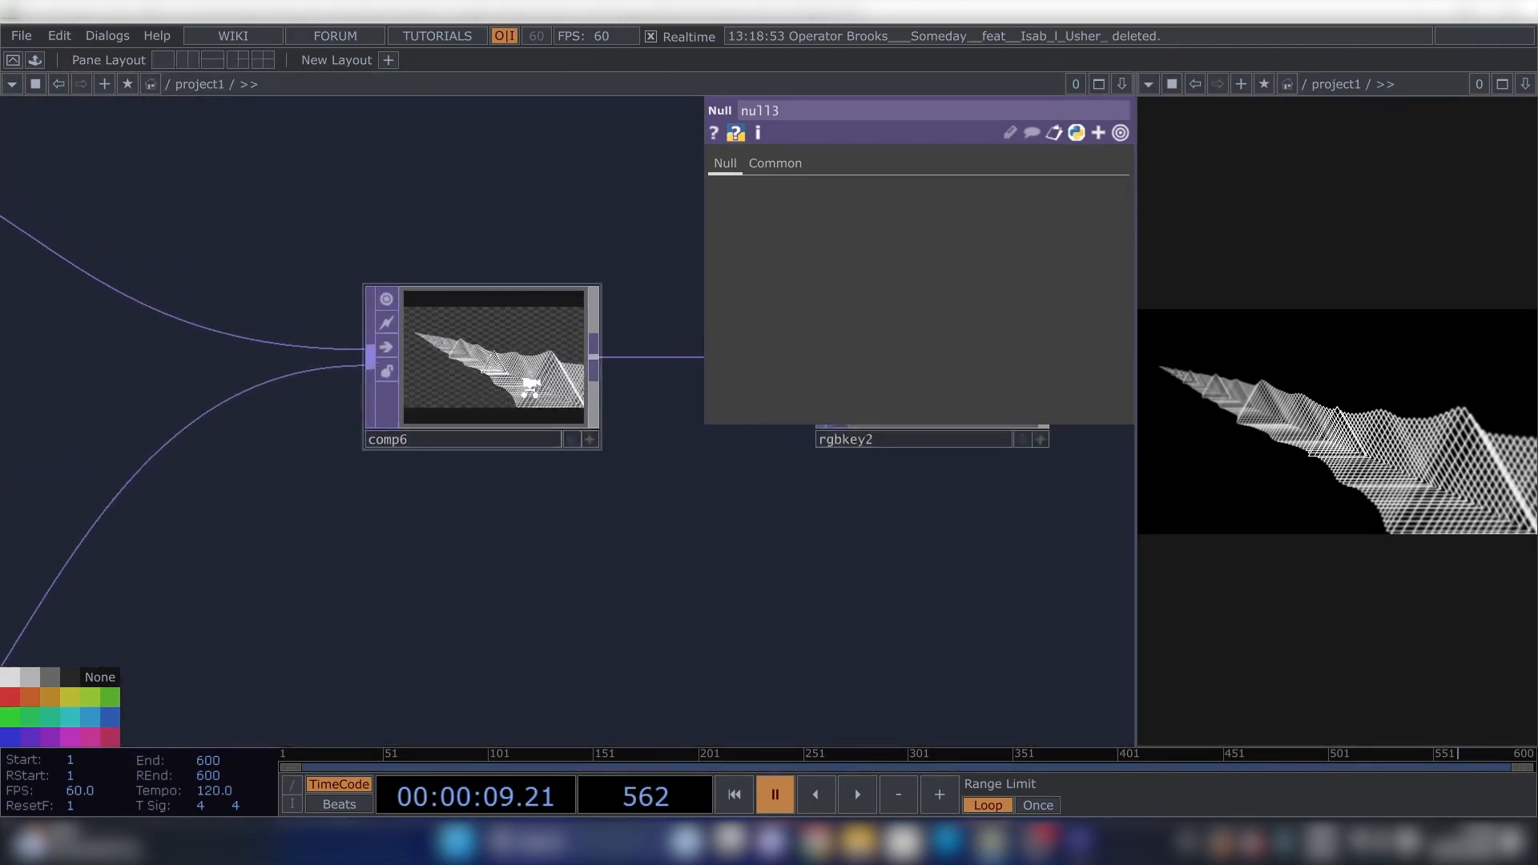
click(480, 358)
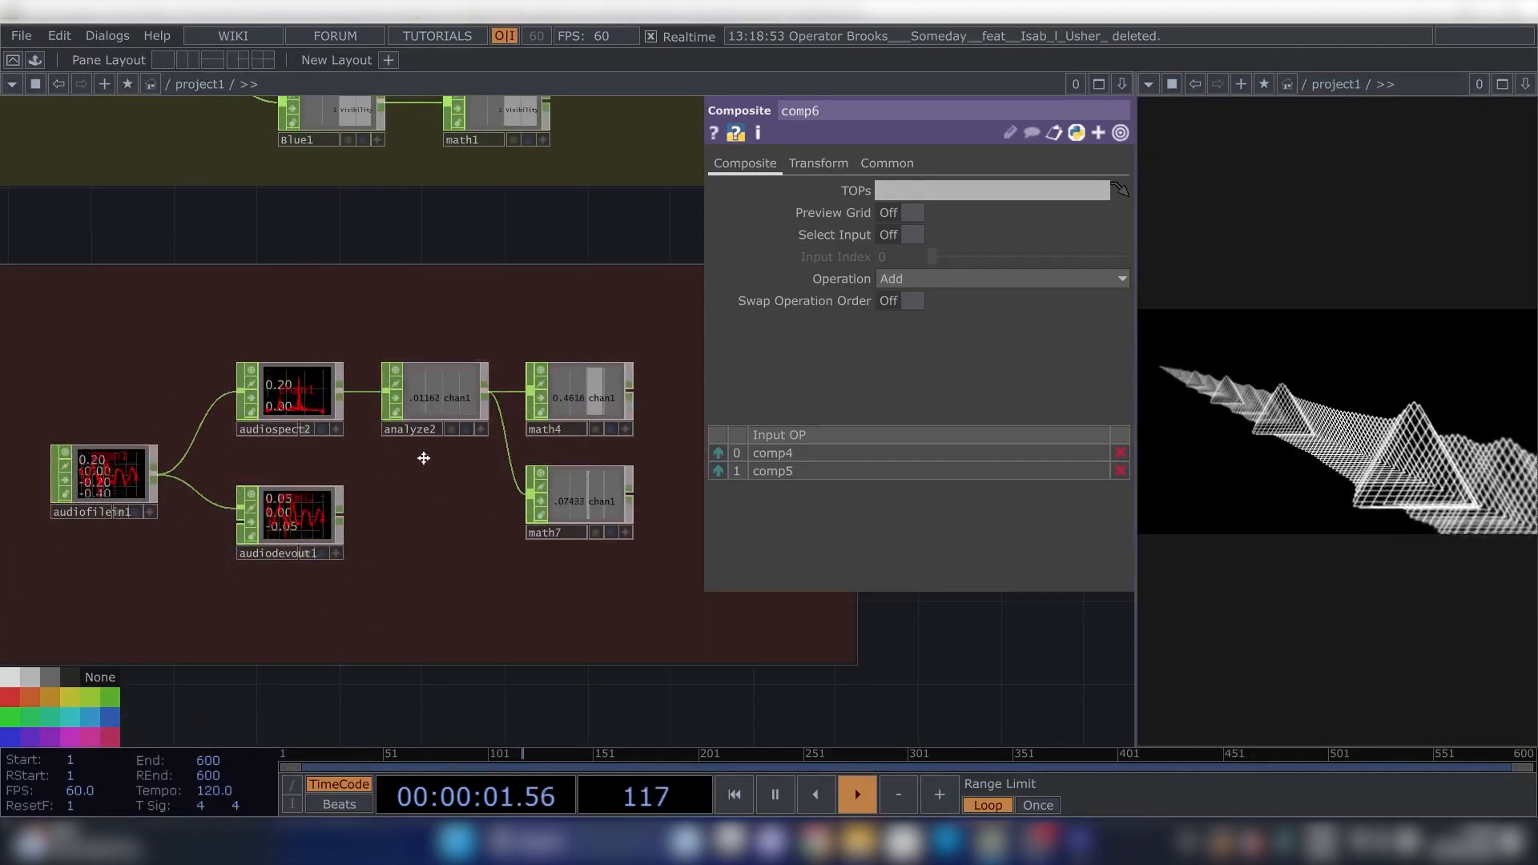
click(434, 397)
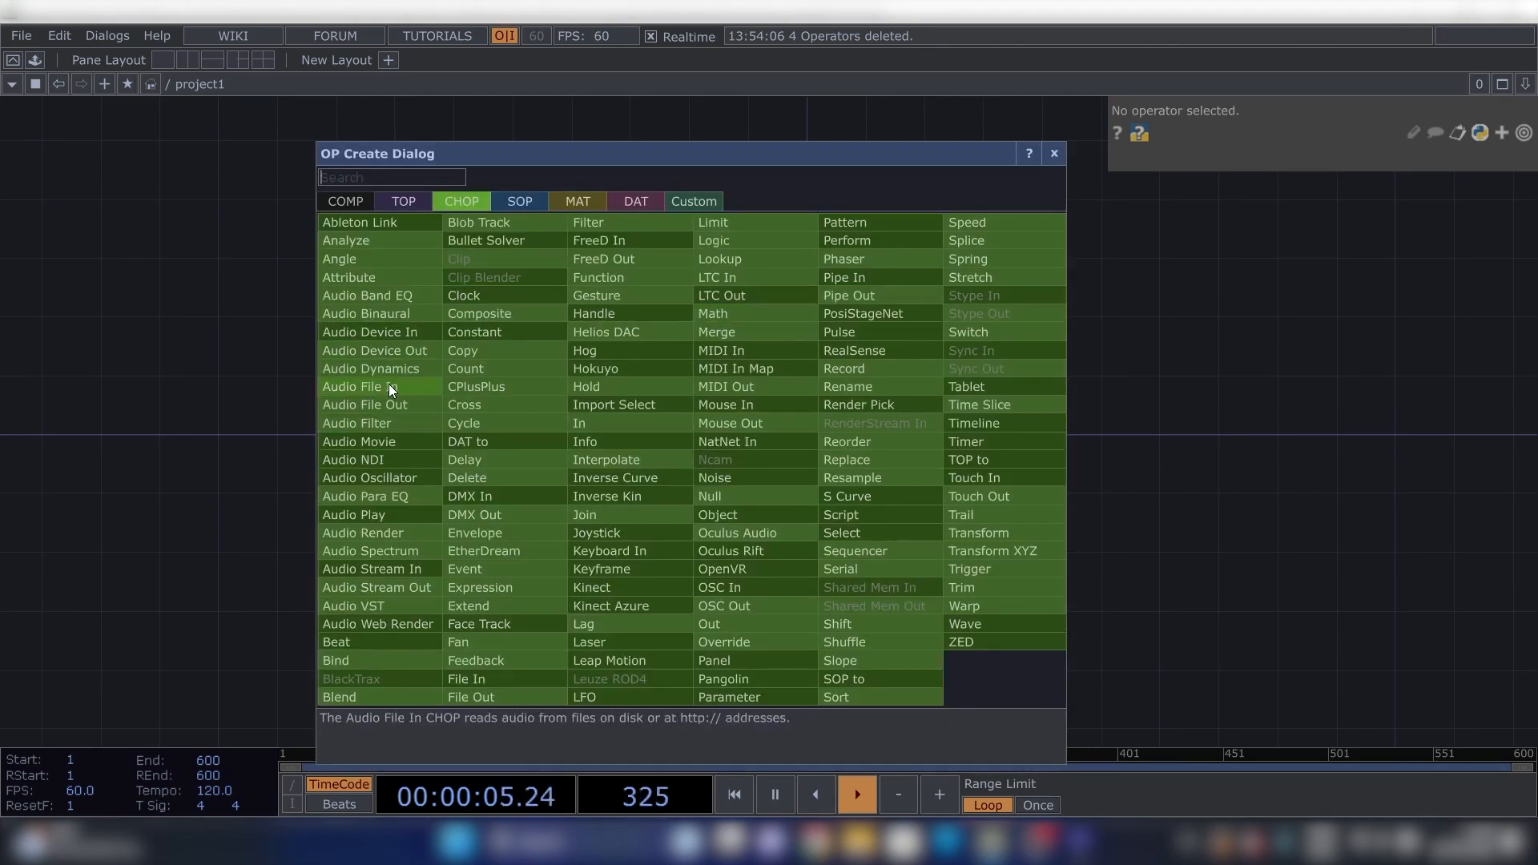
Chain Audio File In, Audio Spectrum, Analyze and Math CHOPs in sequence.
click(371, 369)
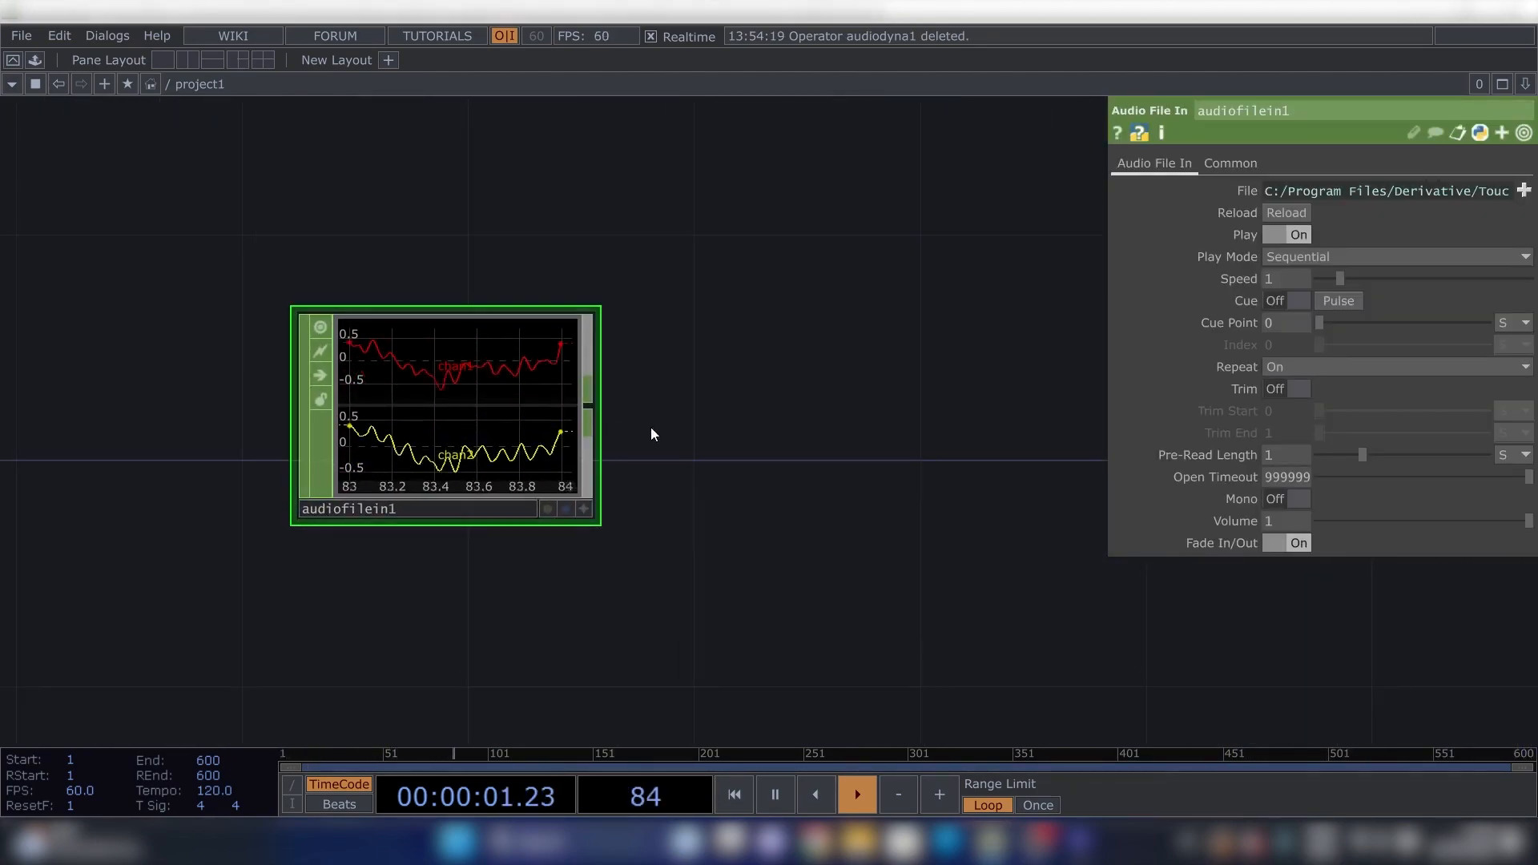
click(1297, 498)
text(s)
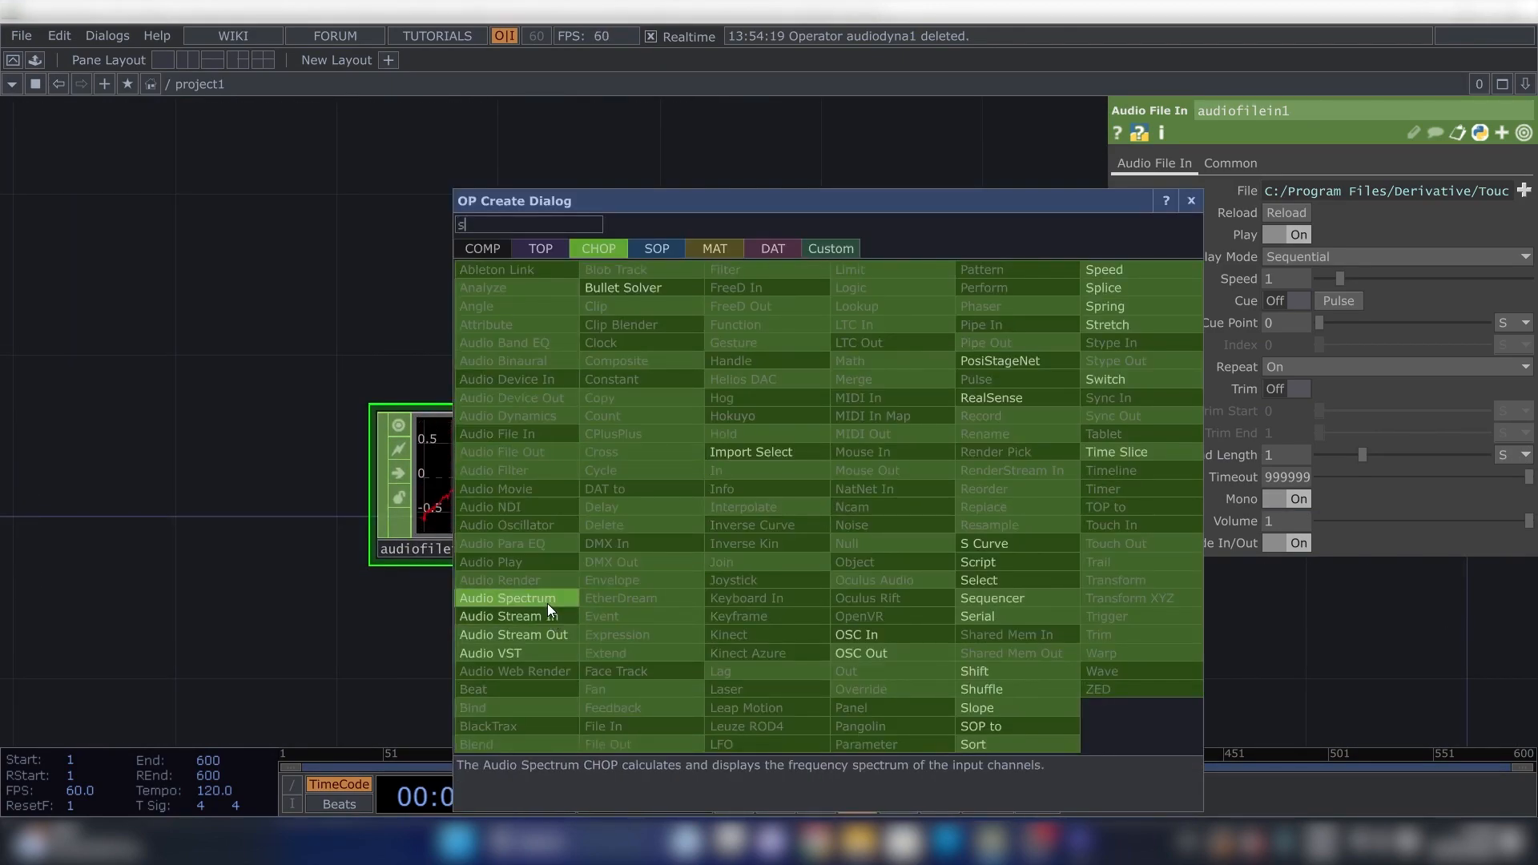
click(508, 598)
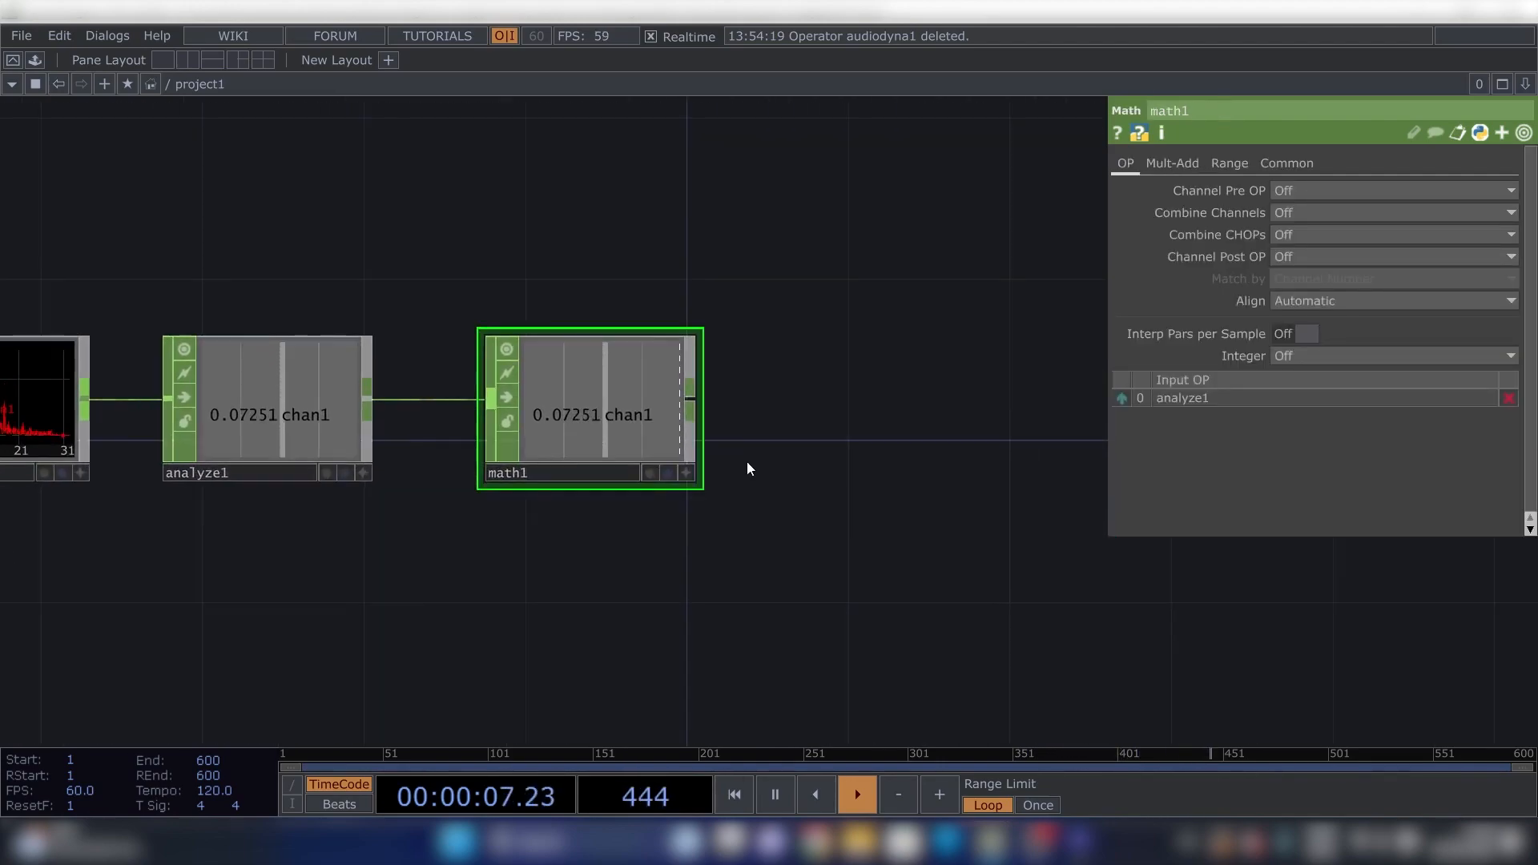
click(1229, 164)
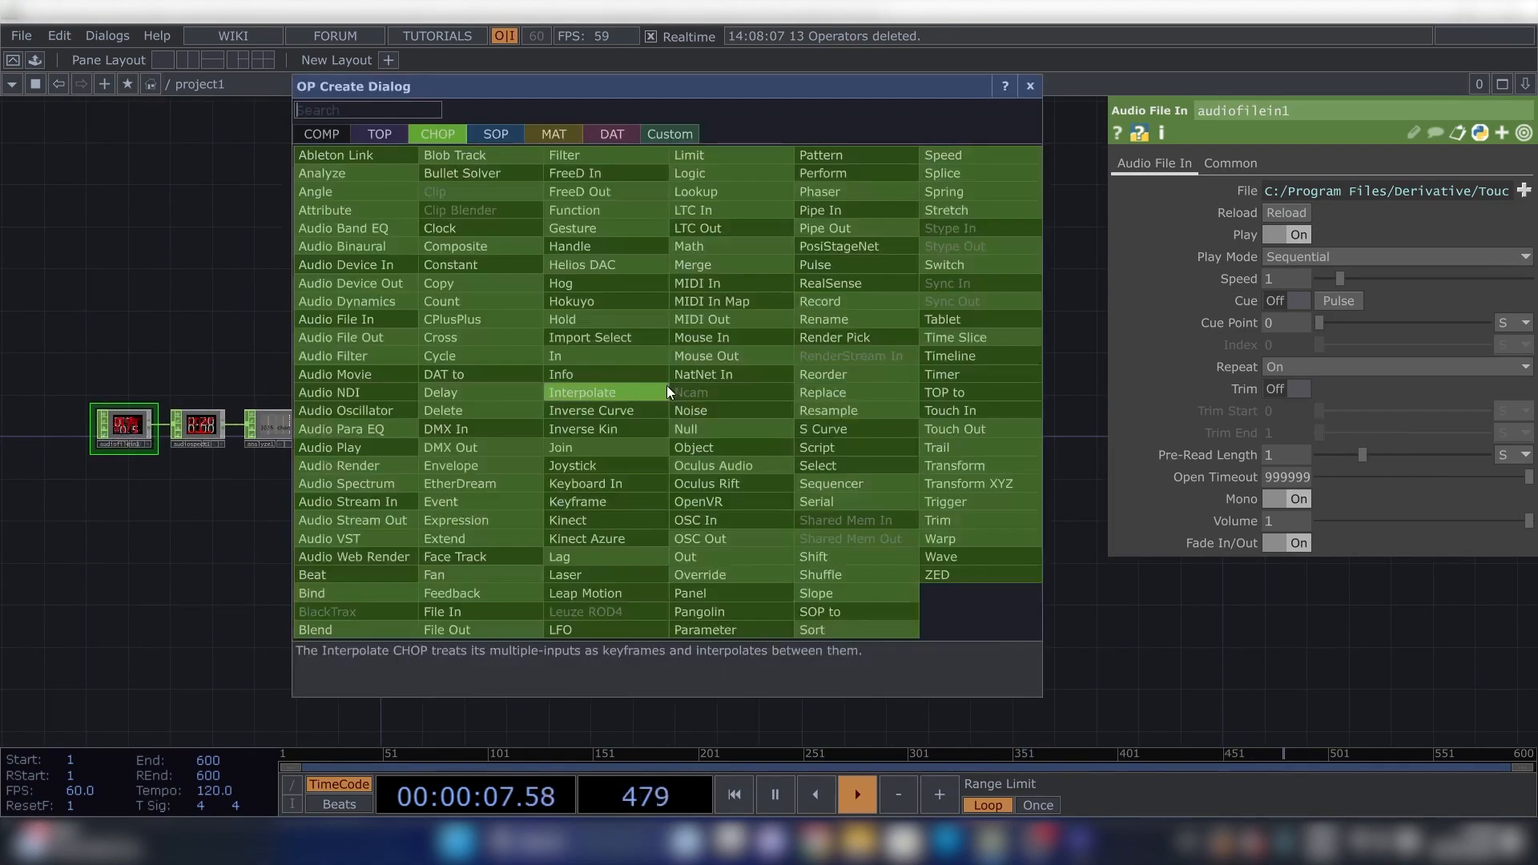
Add Circle, RGB Key and Null TOPs, with a split viewer pane and no network background image.
click(378, 135)
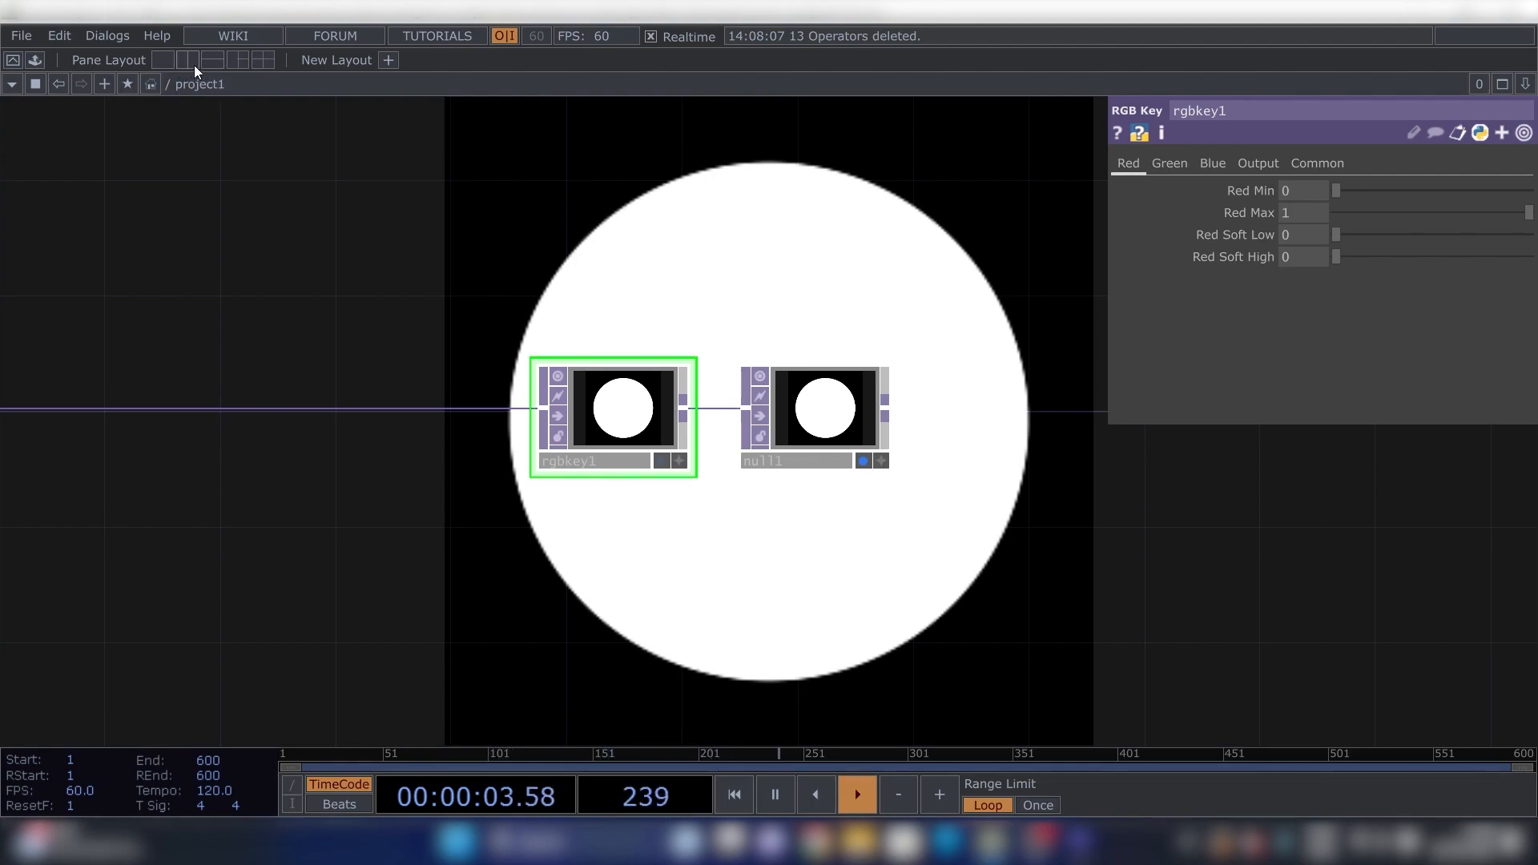
click(187, 59)
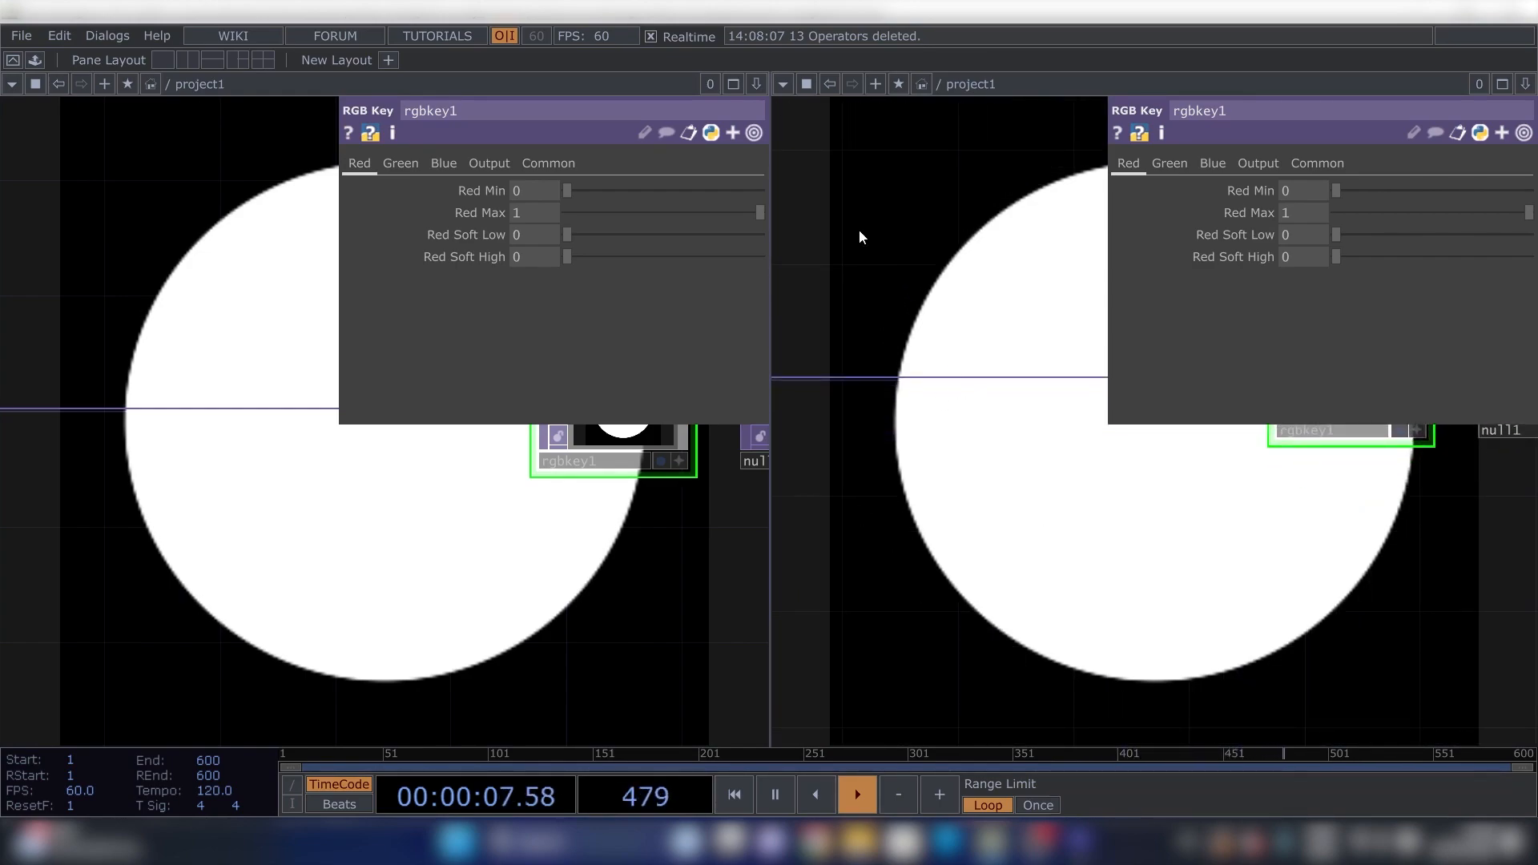
click(782, 83)
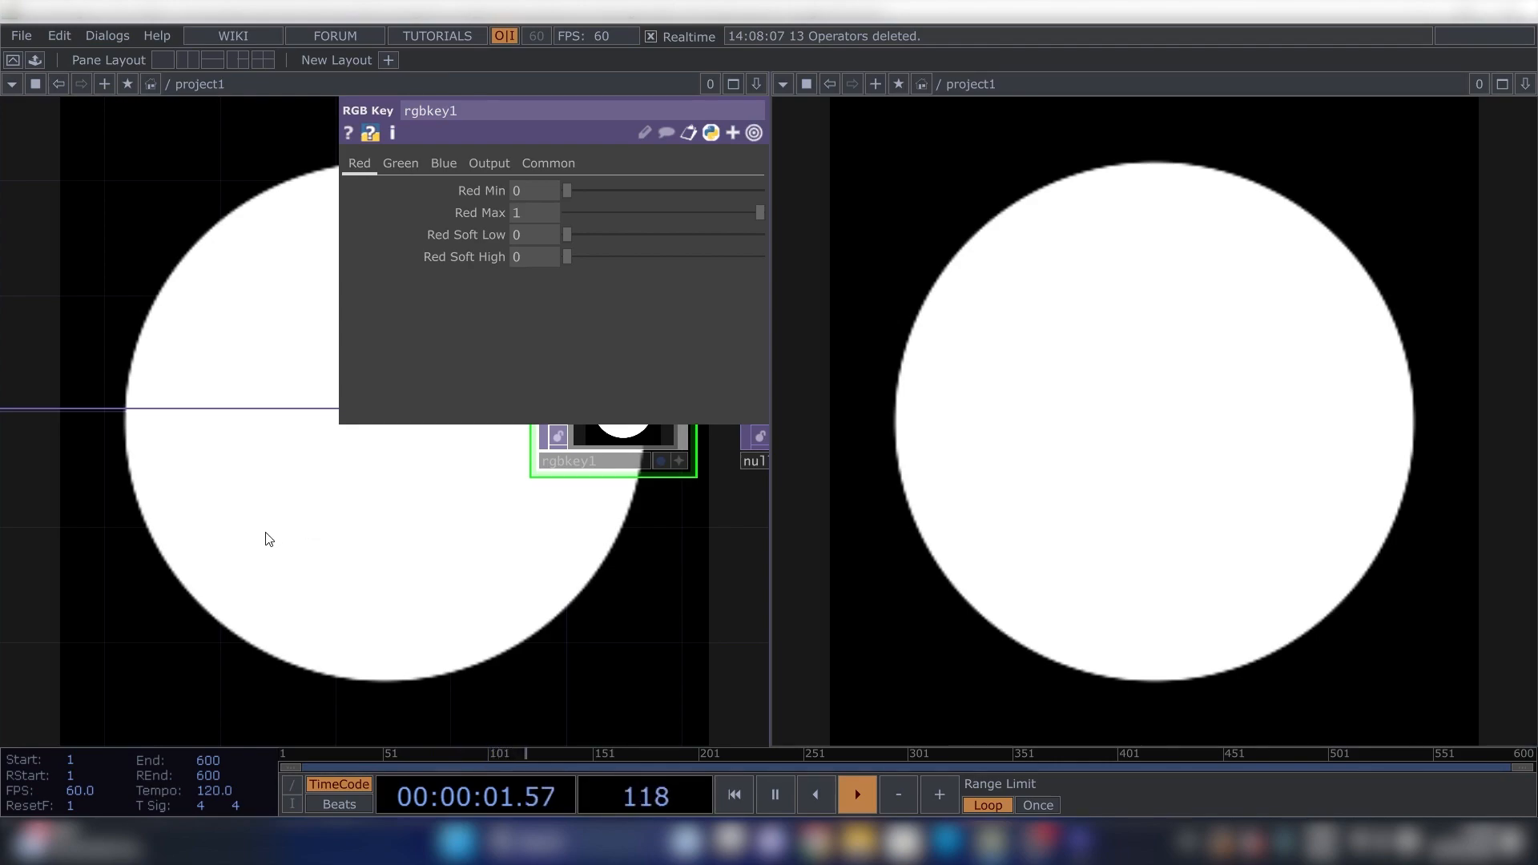
right_click(269, 538)
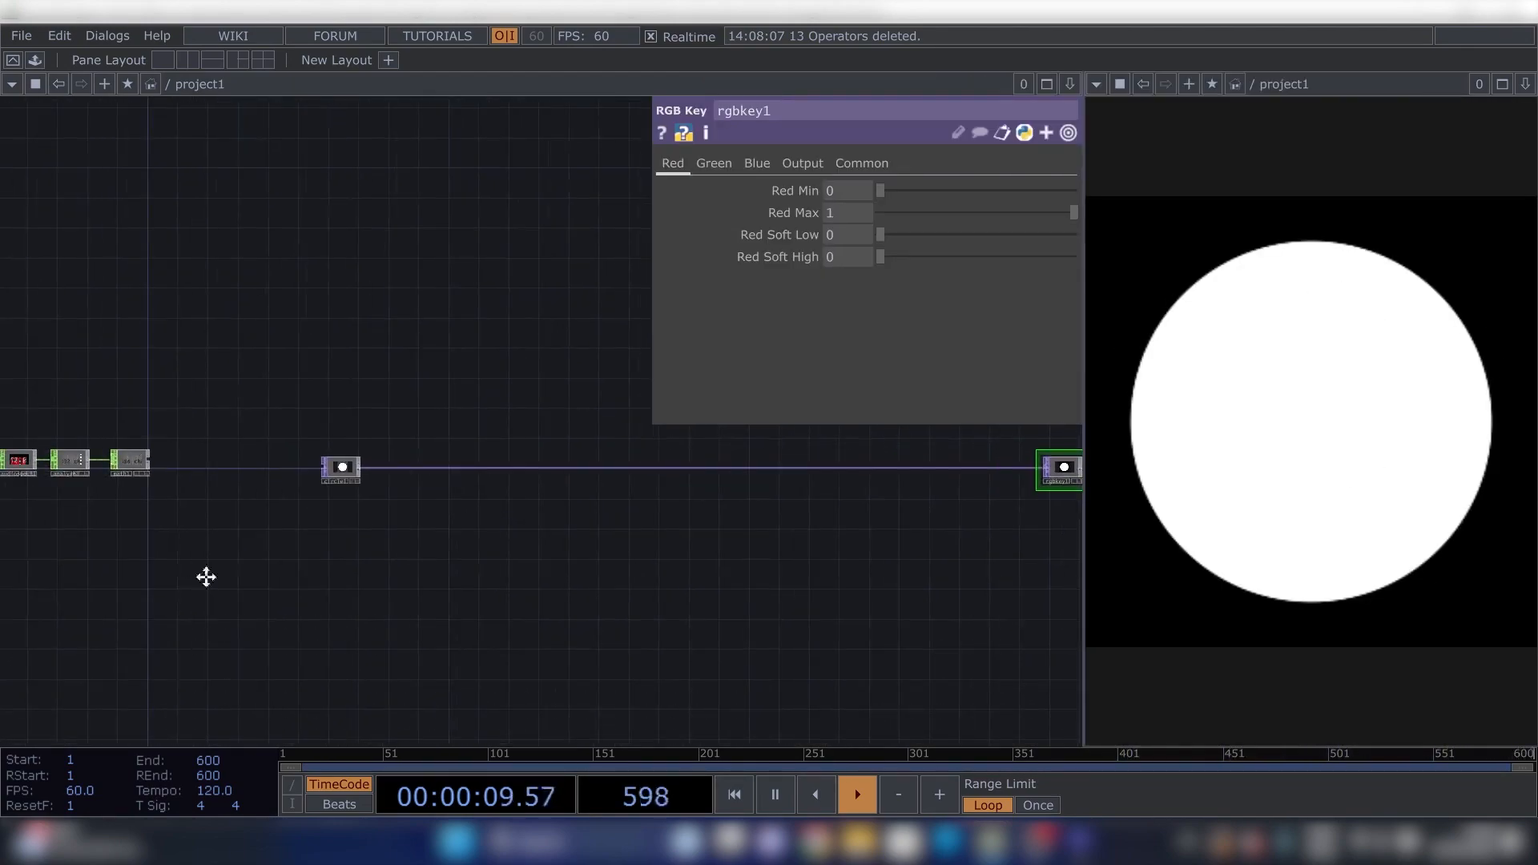
Make circle1 a 3-sided polygon rotated 90, with Radius referencing math1 chan1.
click(339, 468)
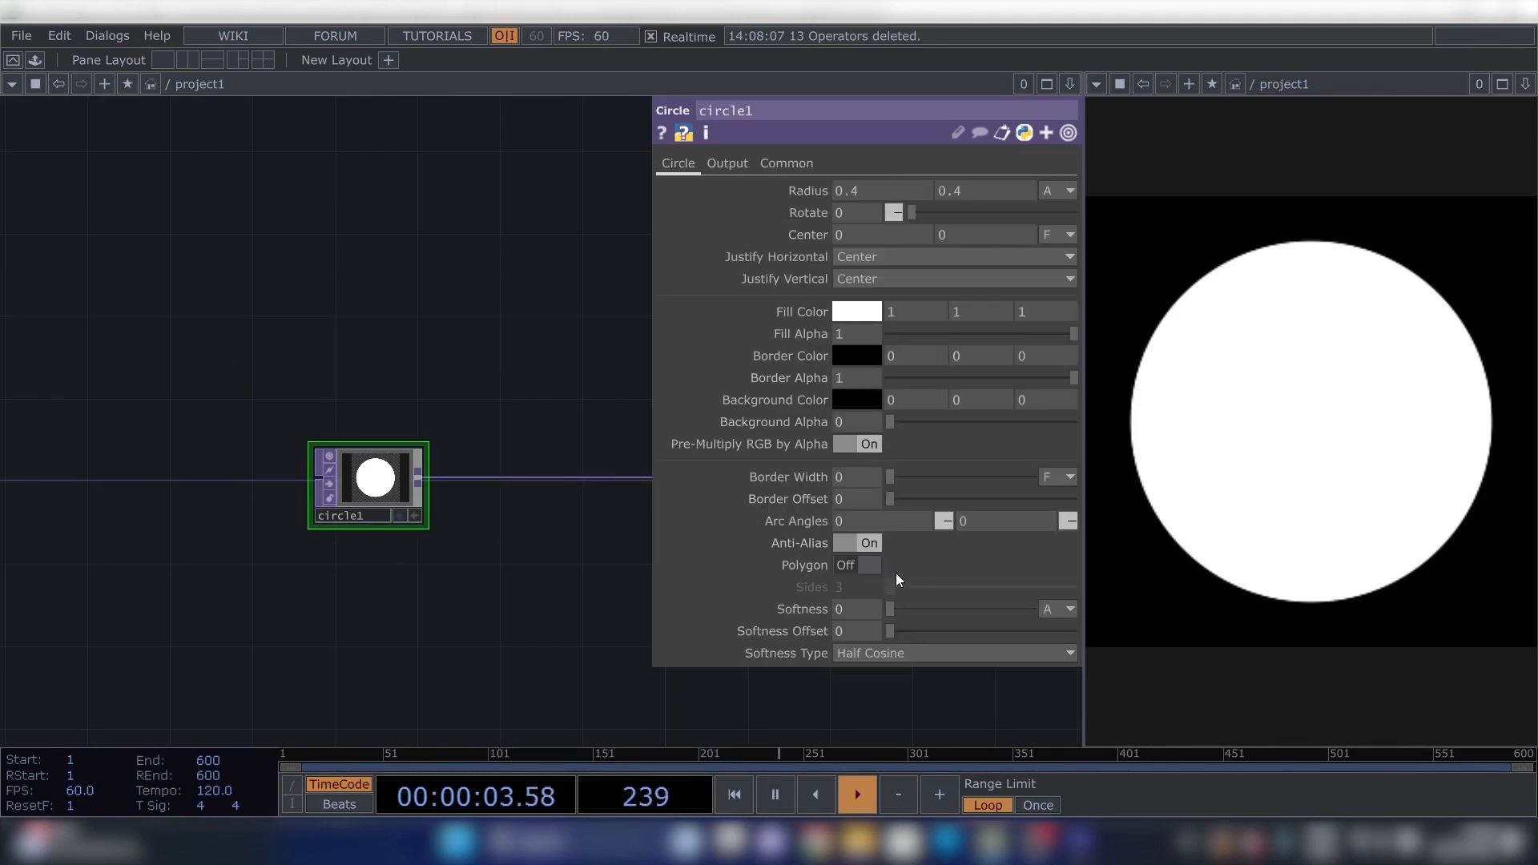
click(867, 565)
text(90)
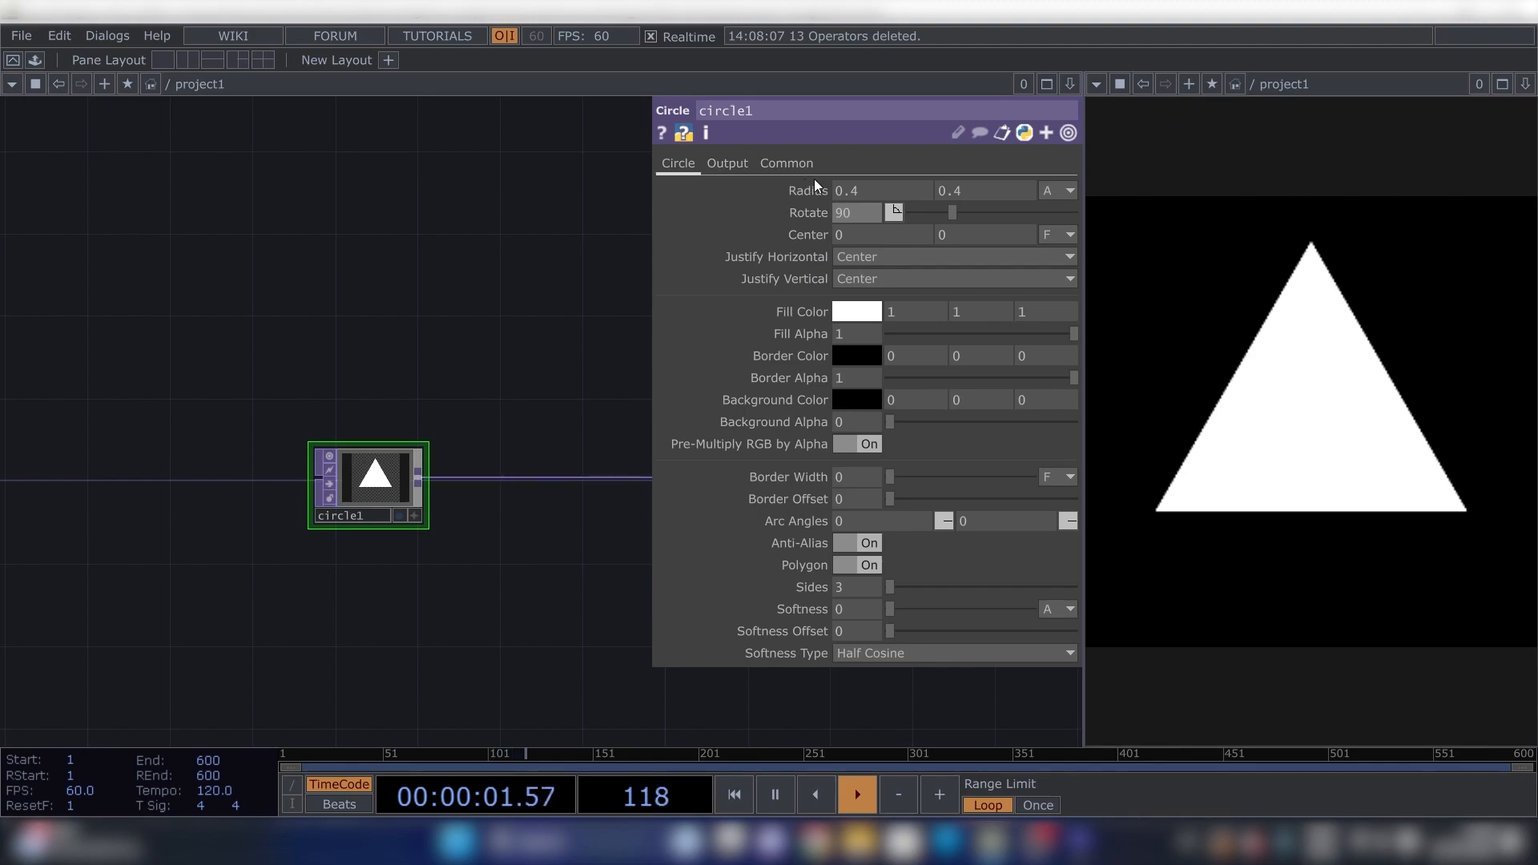
click(786, 163)
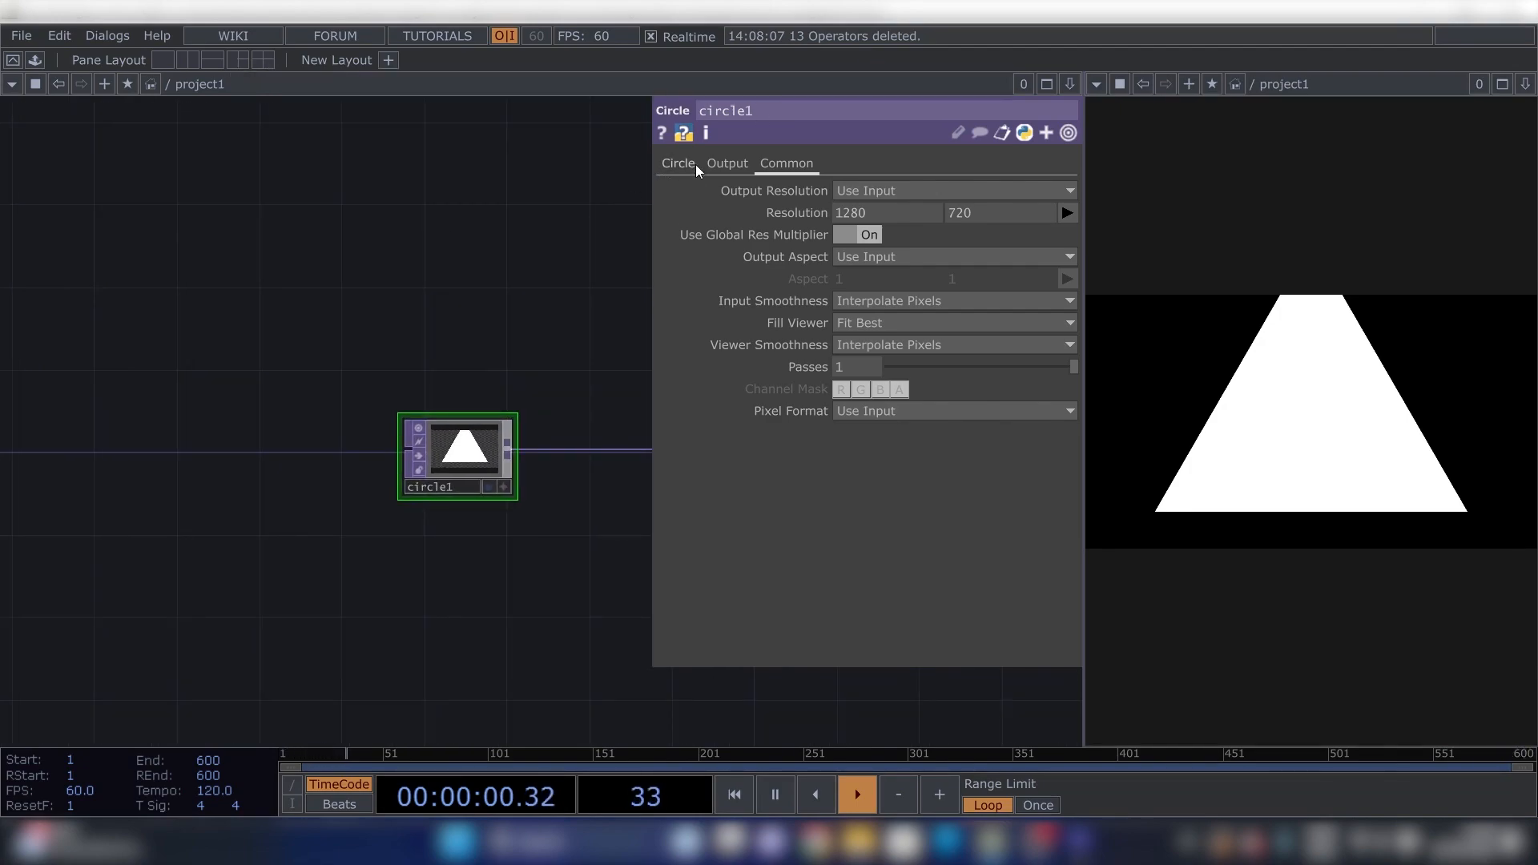
click(676, 163)
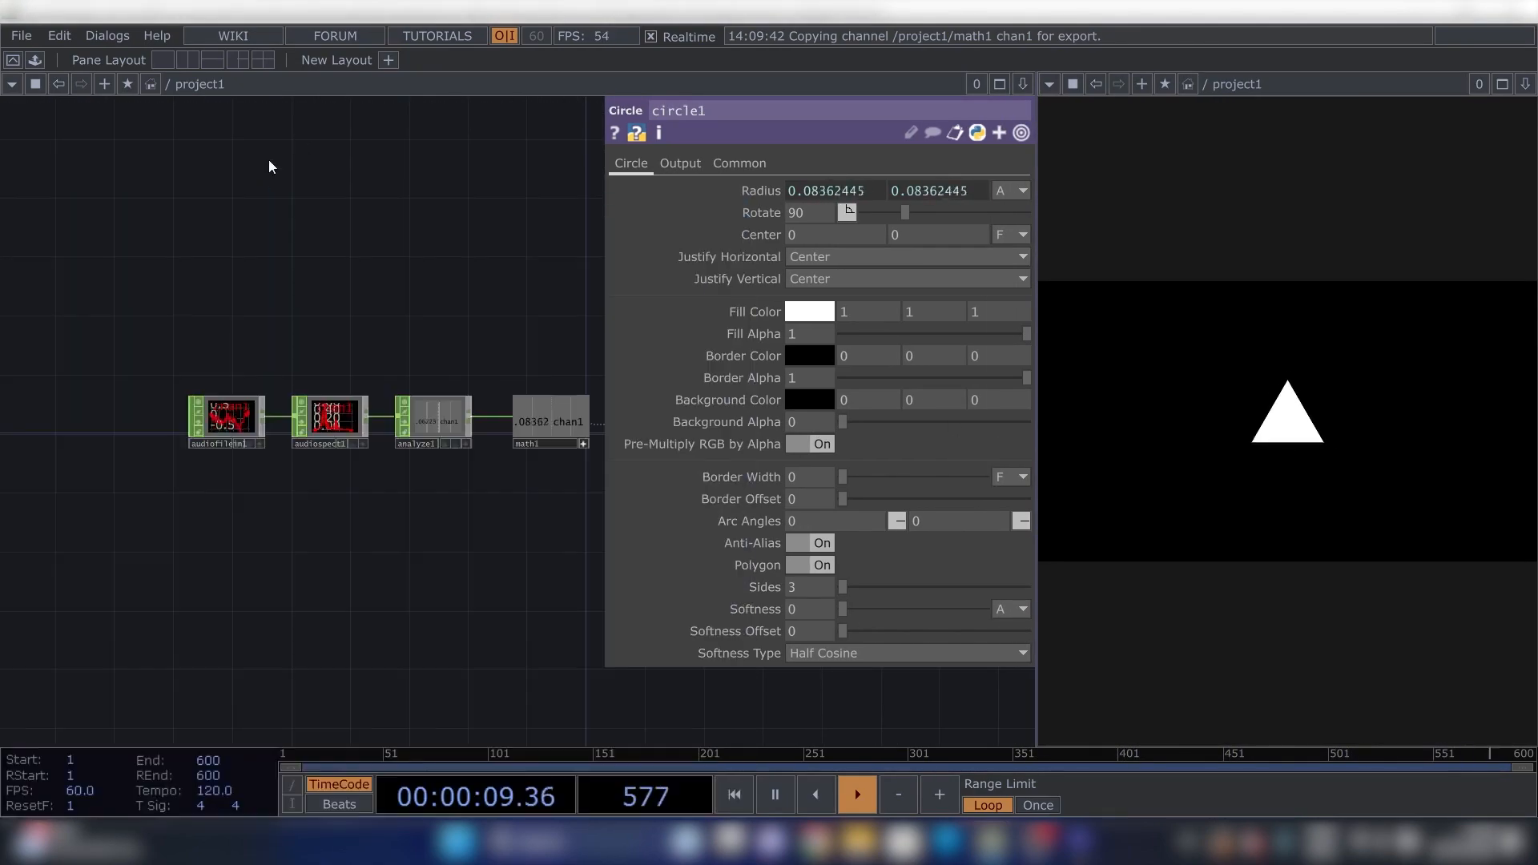
Delete audiodevout1 and add an Edge TOP and null12 to outline the triangle.
click(226, 407)
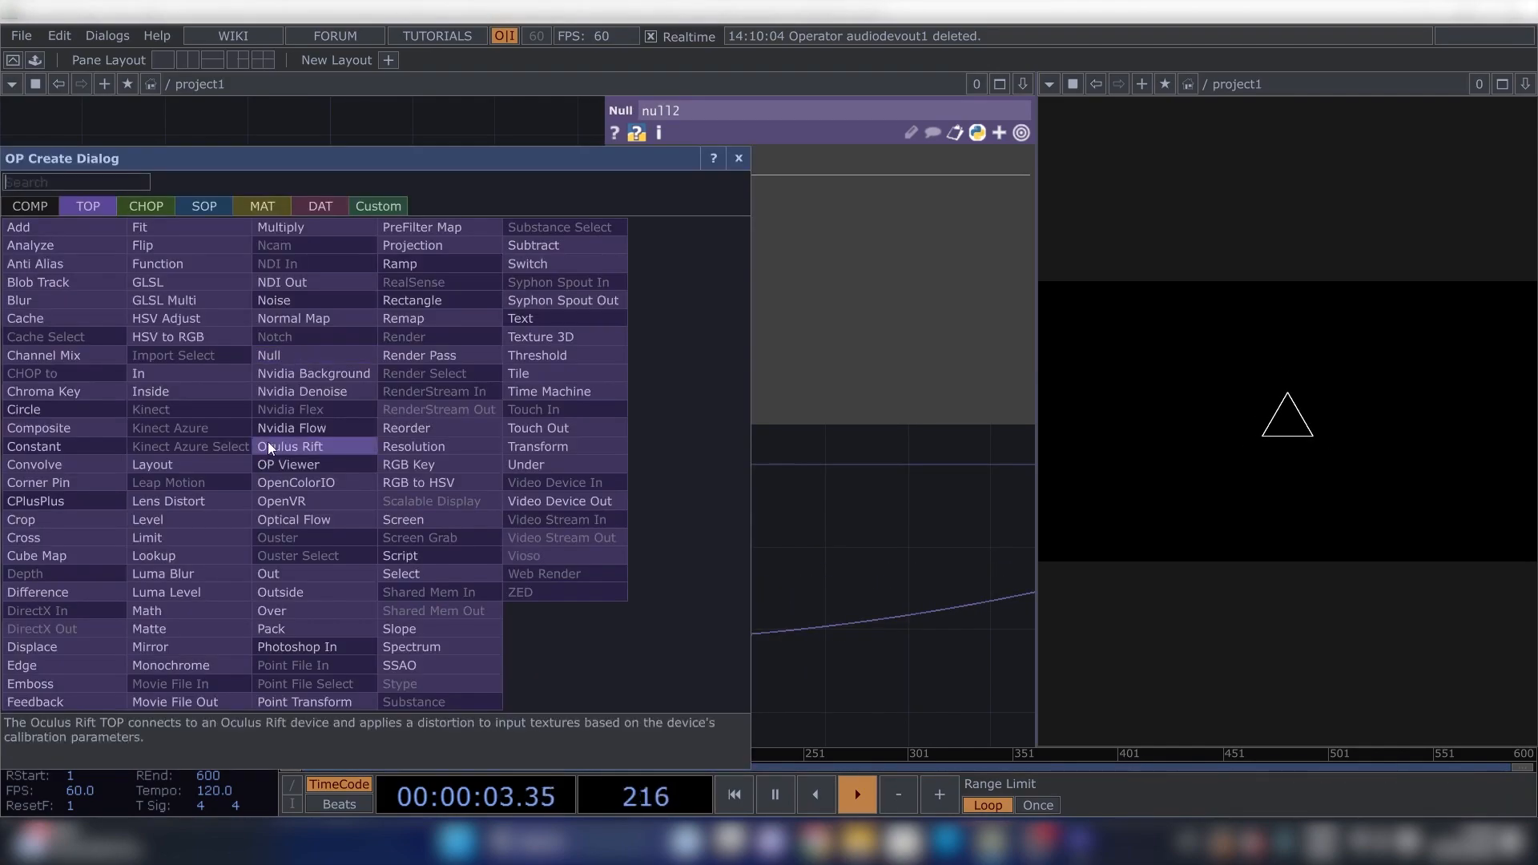
Add Feedback, Transform, Level and a Multiply Composite TOP for the trail.
click(268, 356)
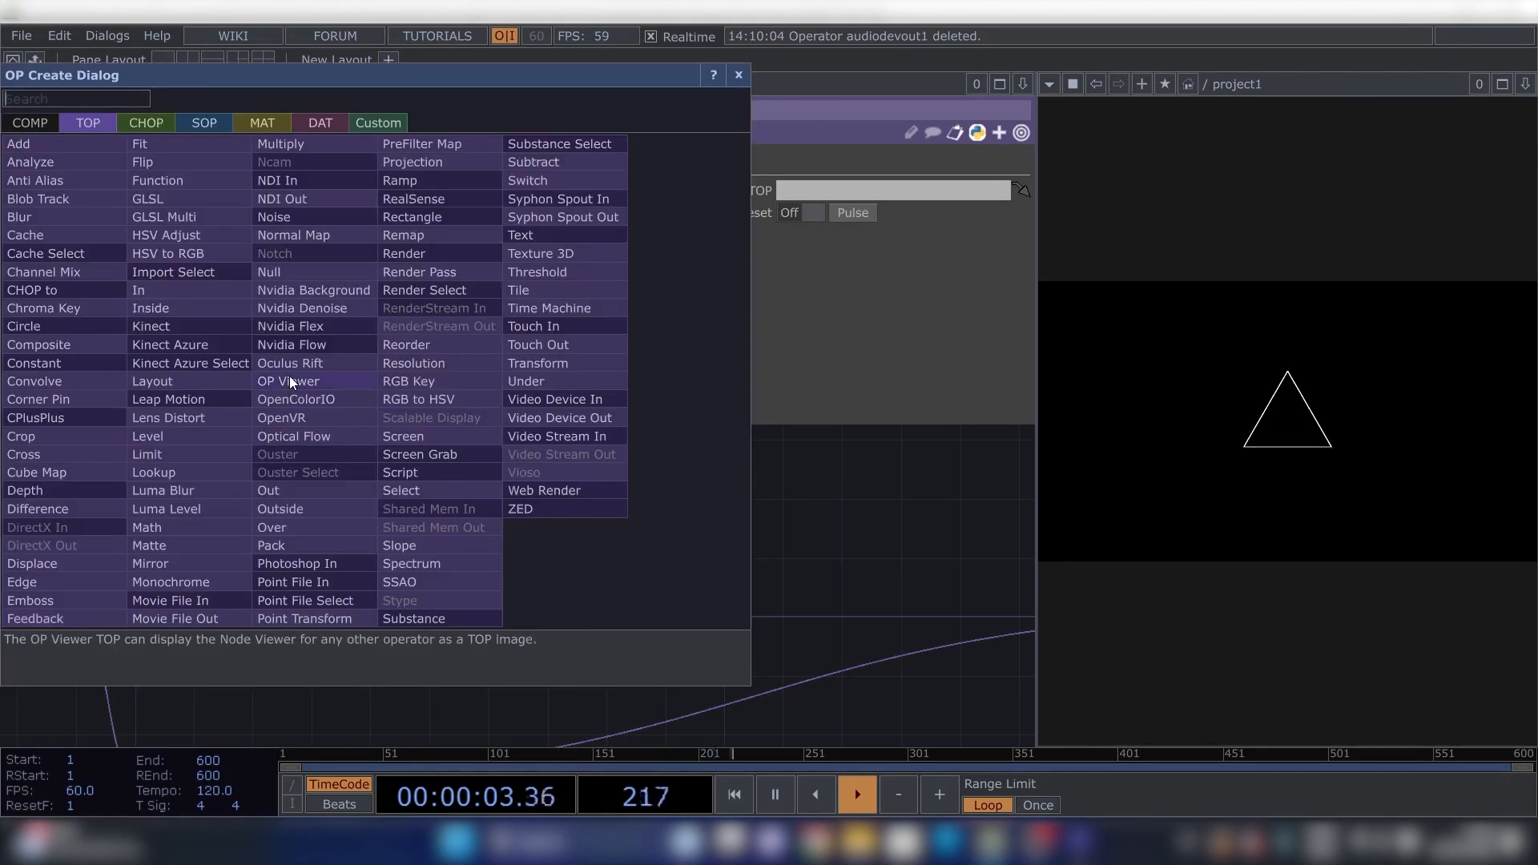
click(34, 619)
text(com)
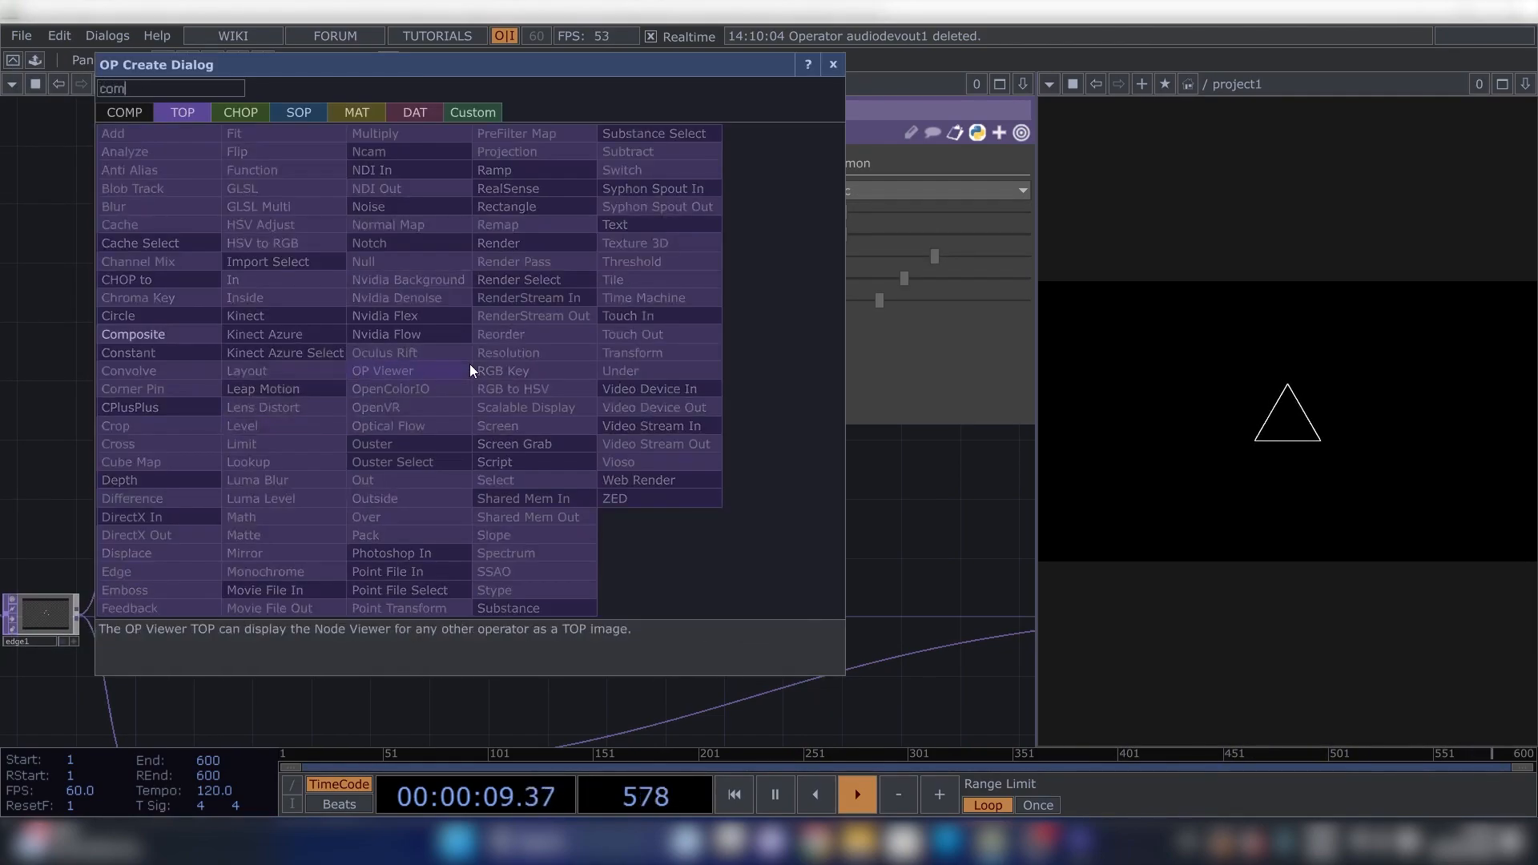
click(242, 426)
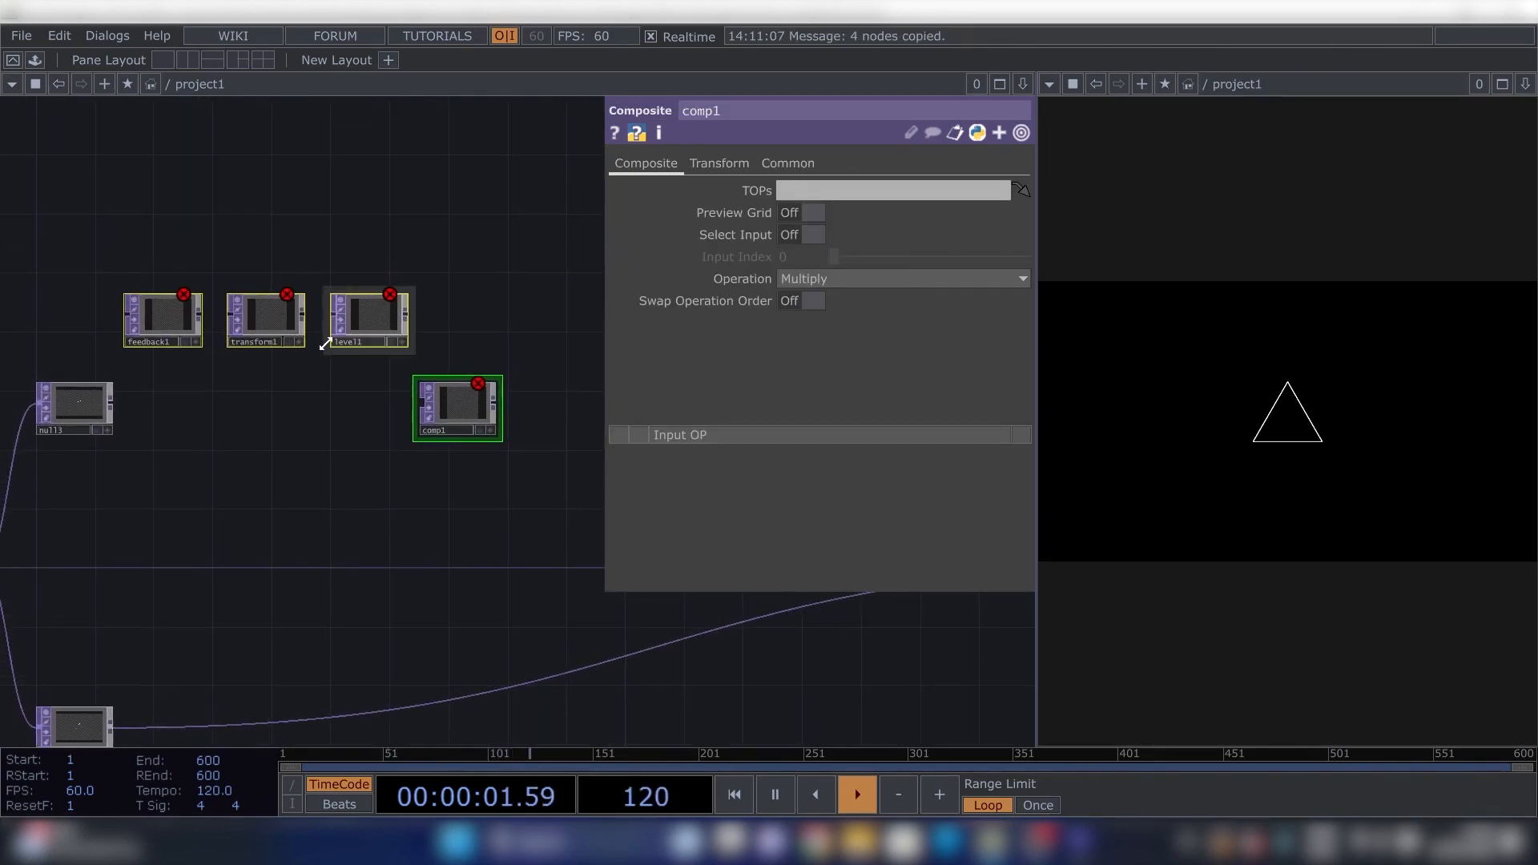
Wire null13 through feedback1, transform1 and level1 into comp1, add a Keyboard In CHOP and target comp1.
key(ctrl+v)
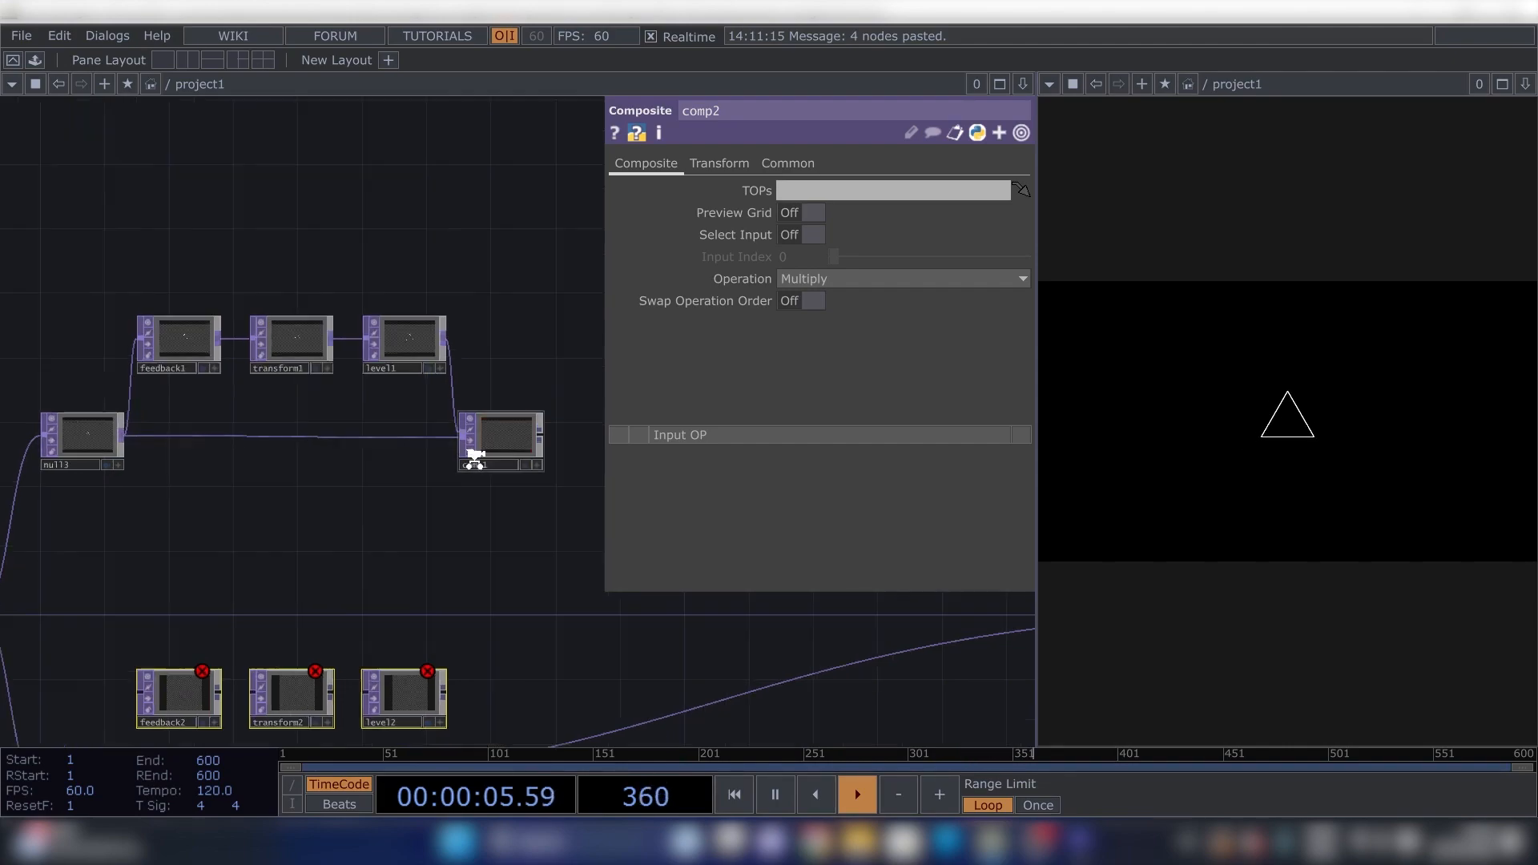
click(500, 436)
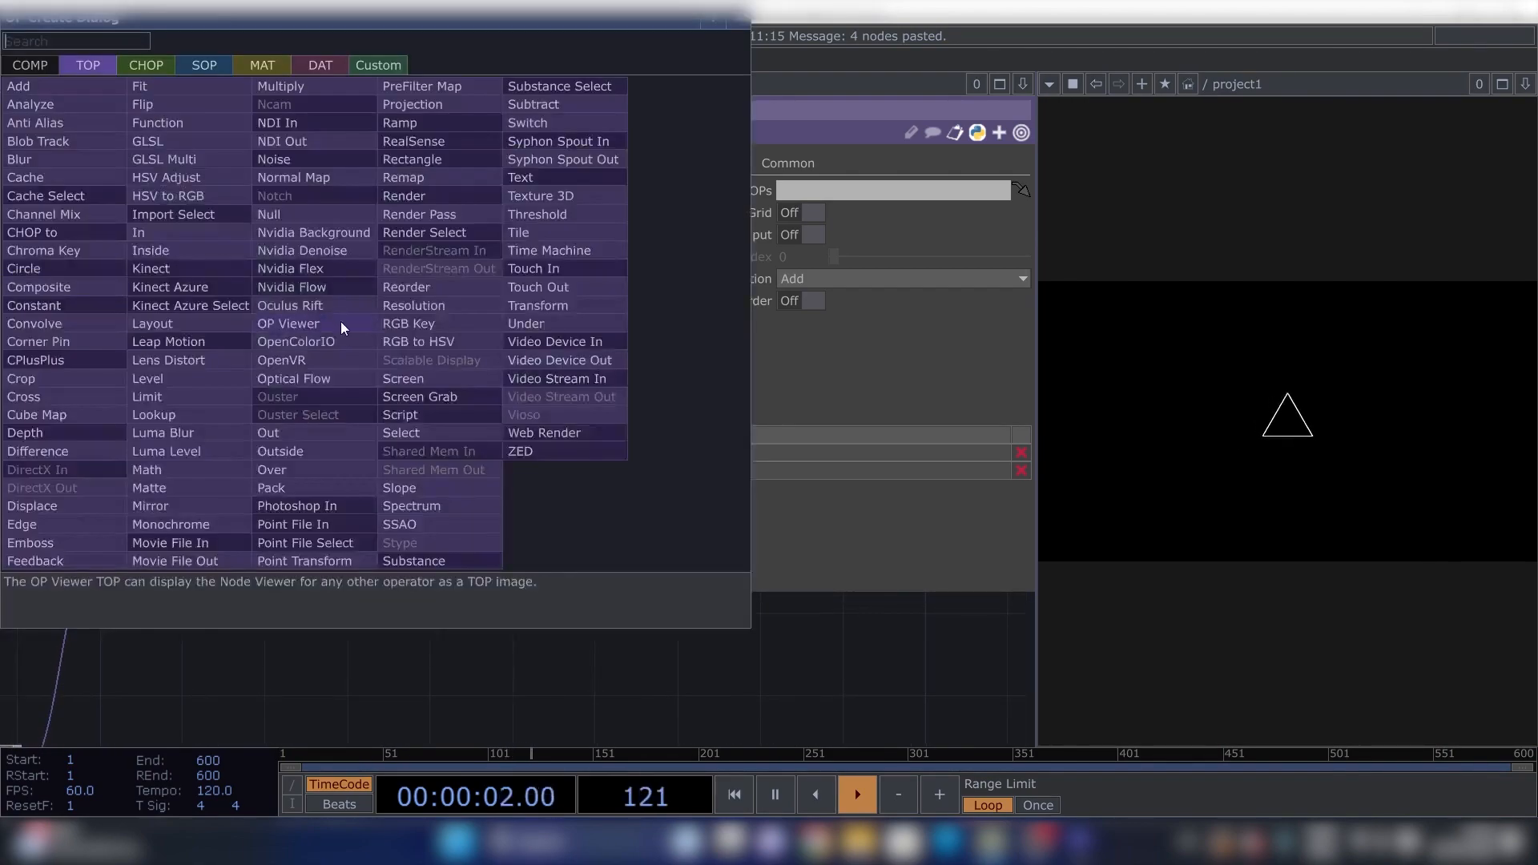
text(ke)
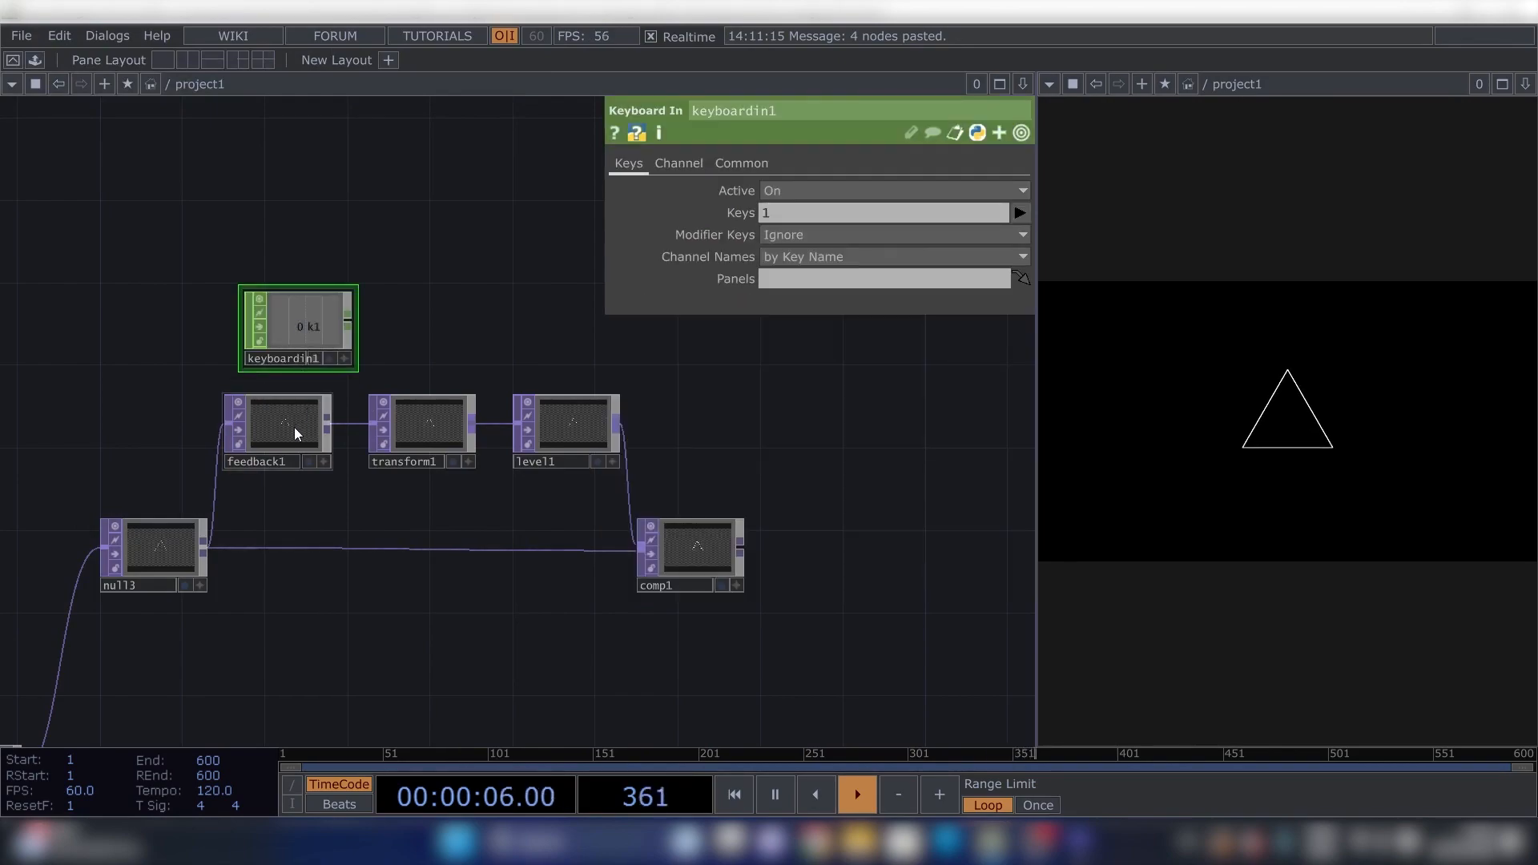
click(285, 427)
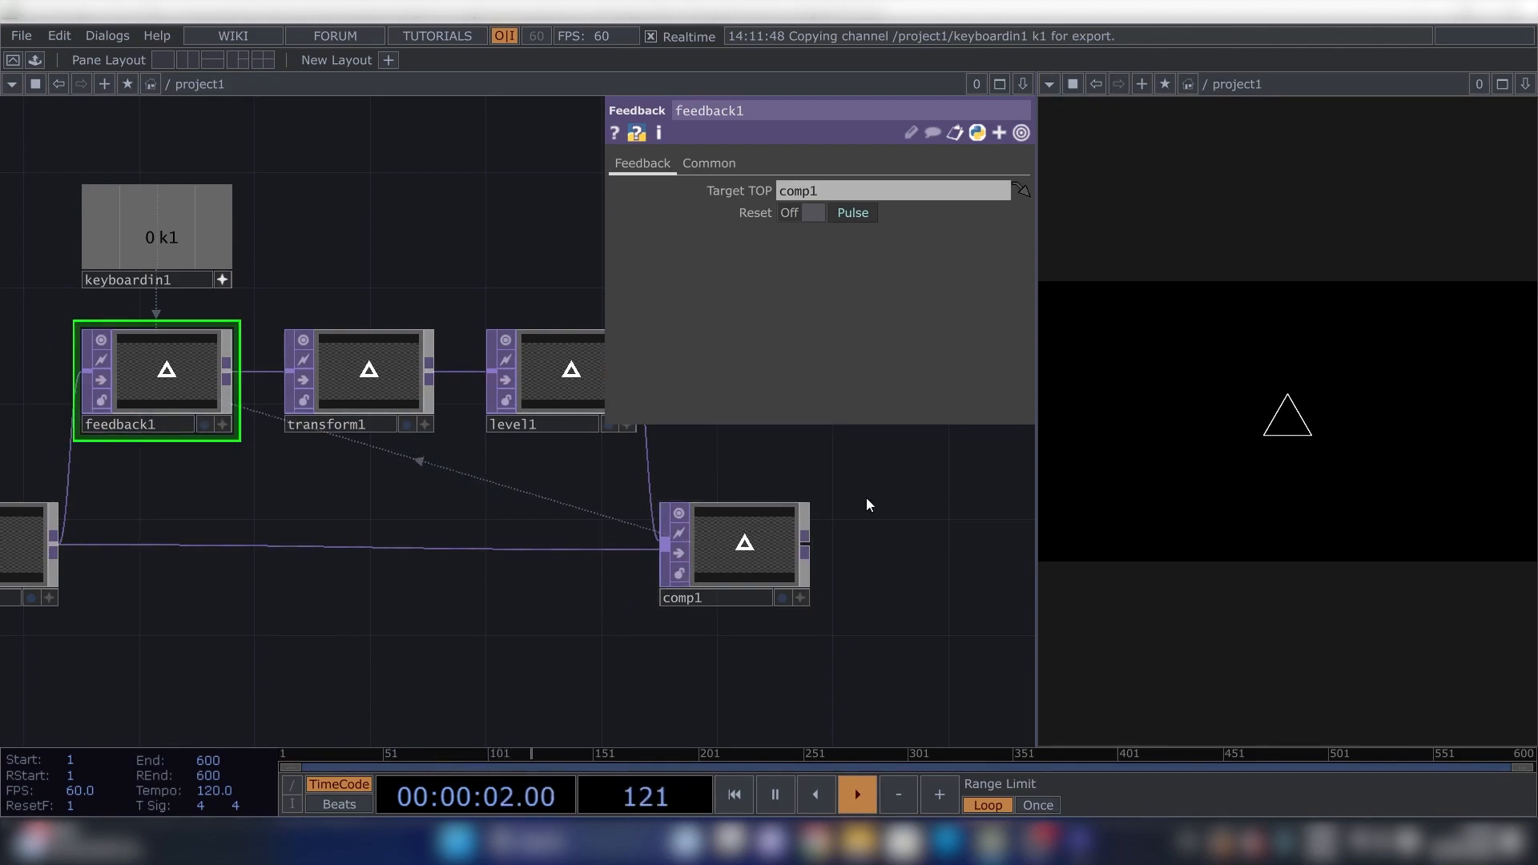
click(369, 370)
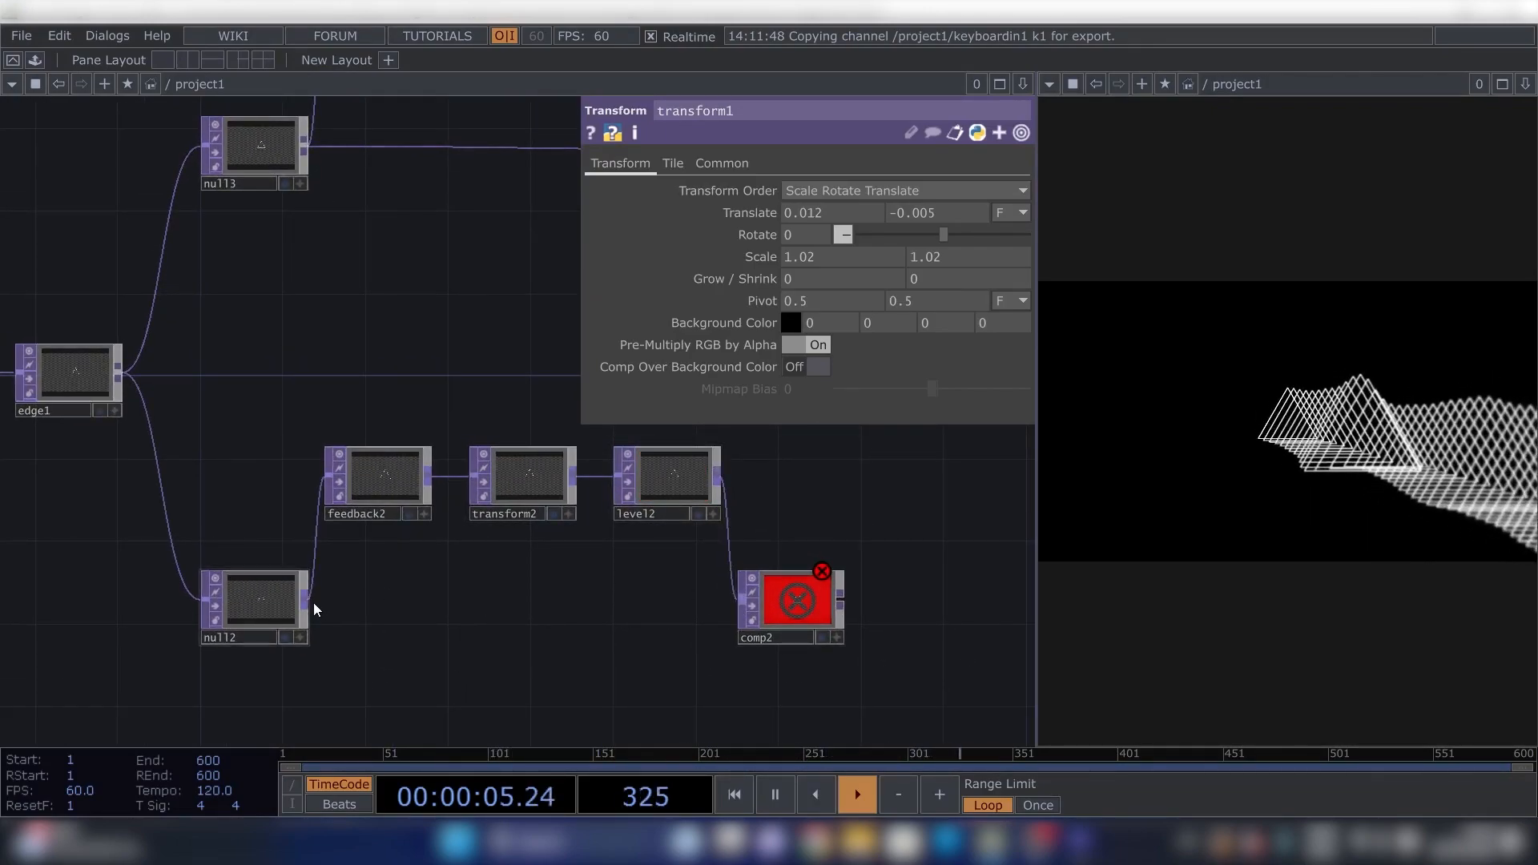
Set transform2 to Translate -0.012, 0.005 and Scale 0.98 for the opposite drift.
click(795, 596)
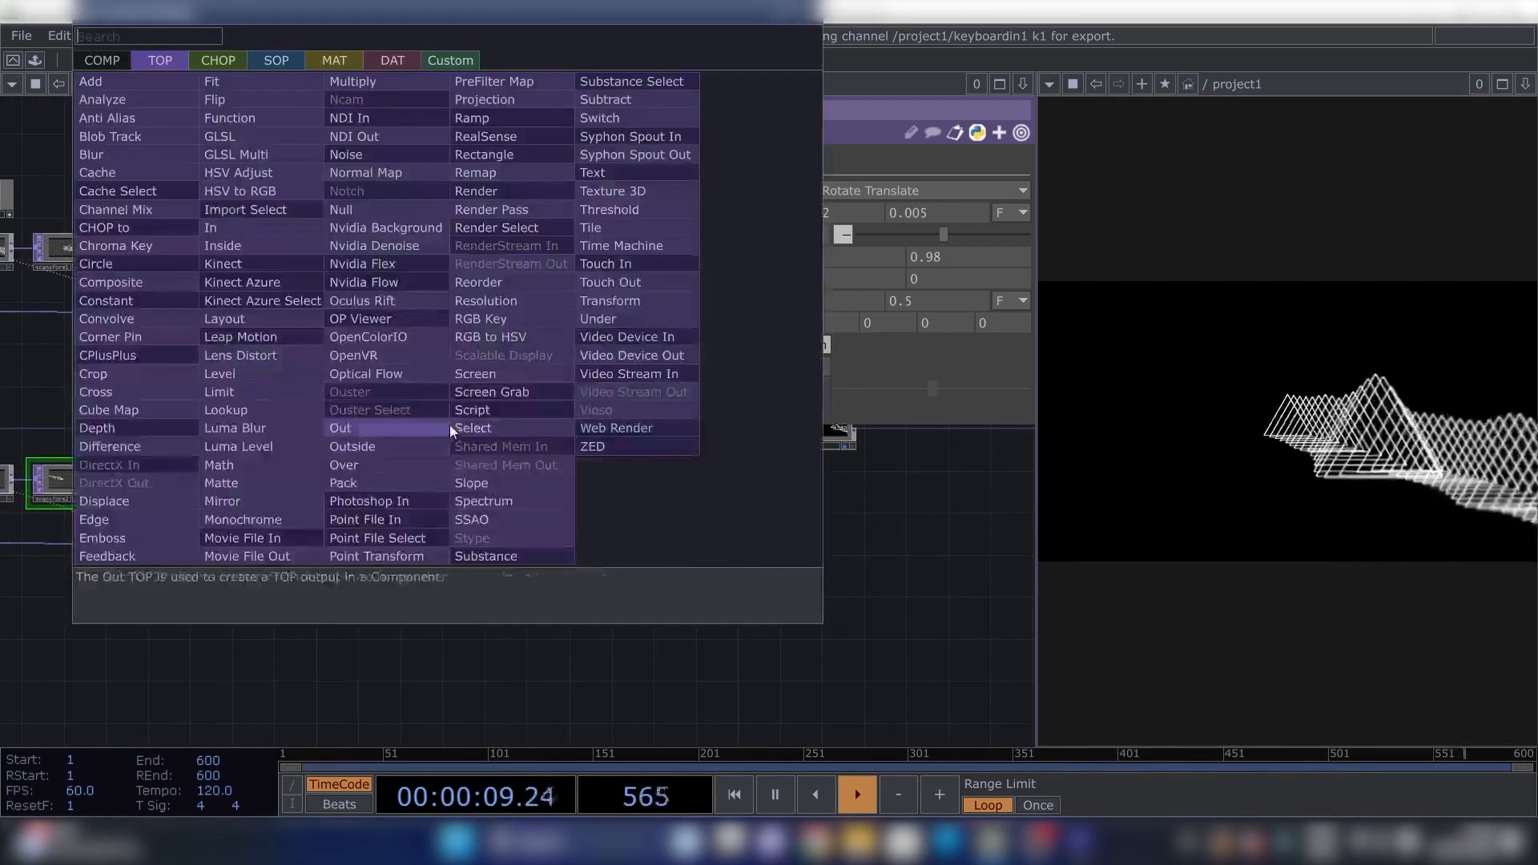
Add comp3 as a Composite TOP merging comp1 and comp2.
text(comp)
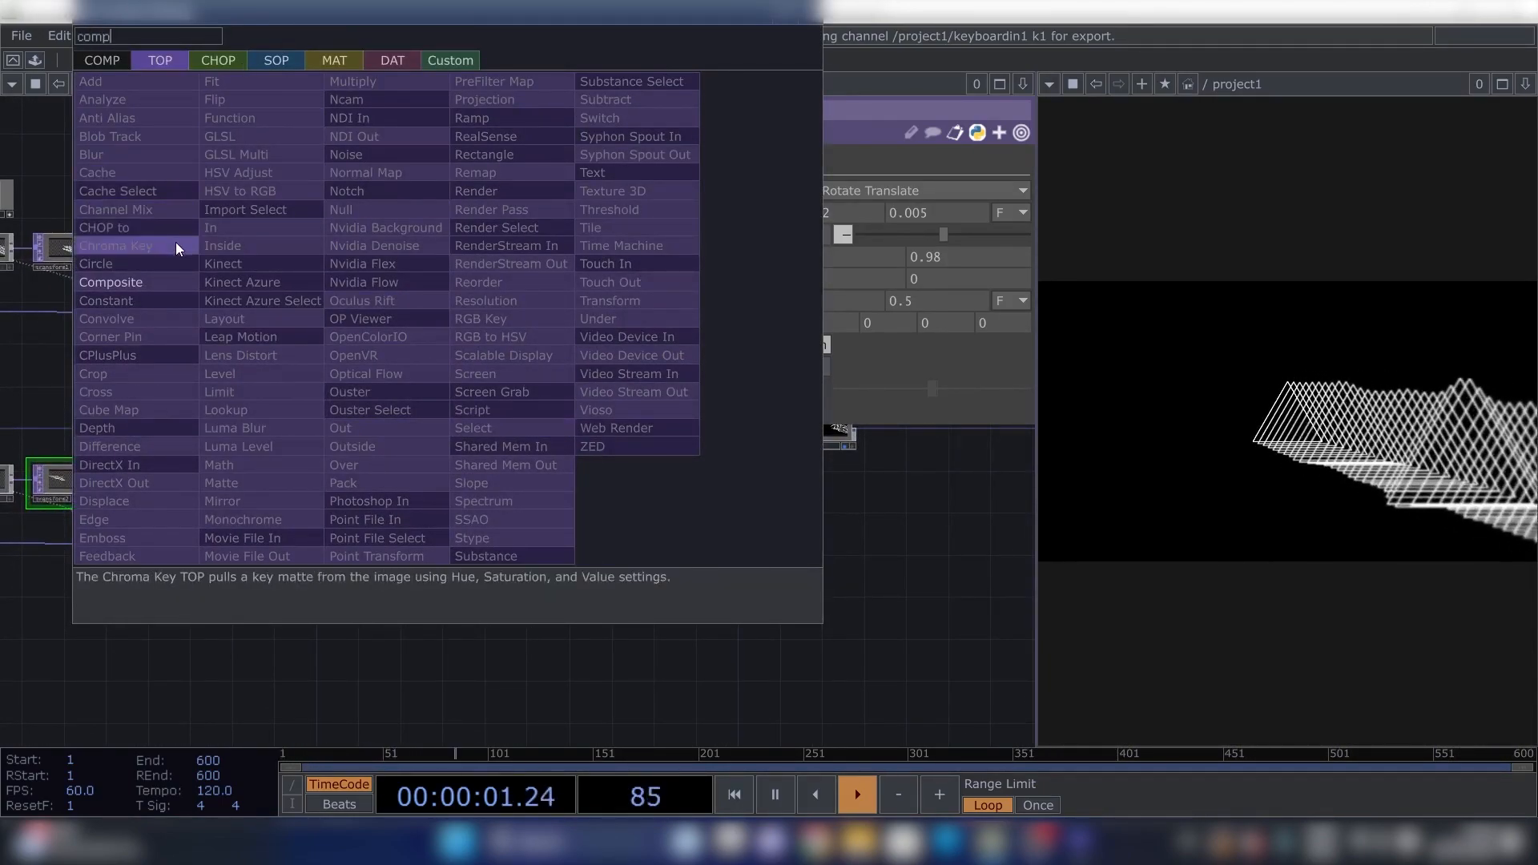
click(111, 282)
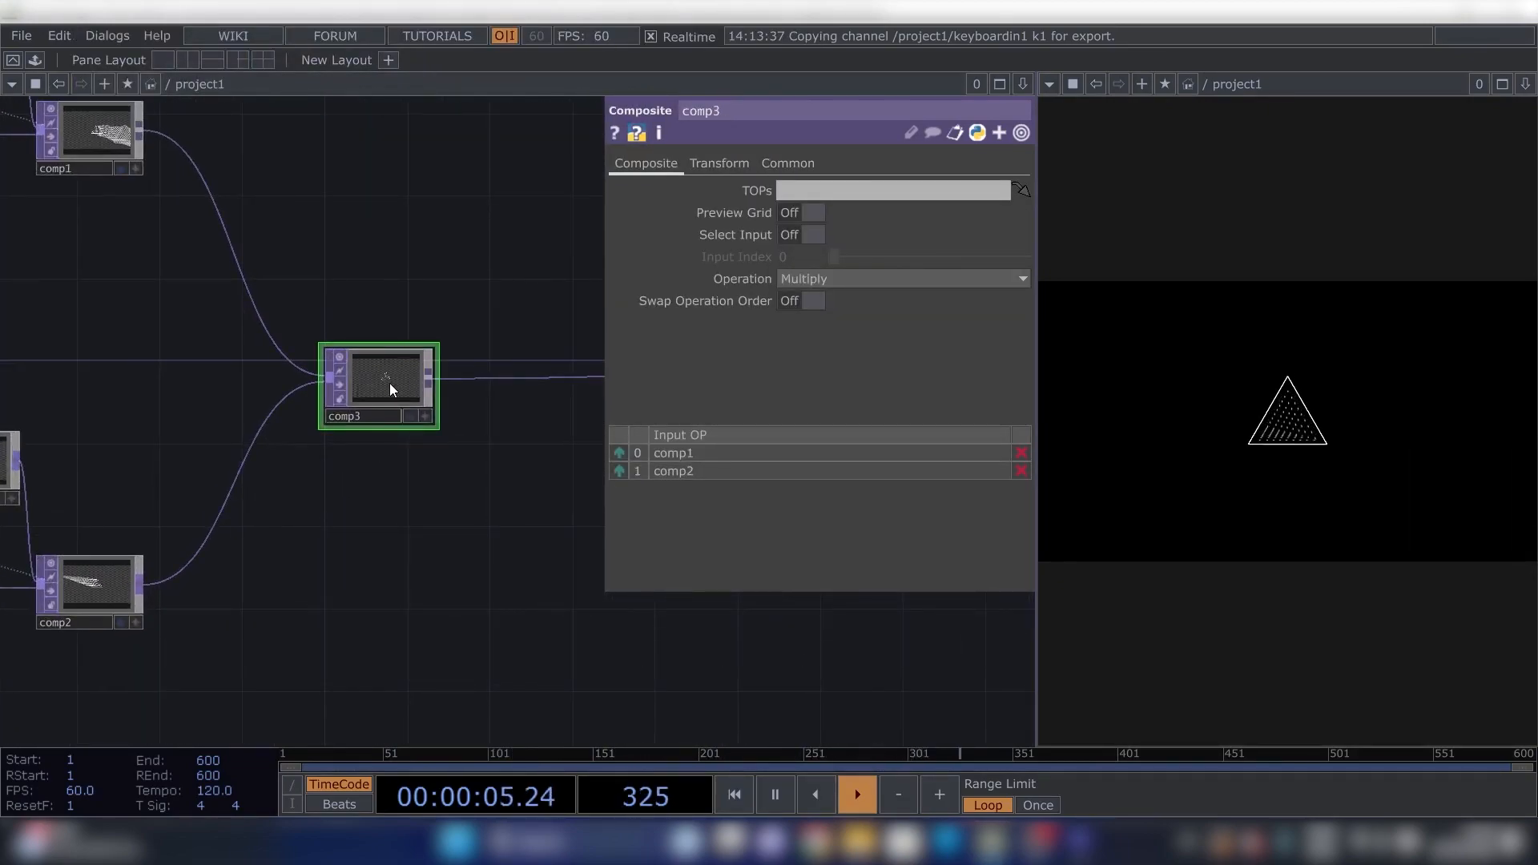
click(900, 277)
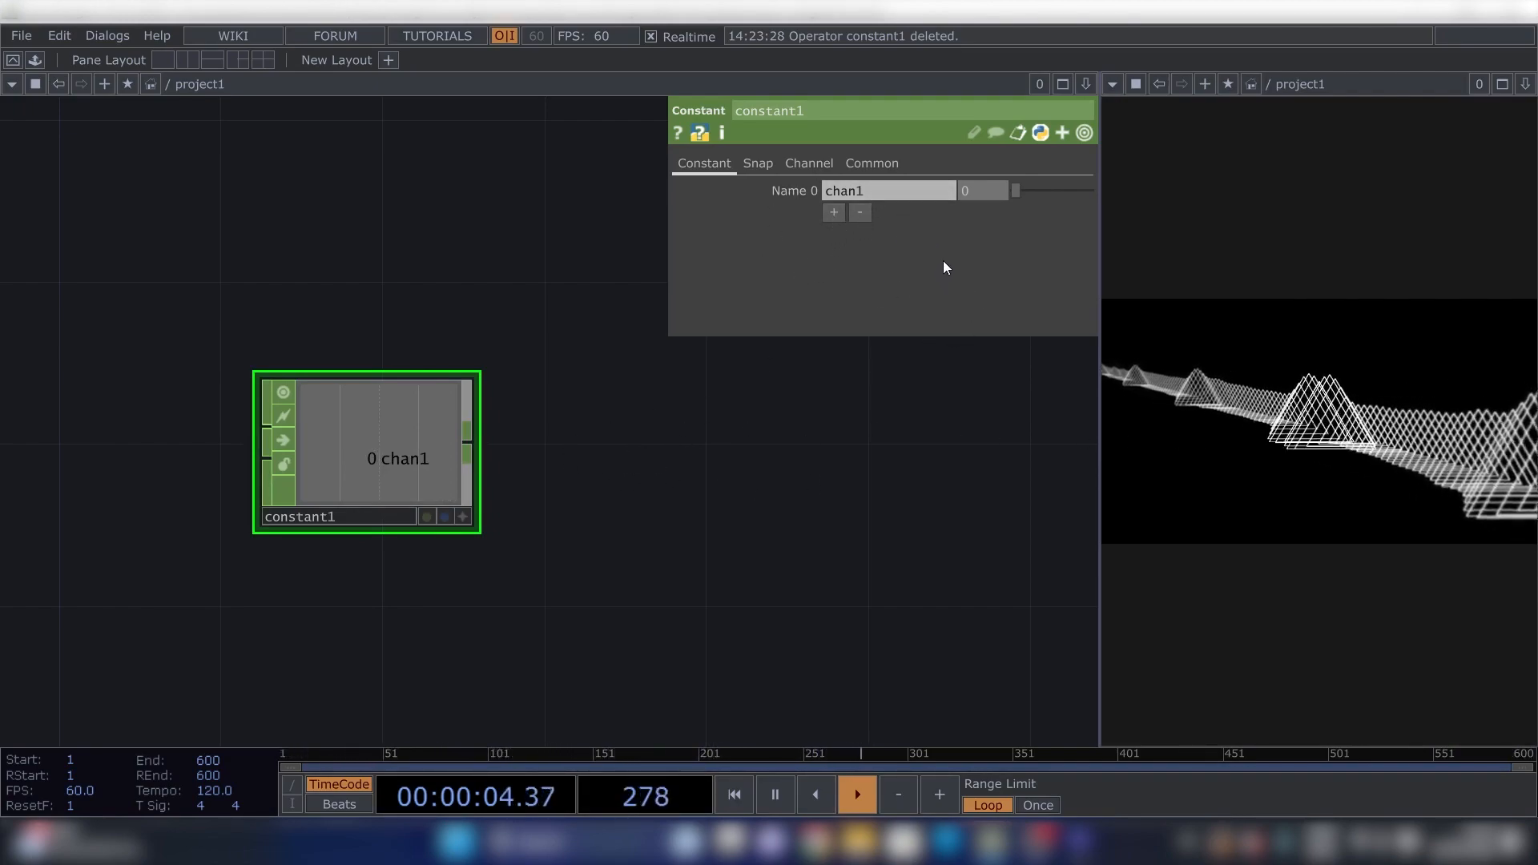
mouse_move(738, 209)
text(LR)
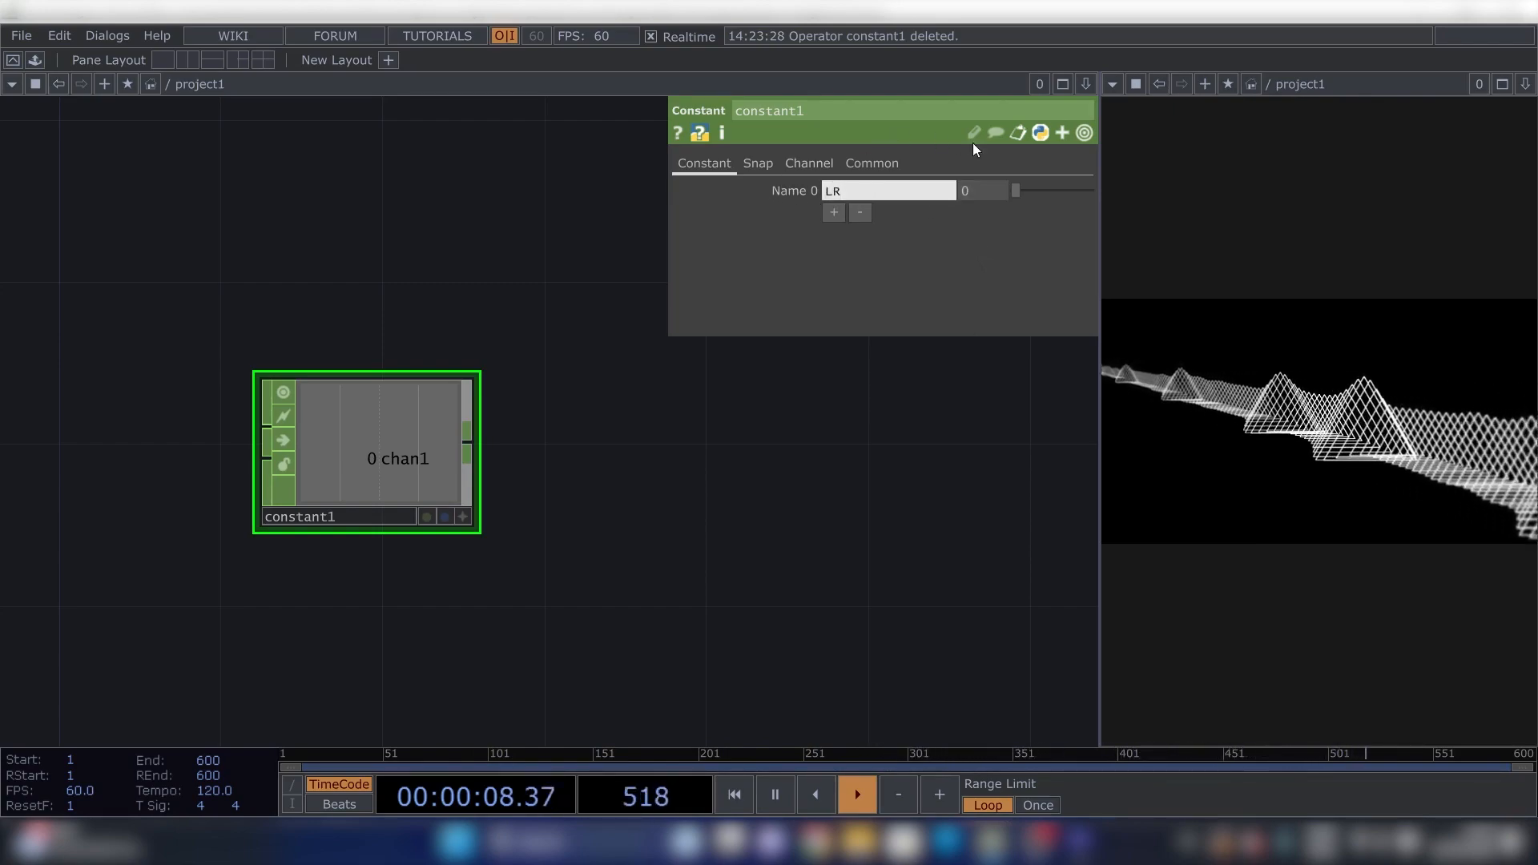
Add constant channels UD, scale and amplitude after LR.
click(832, 211)
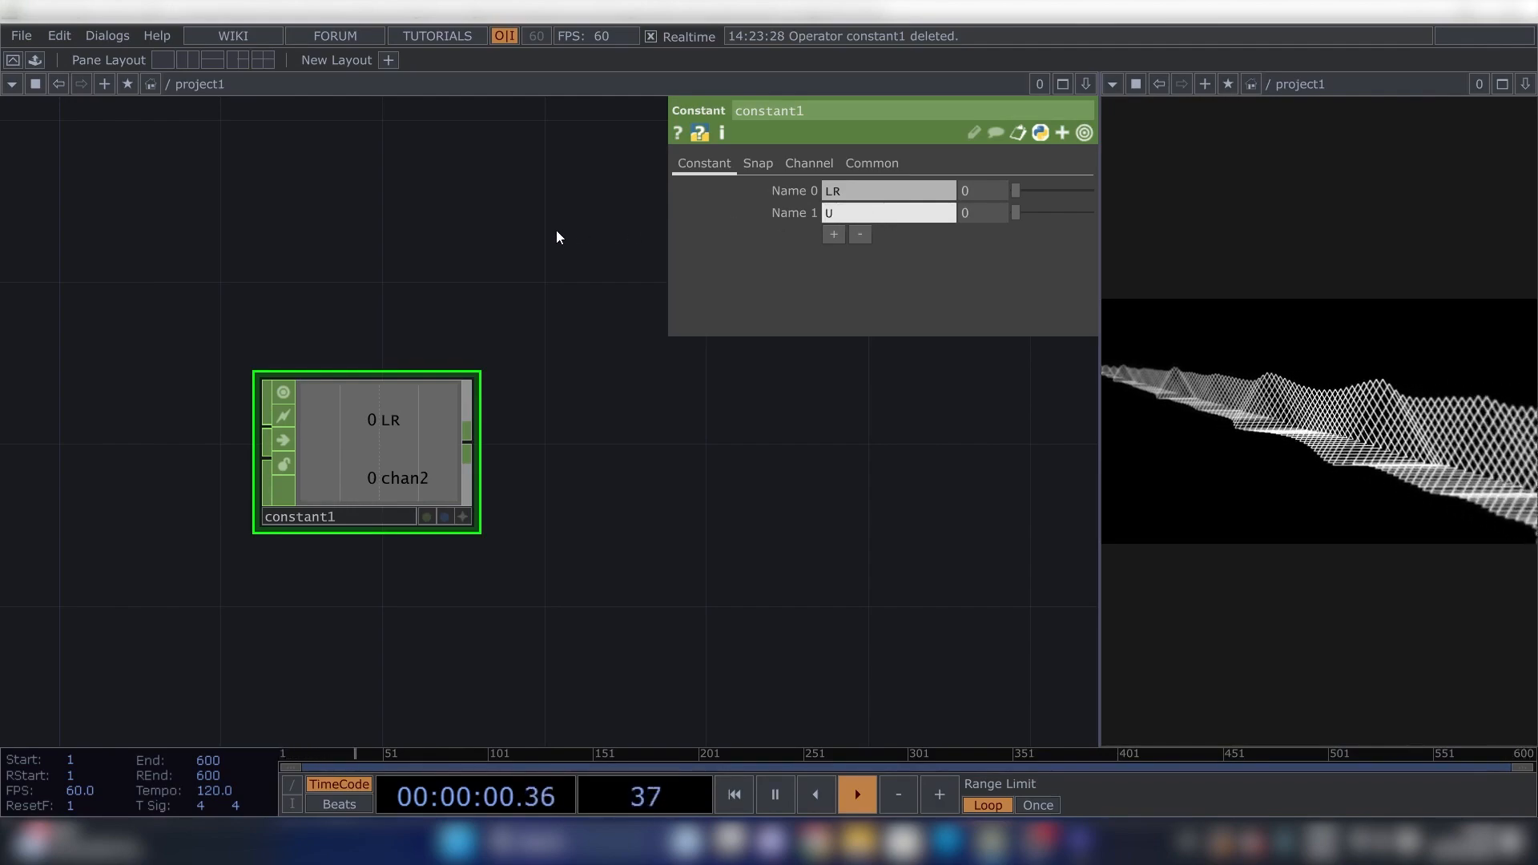
text(D)
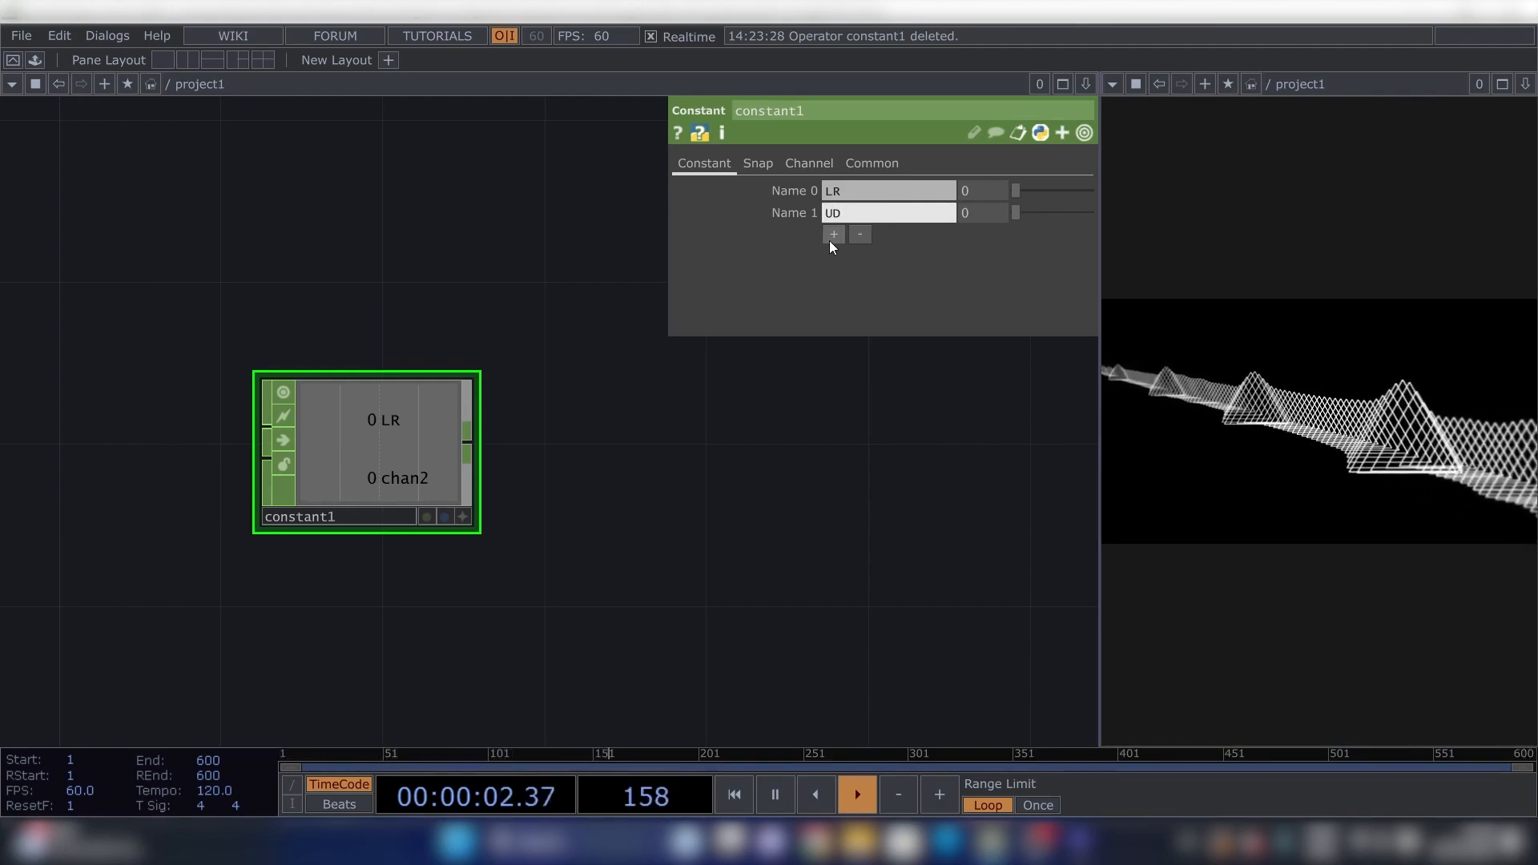
click(833, 234)
text(scale)
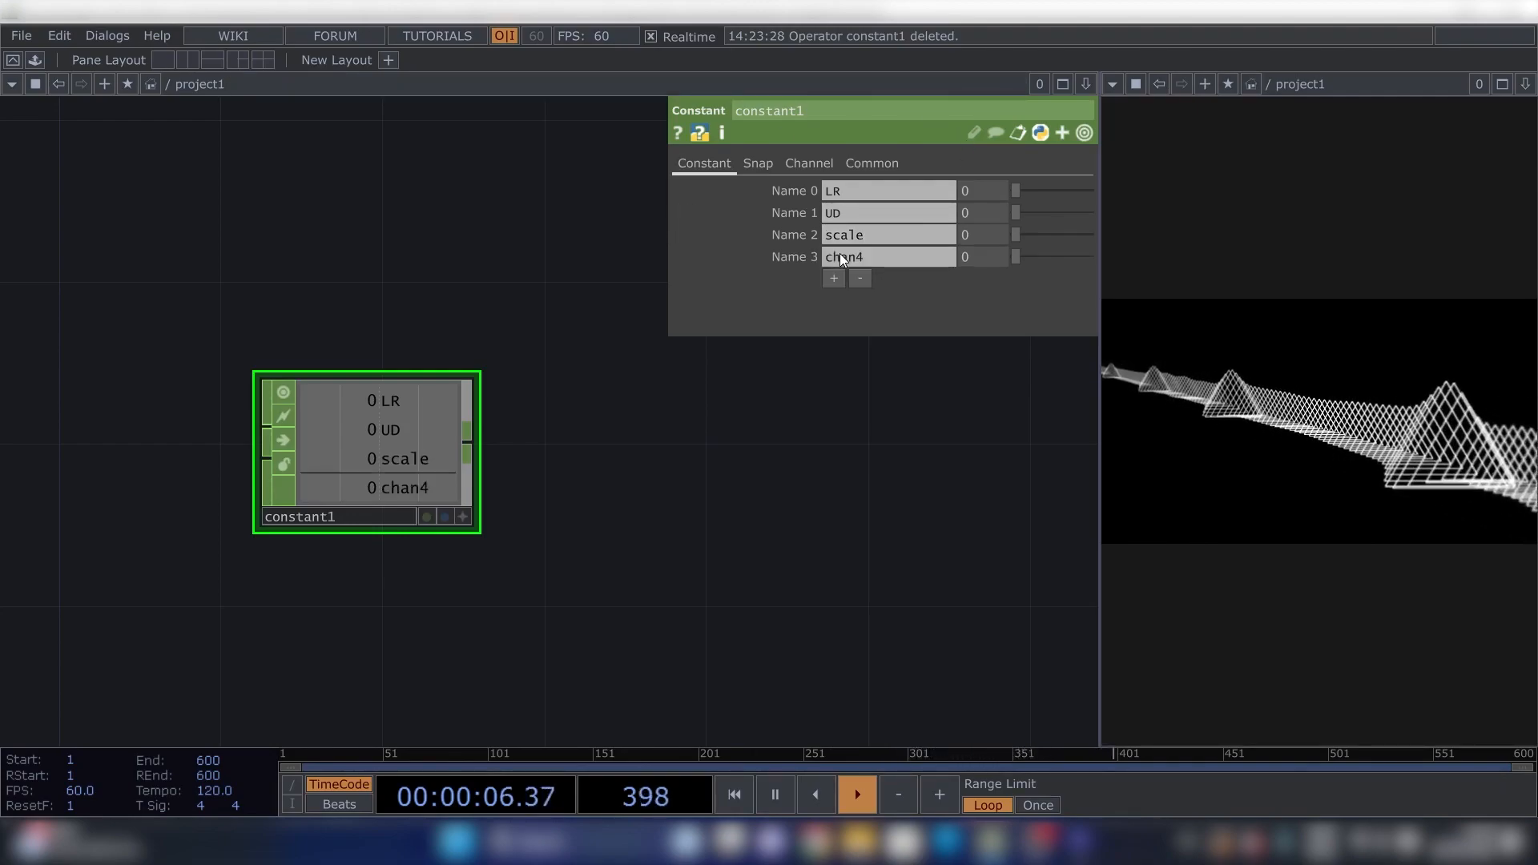
text(amp1)
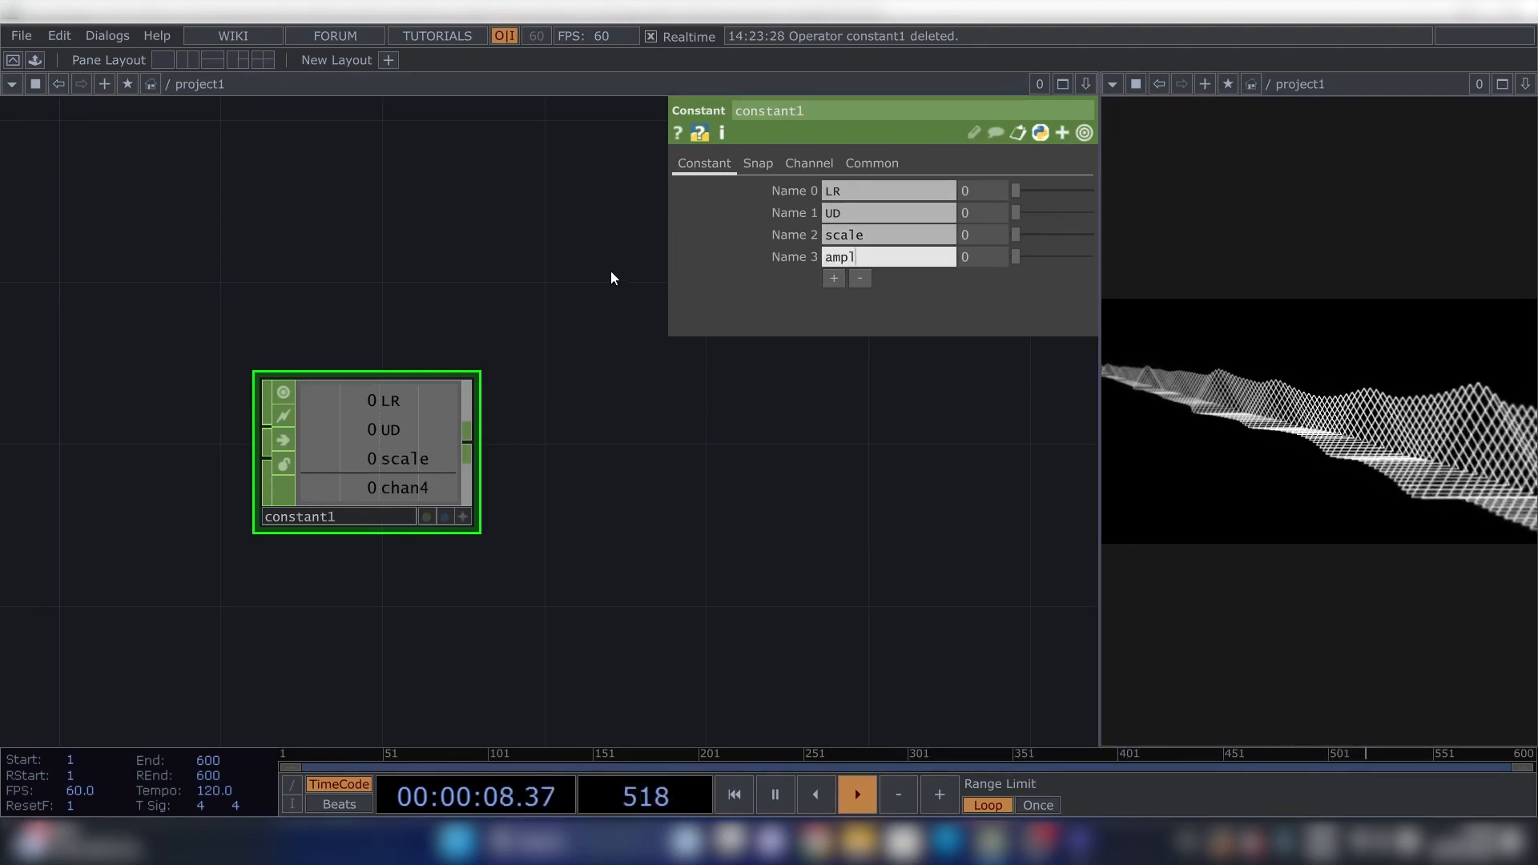
text(amplitude)
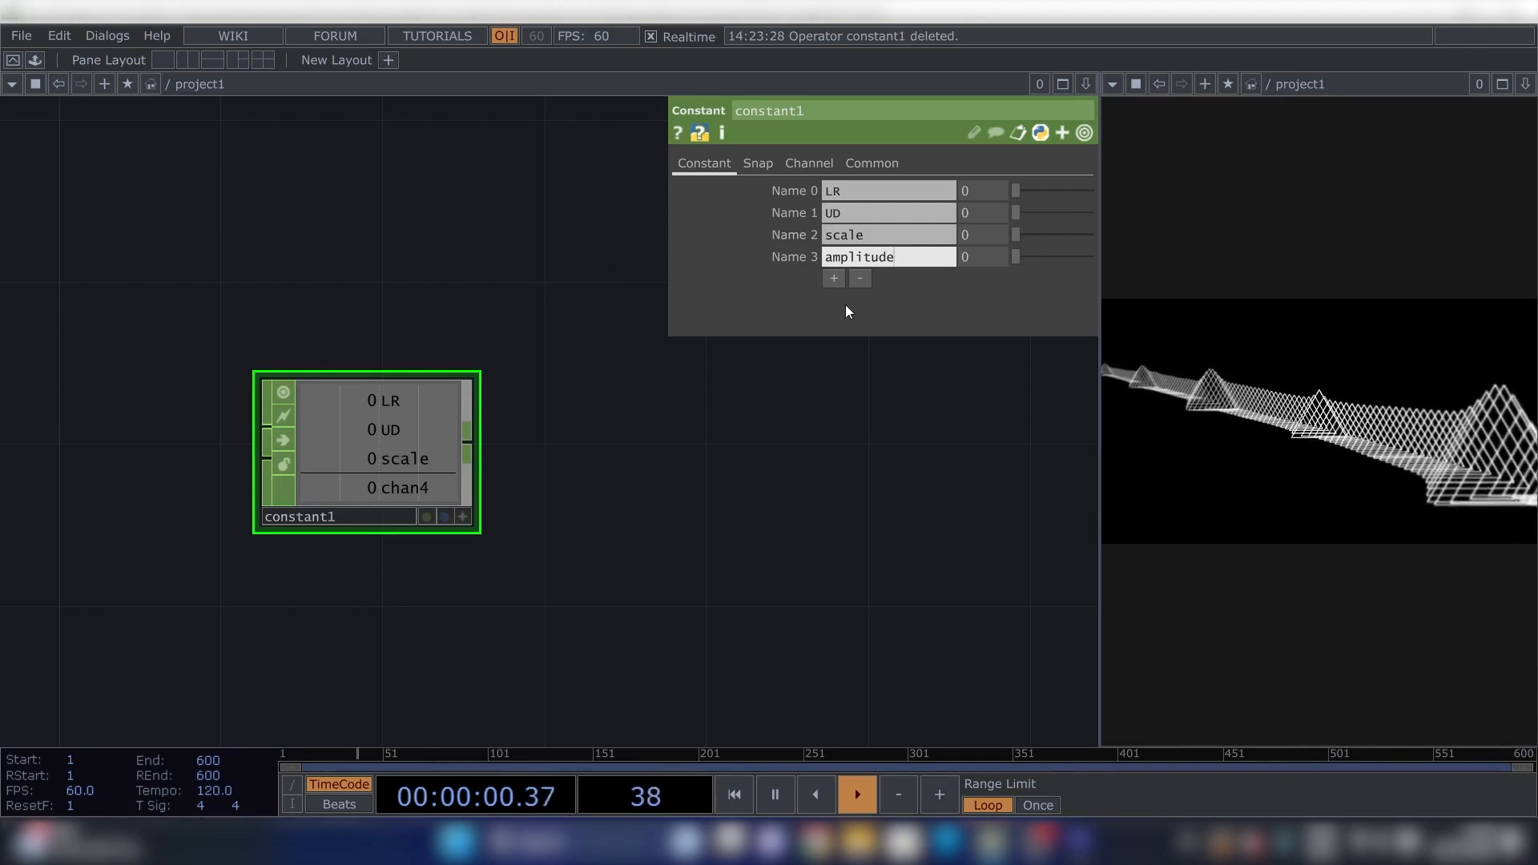
click(831, 277)
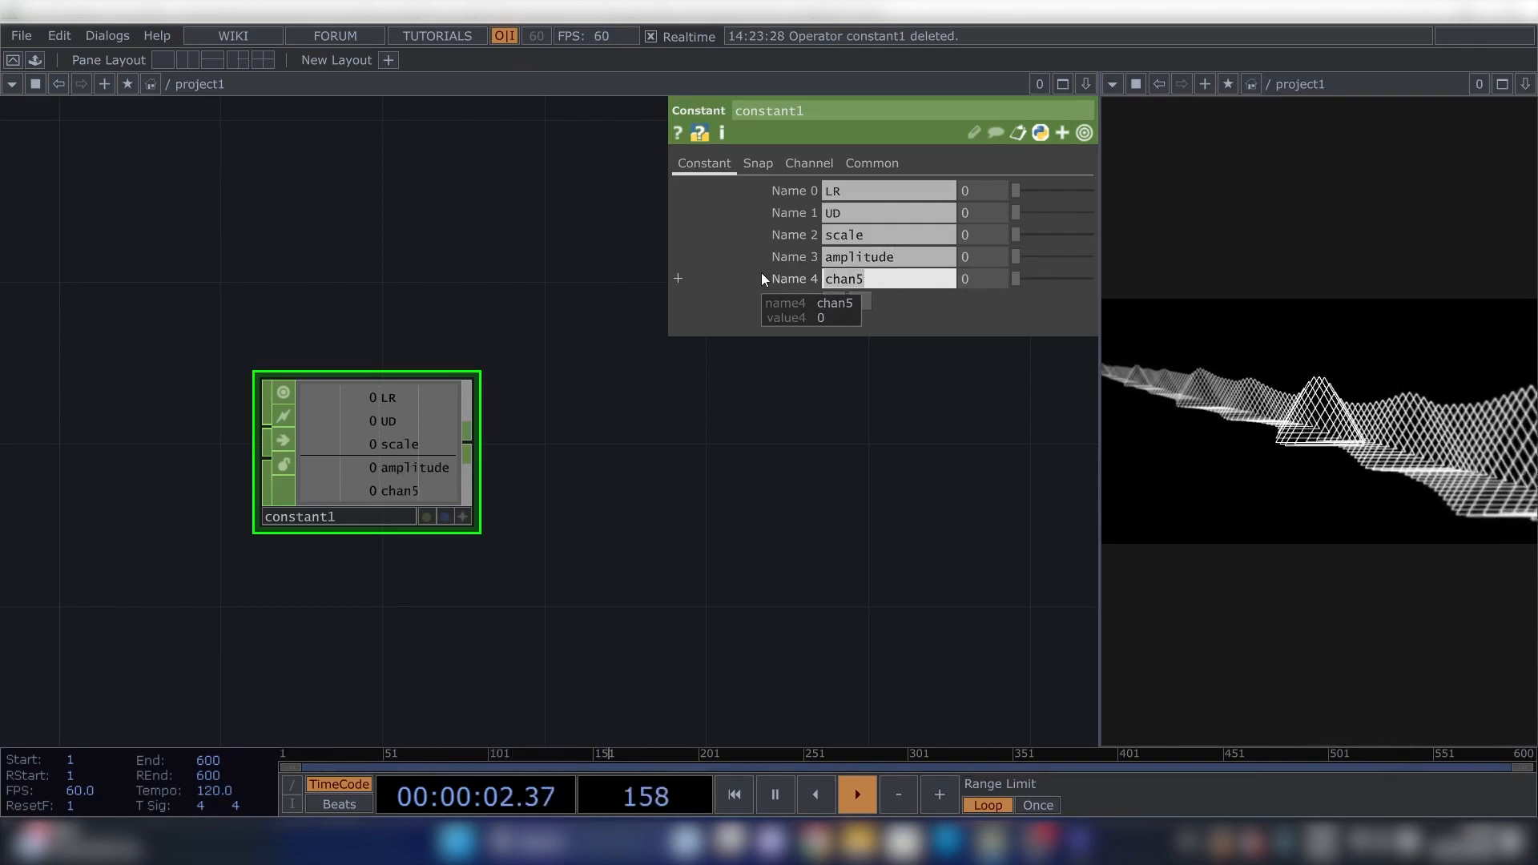
Add constant channels red, green, blue and visibility to reach eight.
text(red)
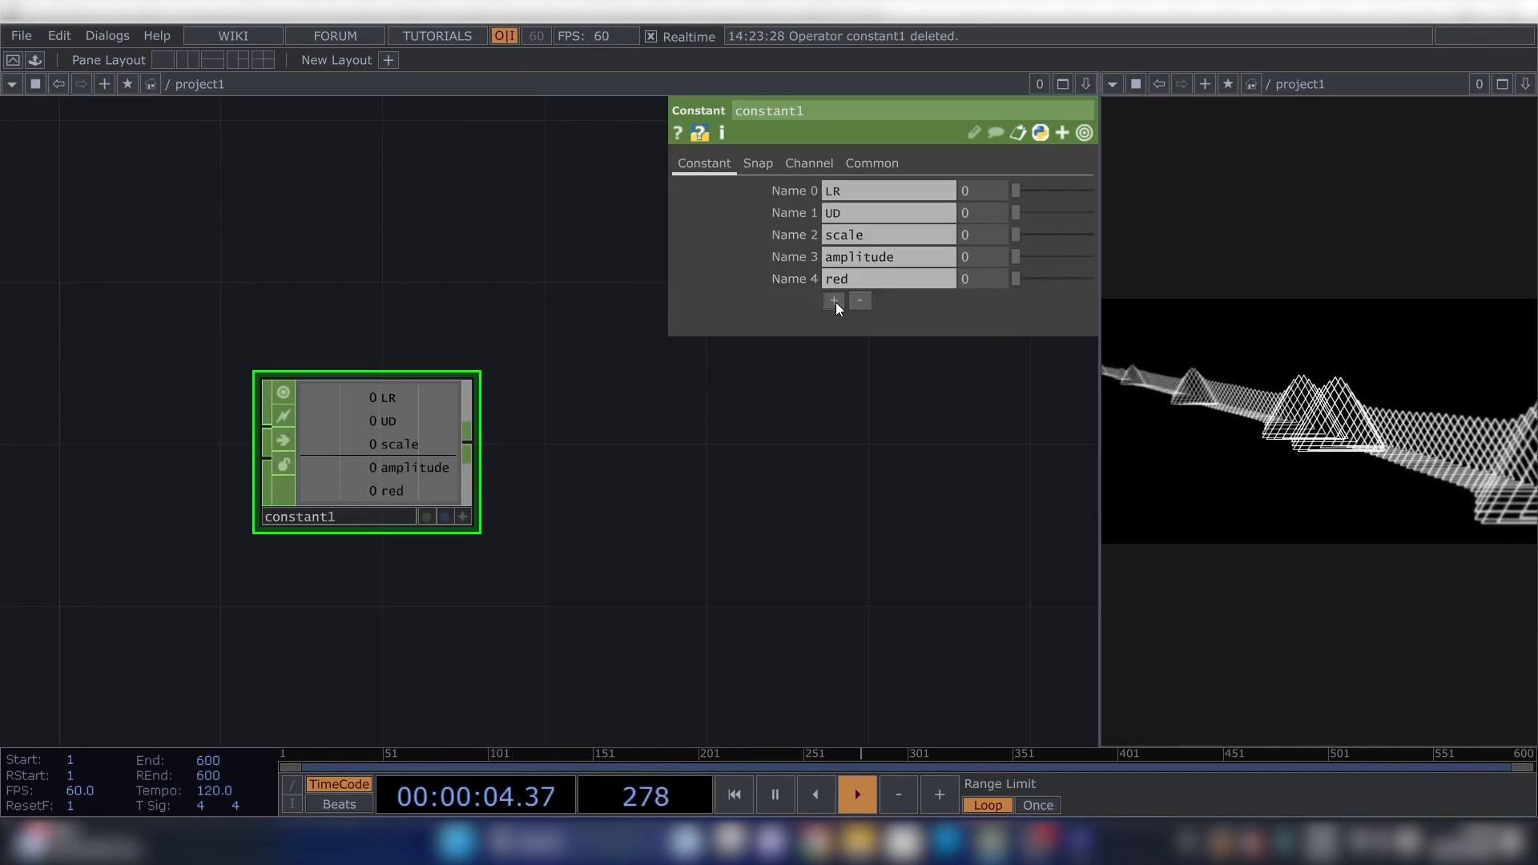
click(832, 299)
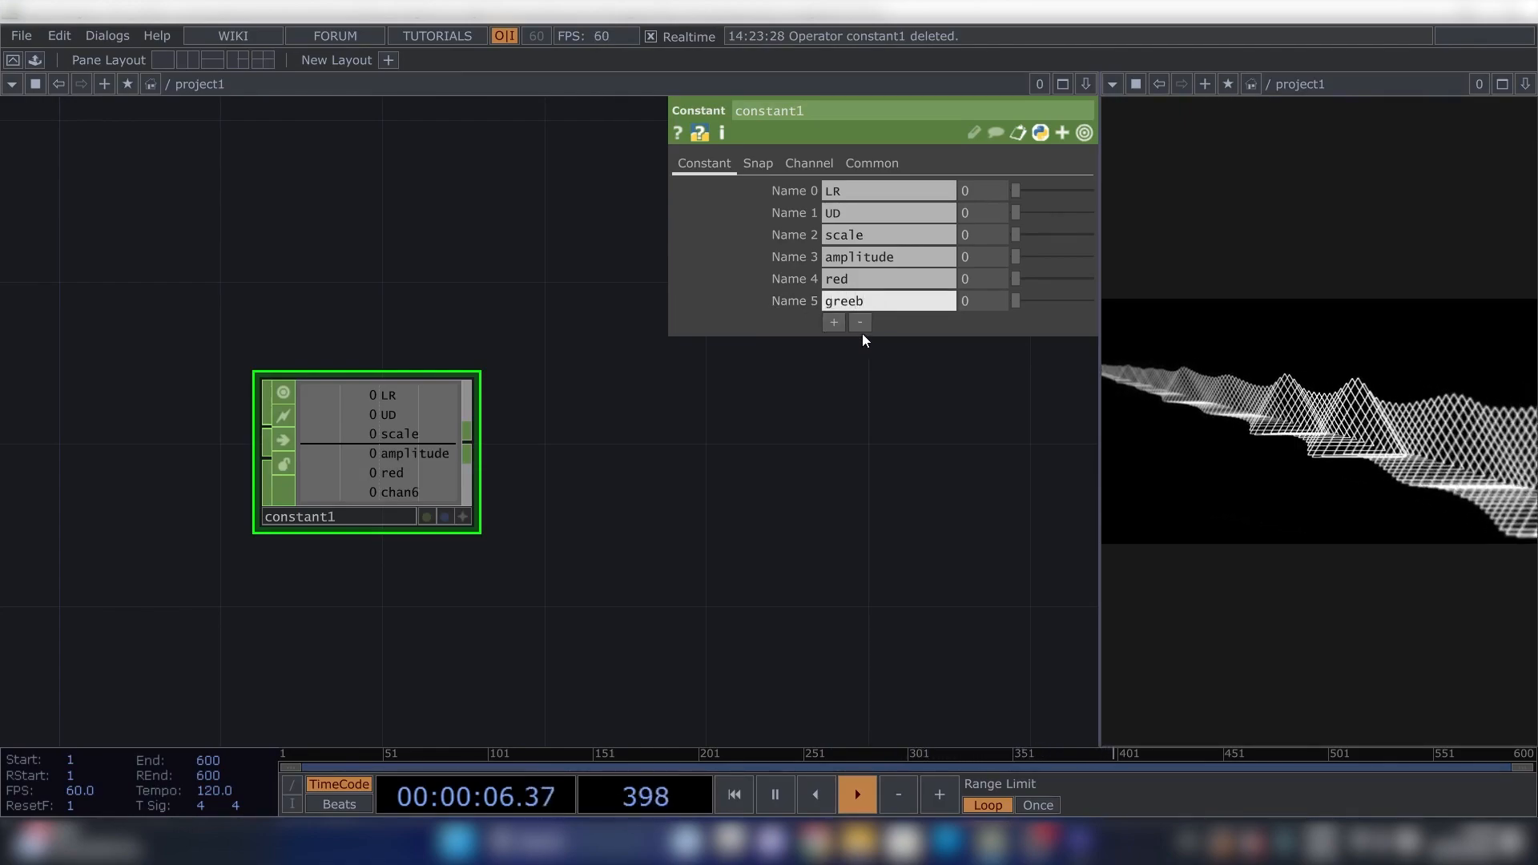
click(834, 322)
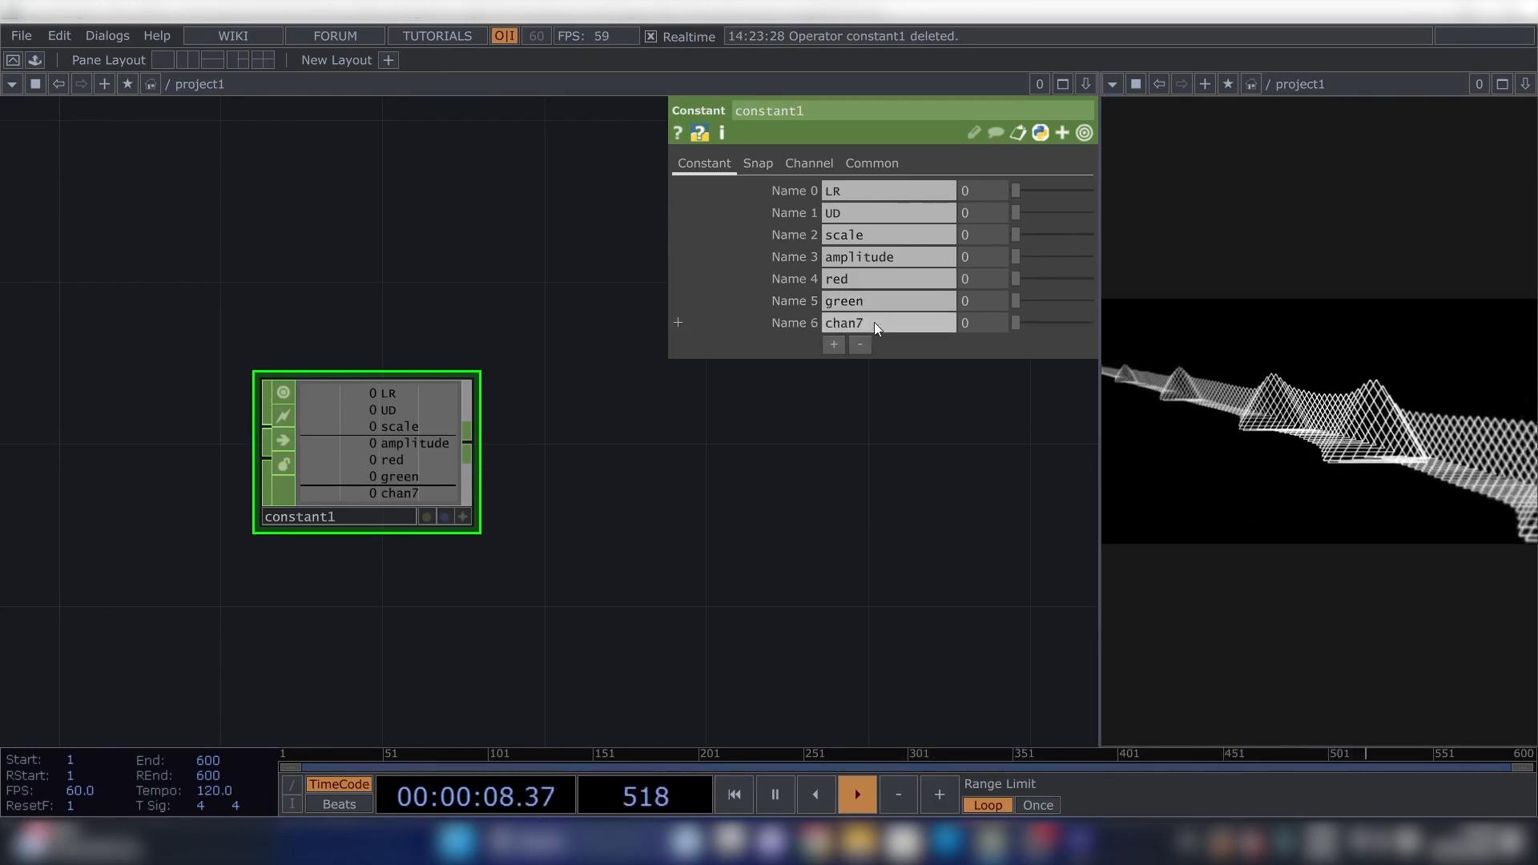
text(blue)
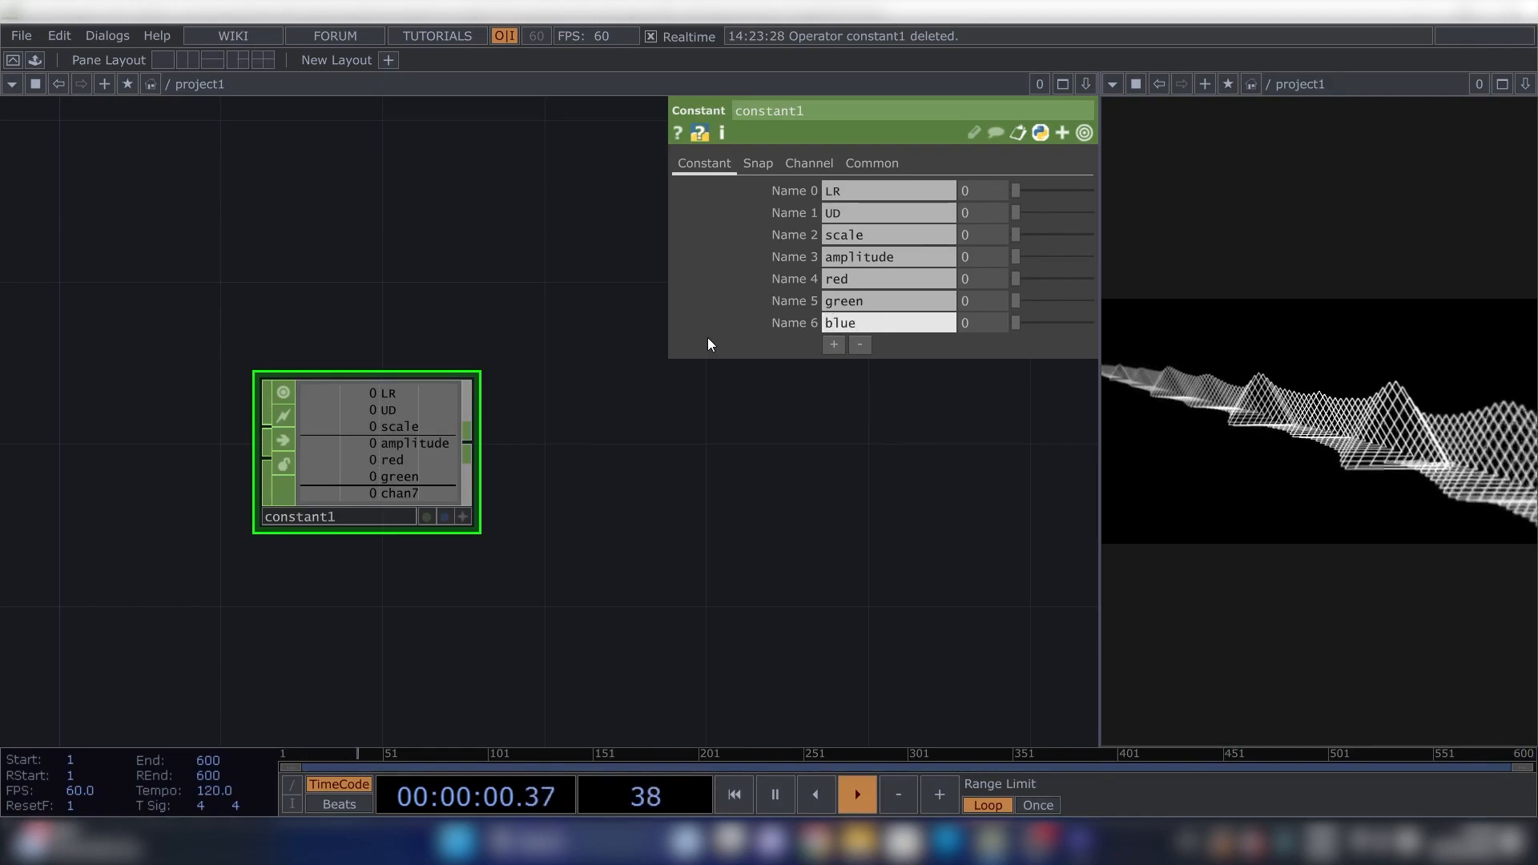
click(833, 345)
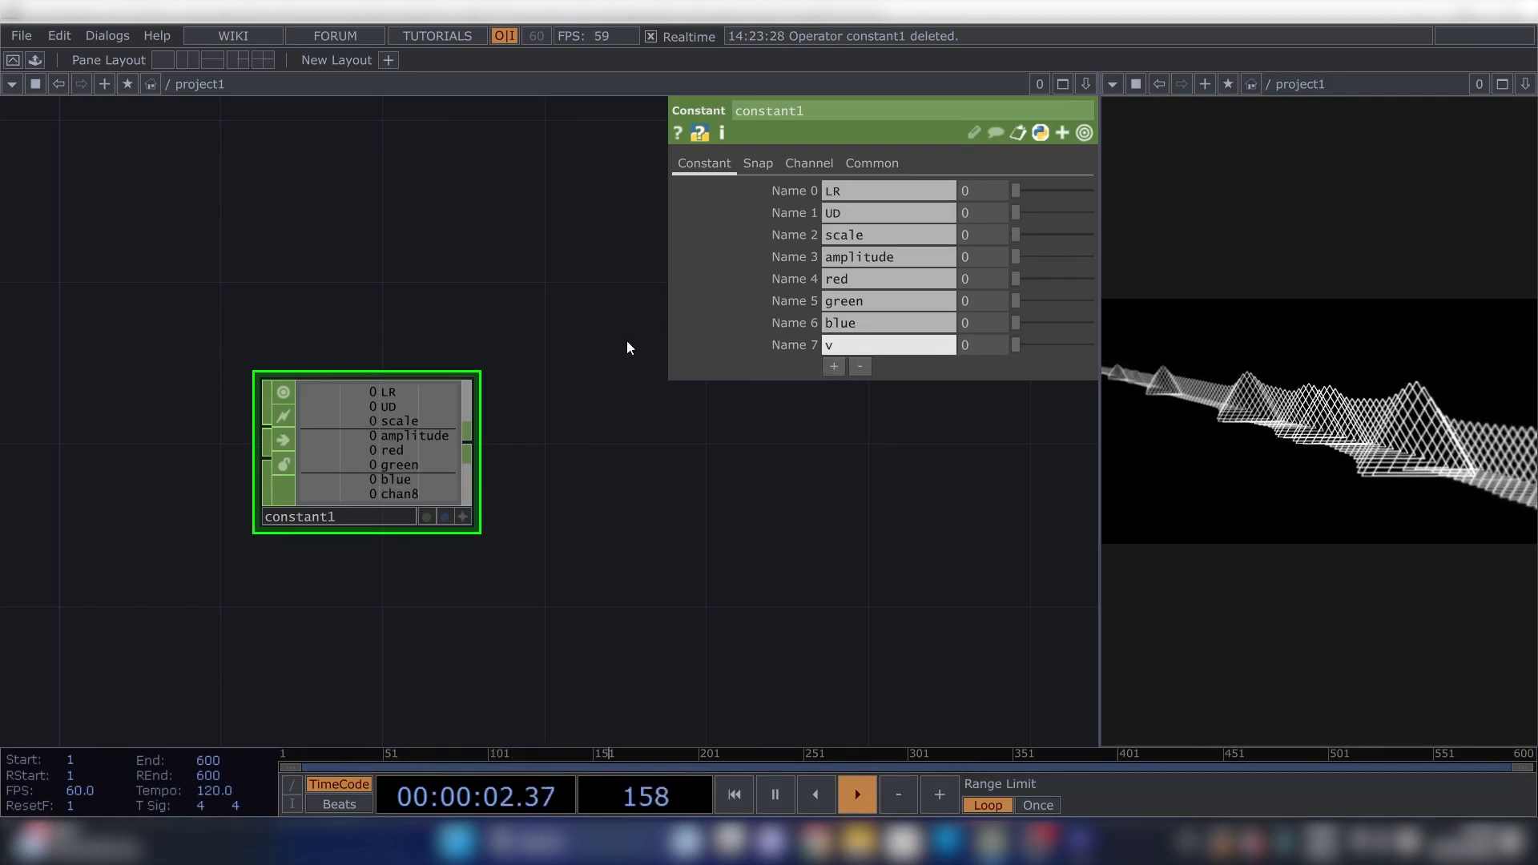
text(isibility)
text(se)
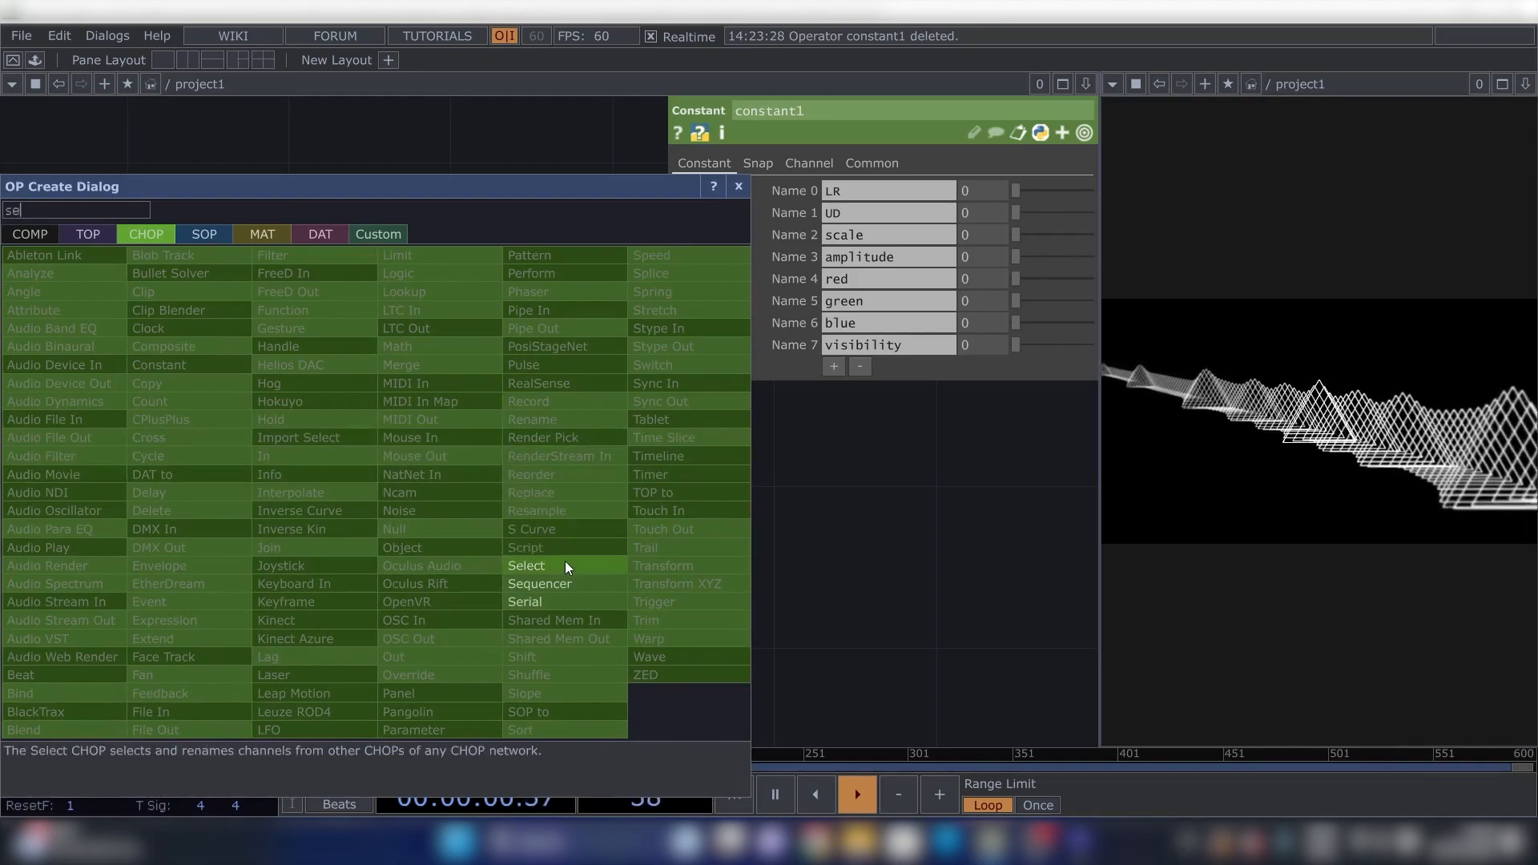
Add a Select CHOP on constant1 and paste copies to isolate each channel (LR, UD, scale, amplitude, red).
click(527, 565)
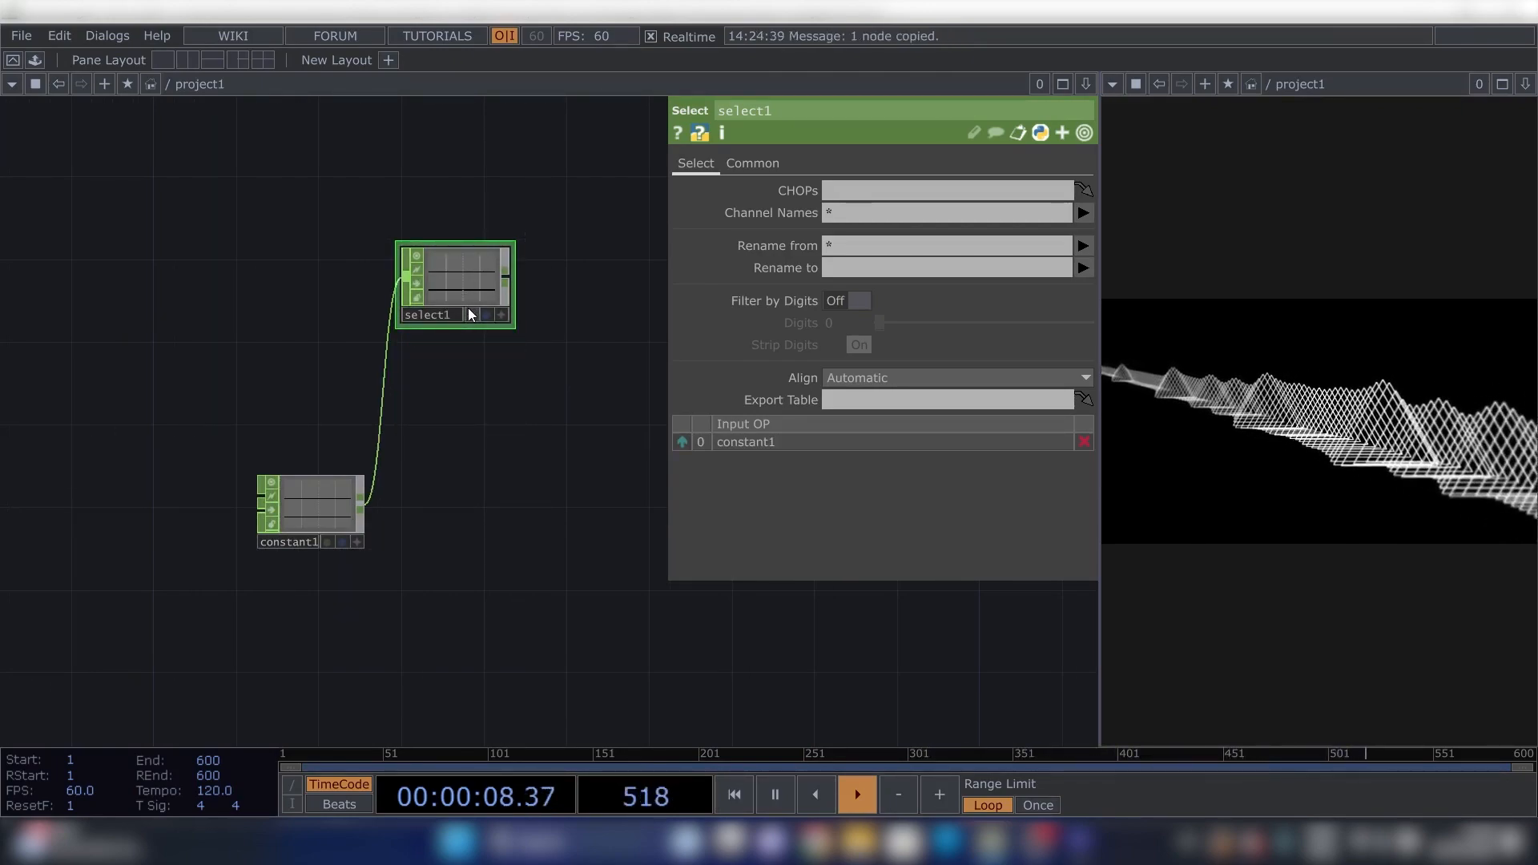
key(ctrl+v)
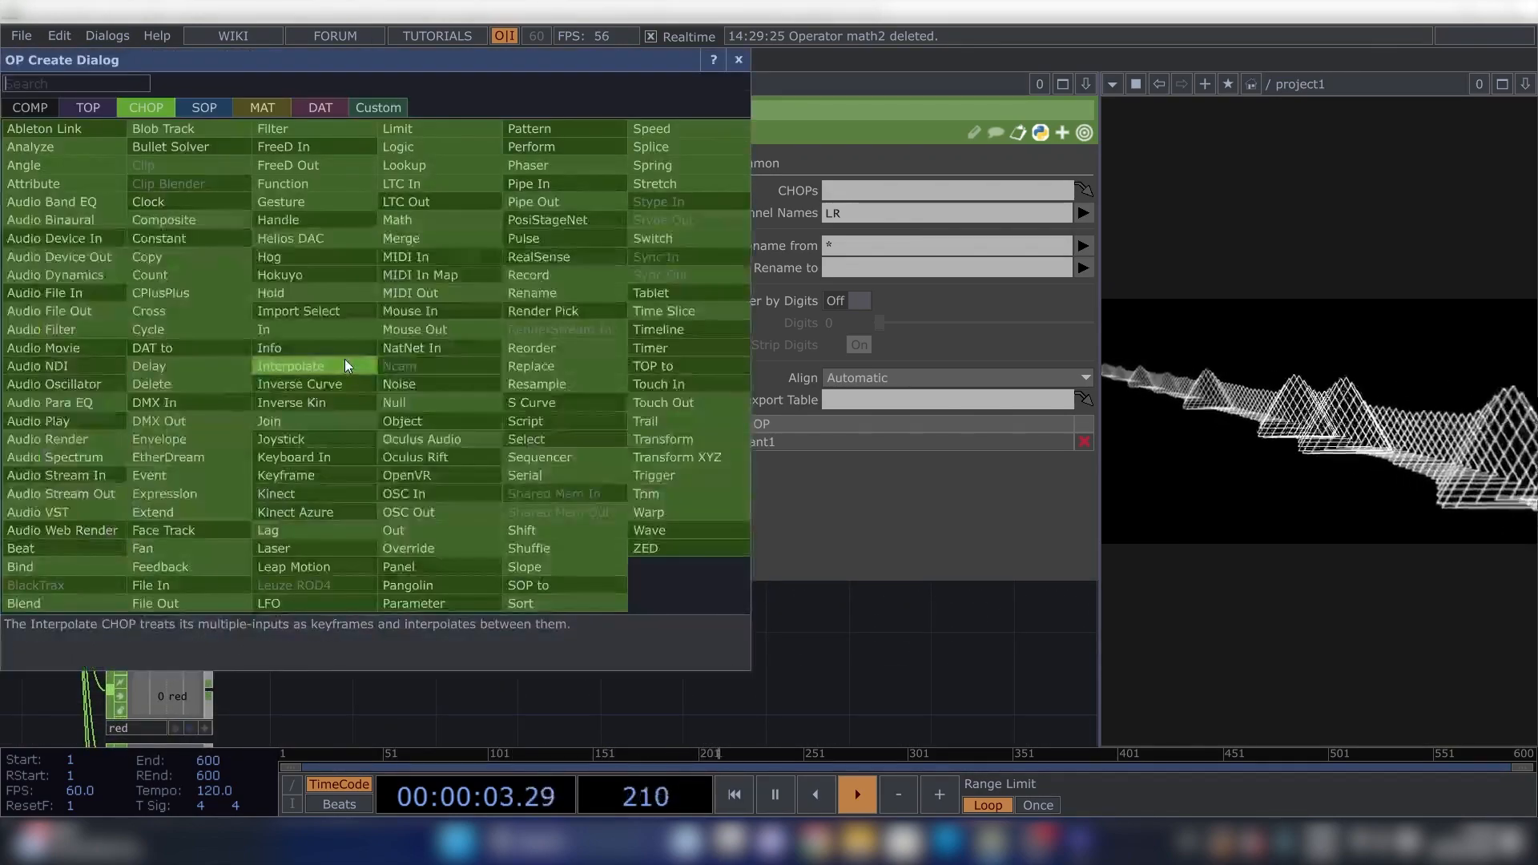
Add a Math CHOP after LR with To Range -0.05 to 0.05, named LRAway.
text(math)
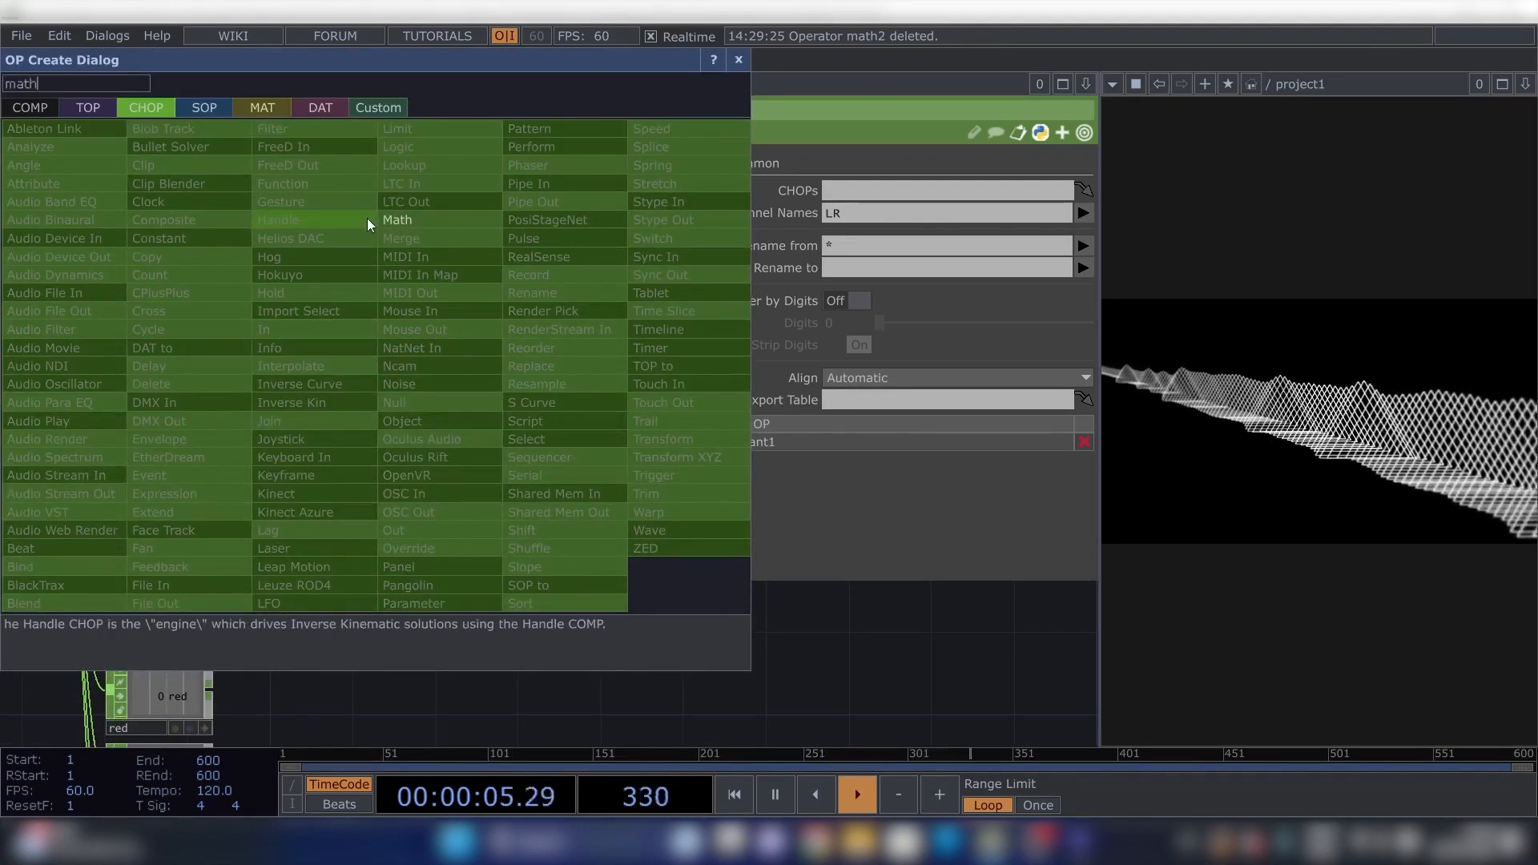
click(398, 219)
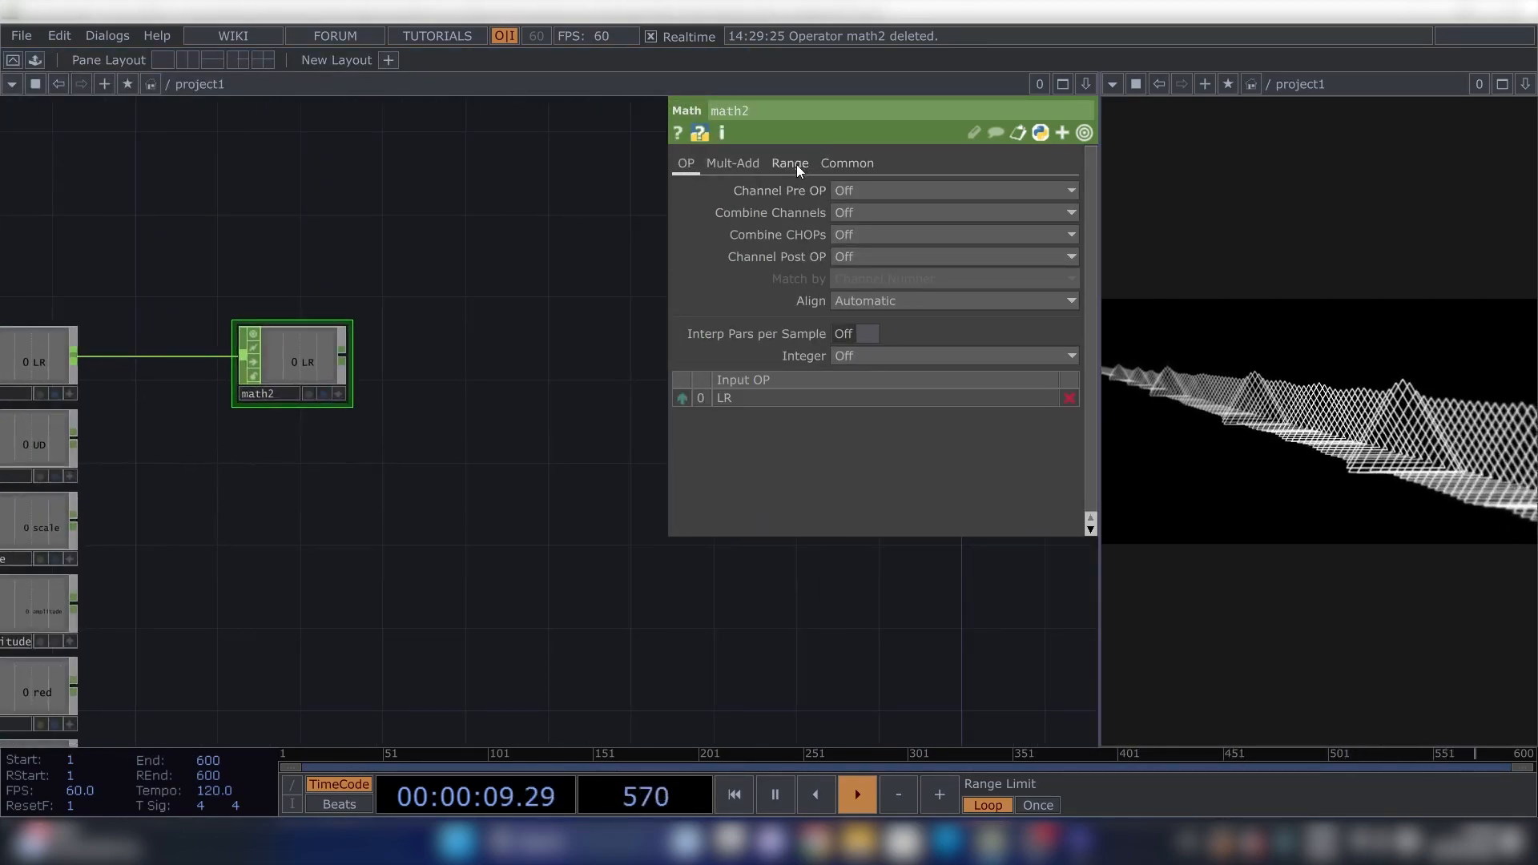
click(789, 164)
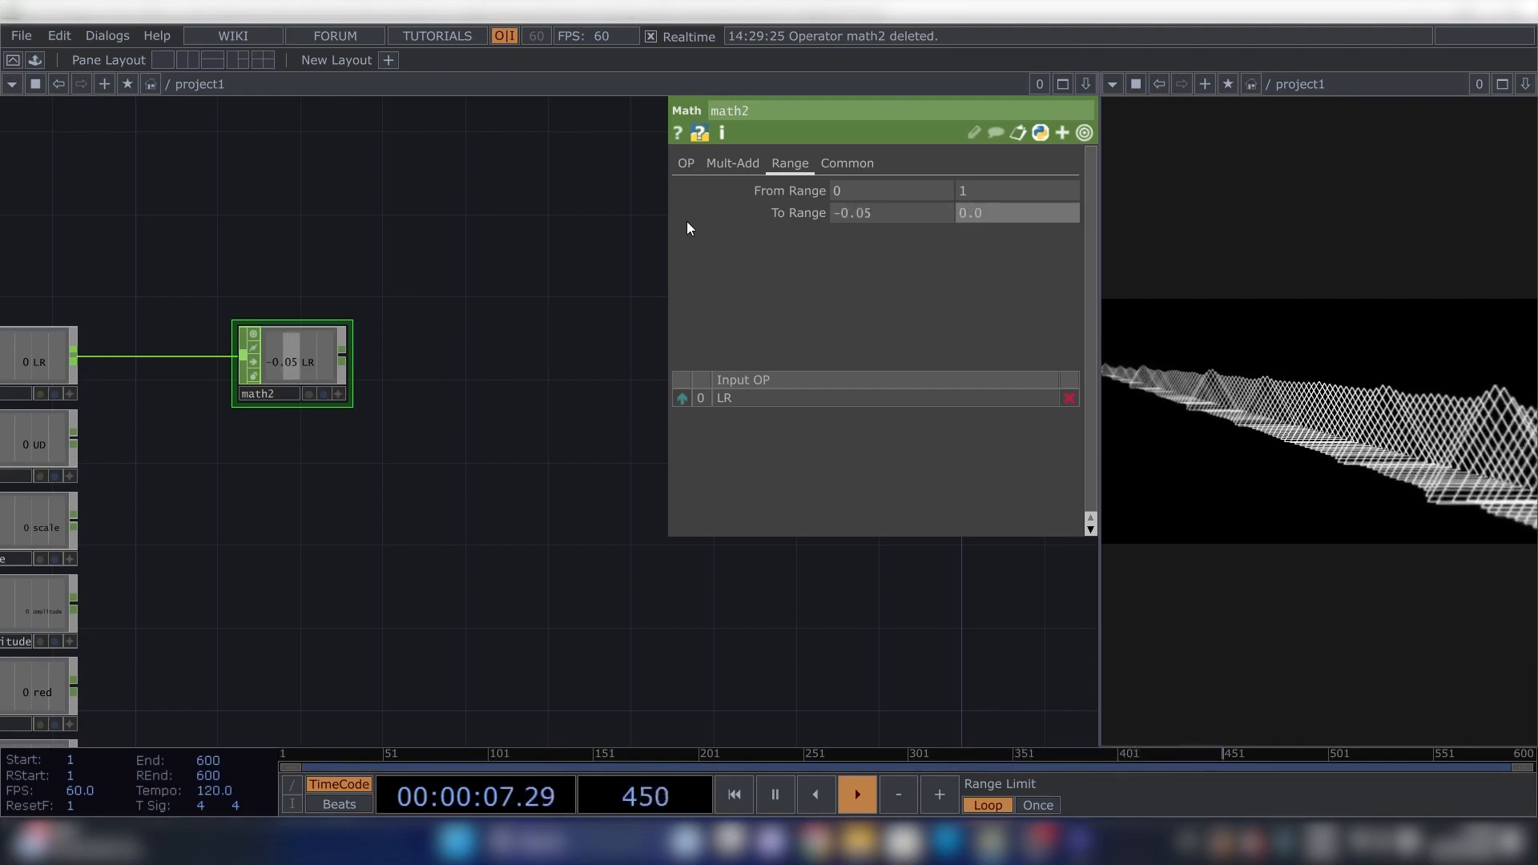
text(0.05)
click(774, 109)
text(LRAway)
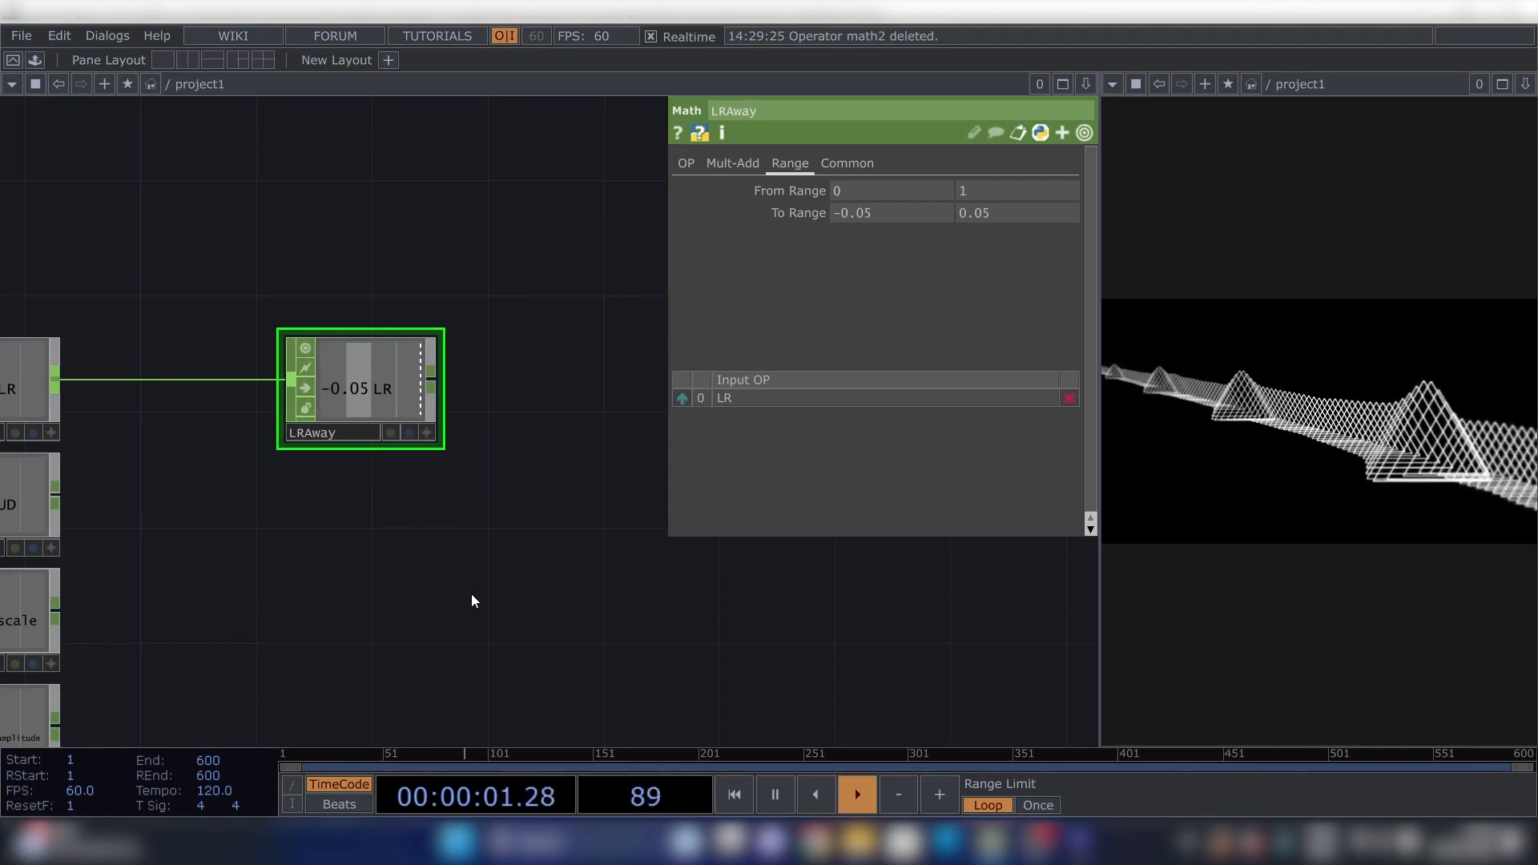
mouse_move(500, 633)
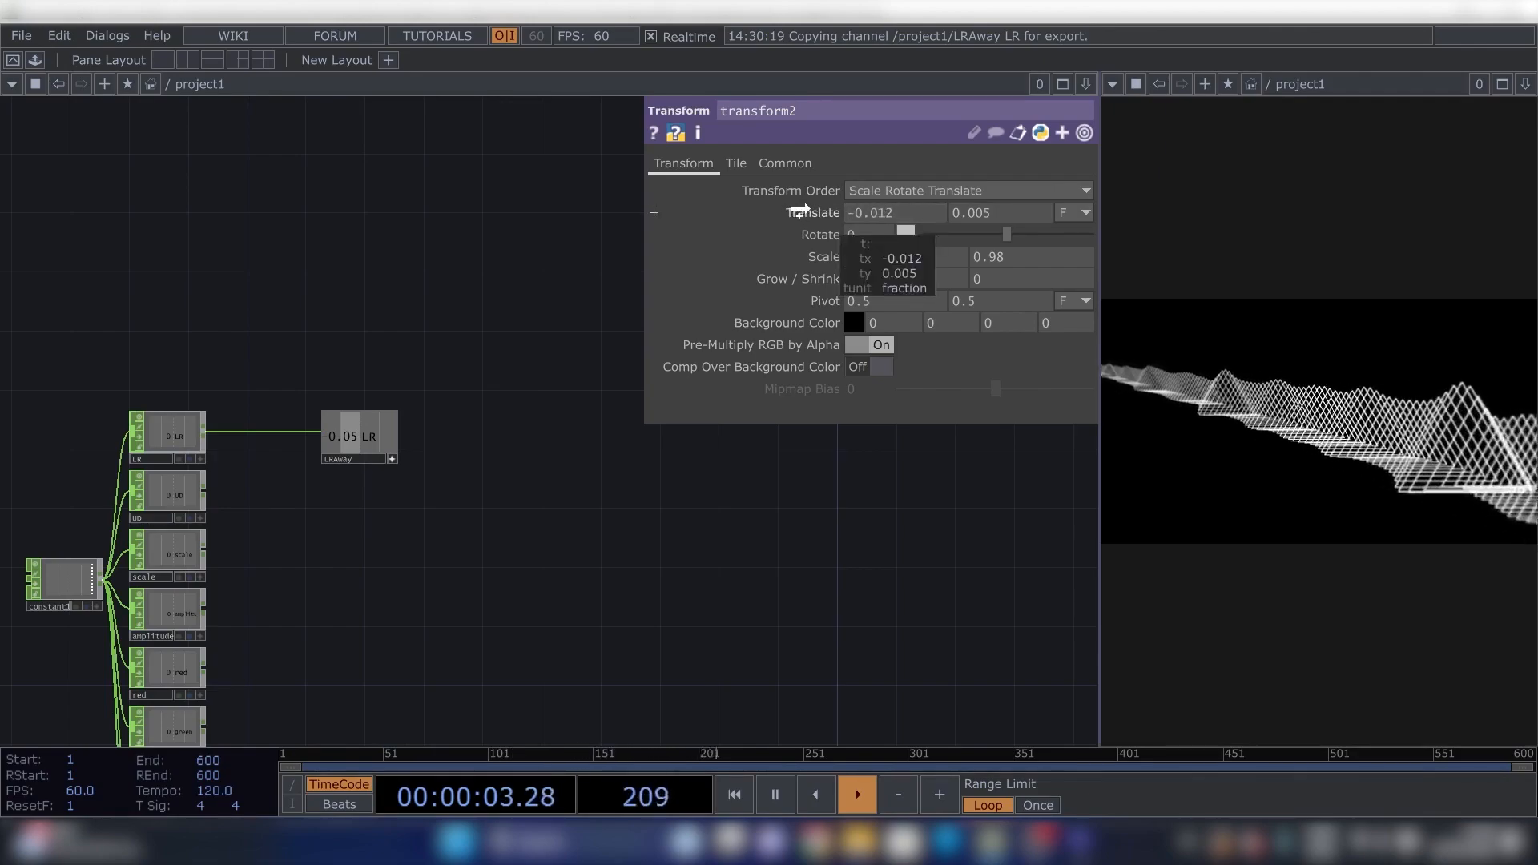
Bind the LRAway output channel to the transform's translate value via CHOP reference.
right_click(872, 211)
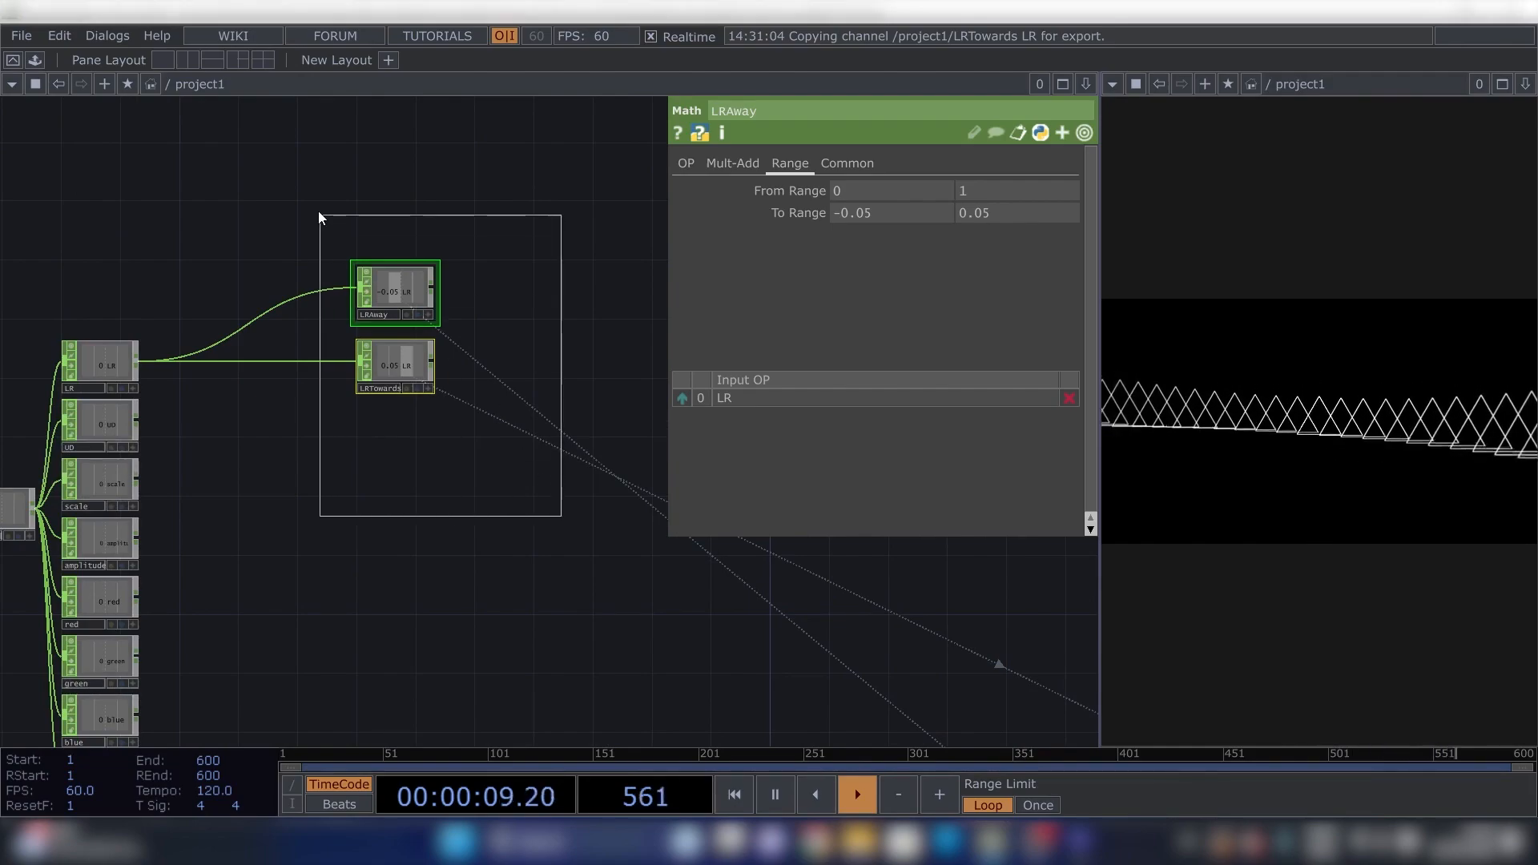
Paste the away/towards math pair onto UD and reference it in the transforms' vertical translate.
key(ctrl+v)
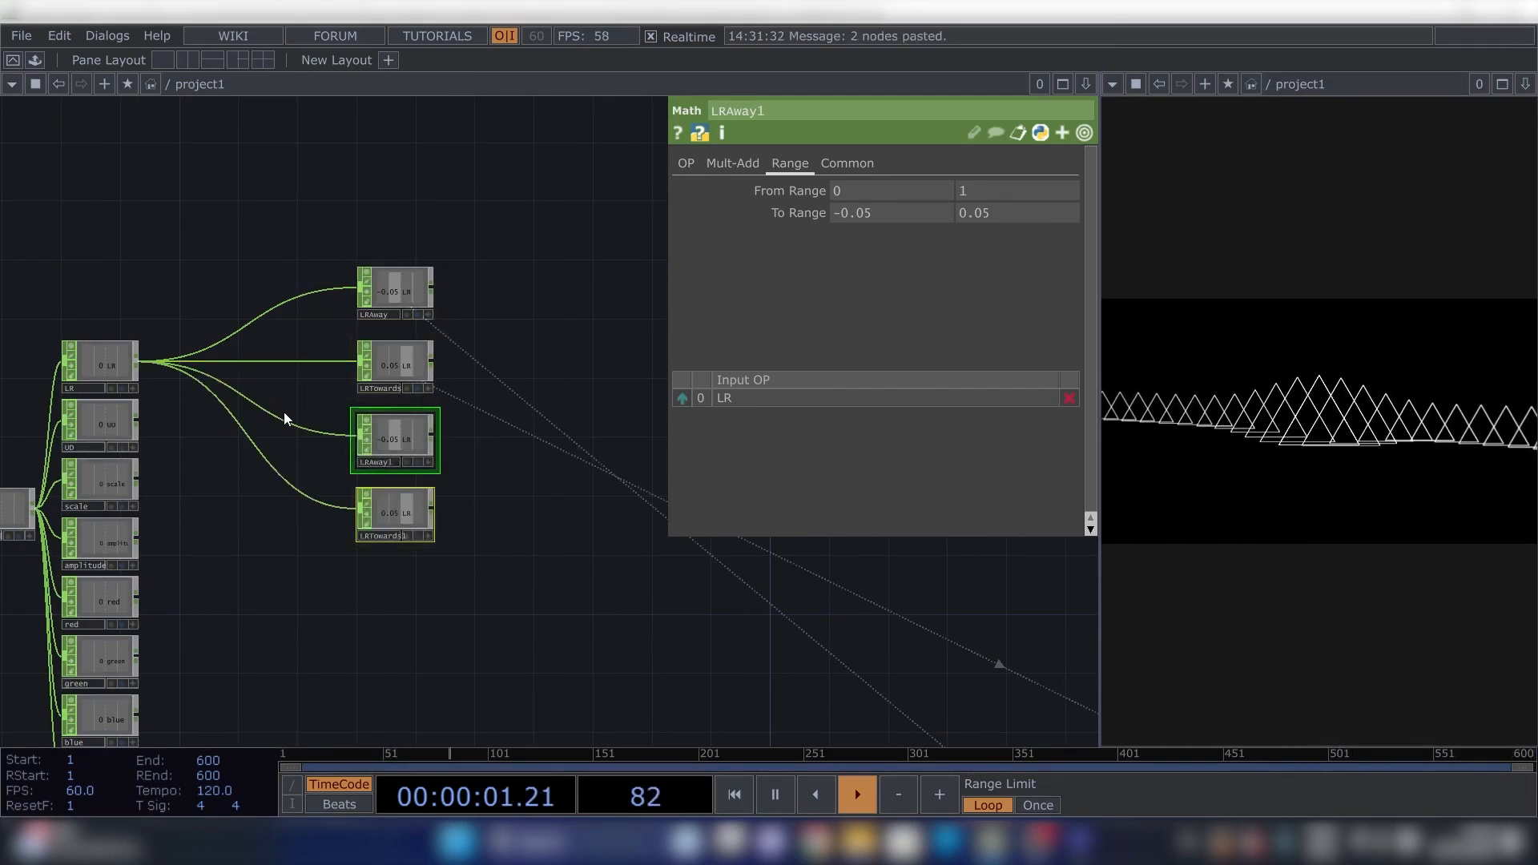
right_click(398, 412)
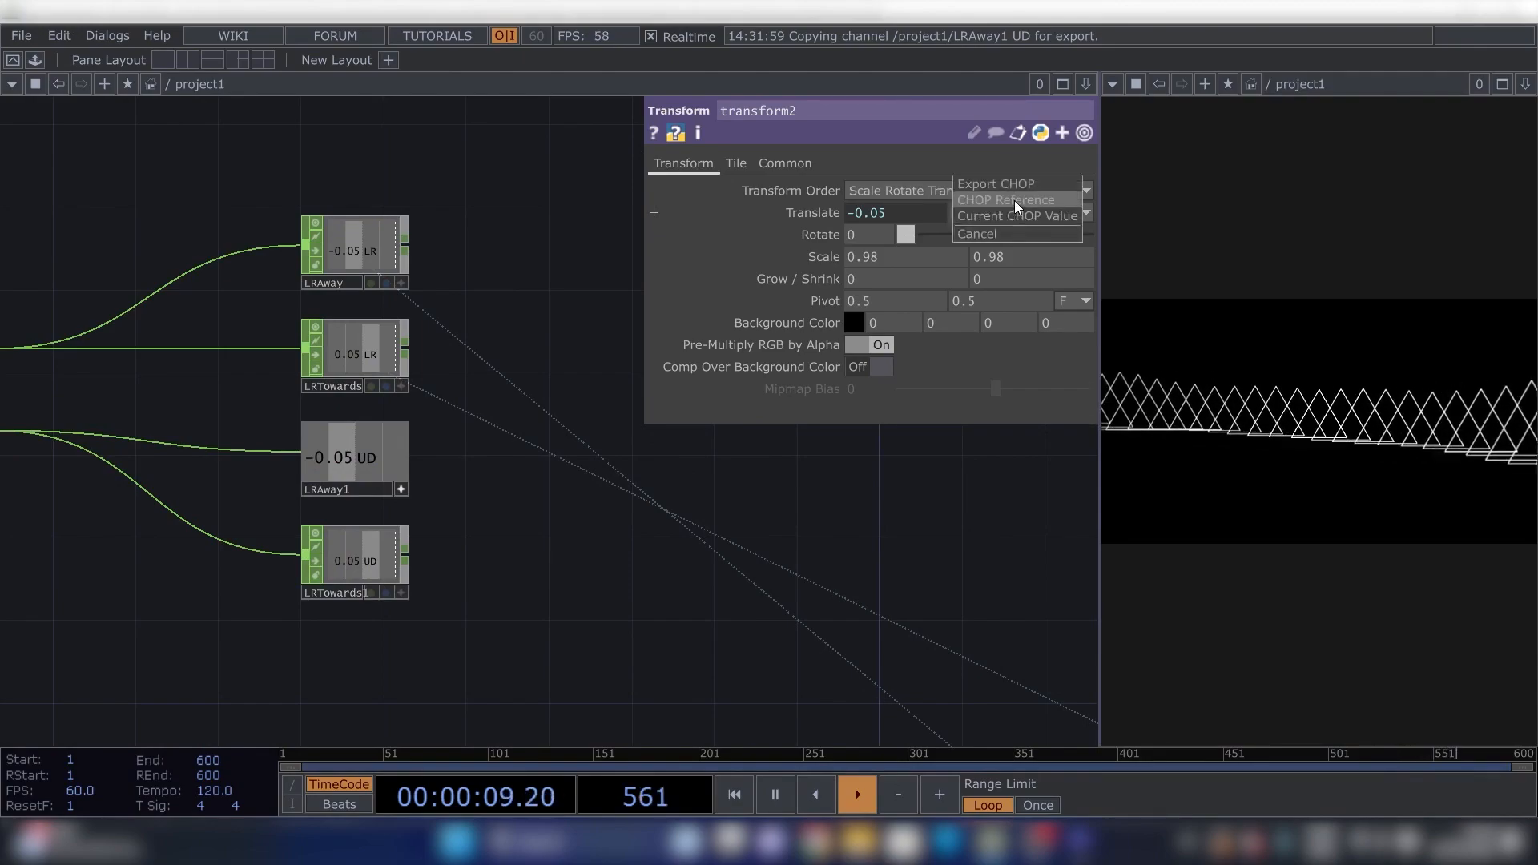
click(1016, 217)
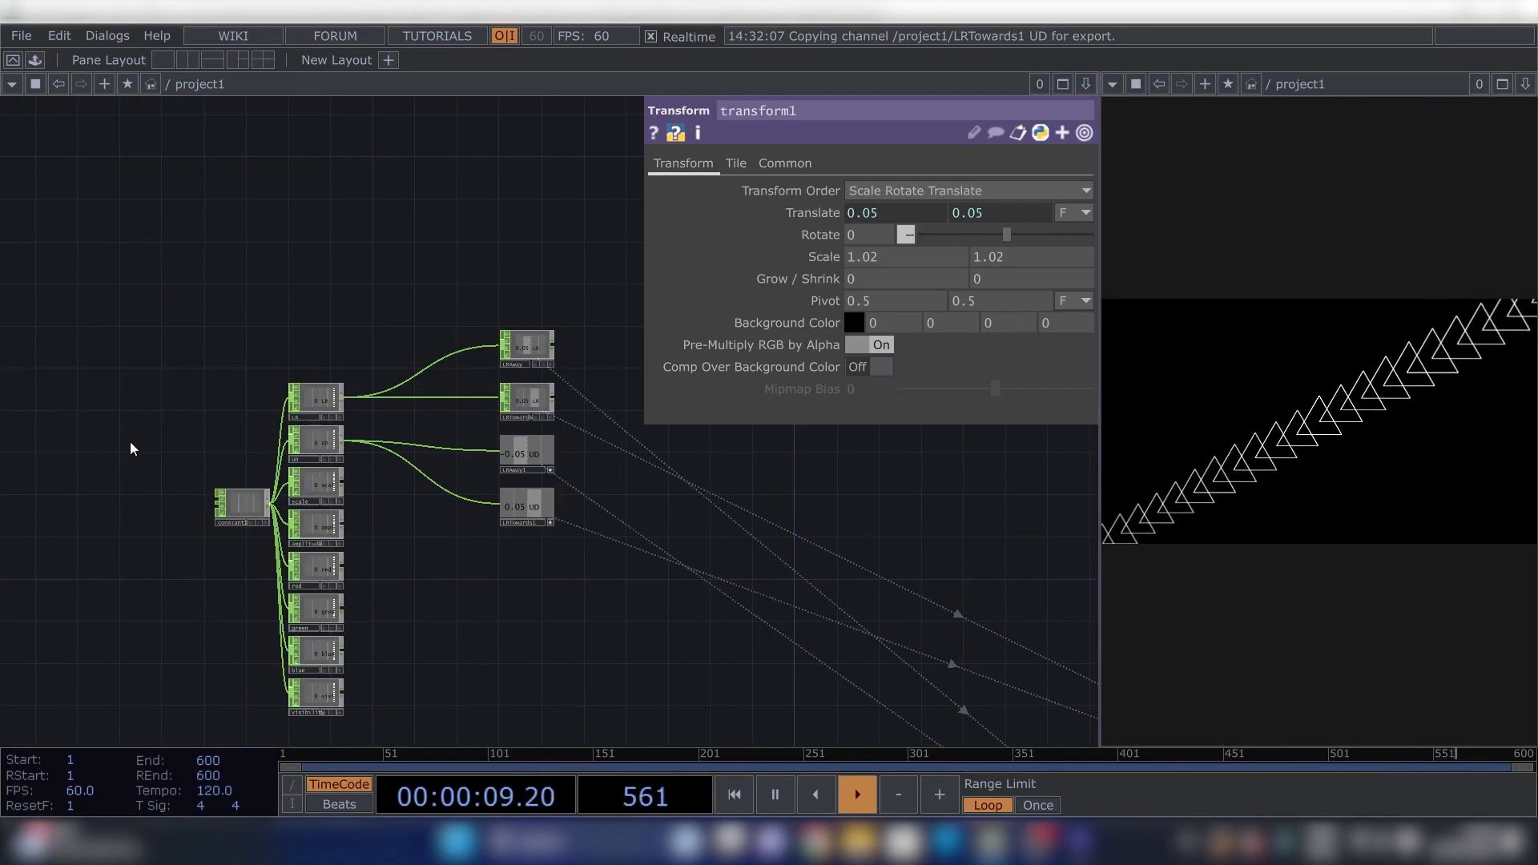
Drag constant1's LR and UD sliders to steer the triangle trail in a new direction.
click(242, 503)
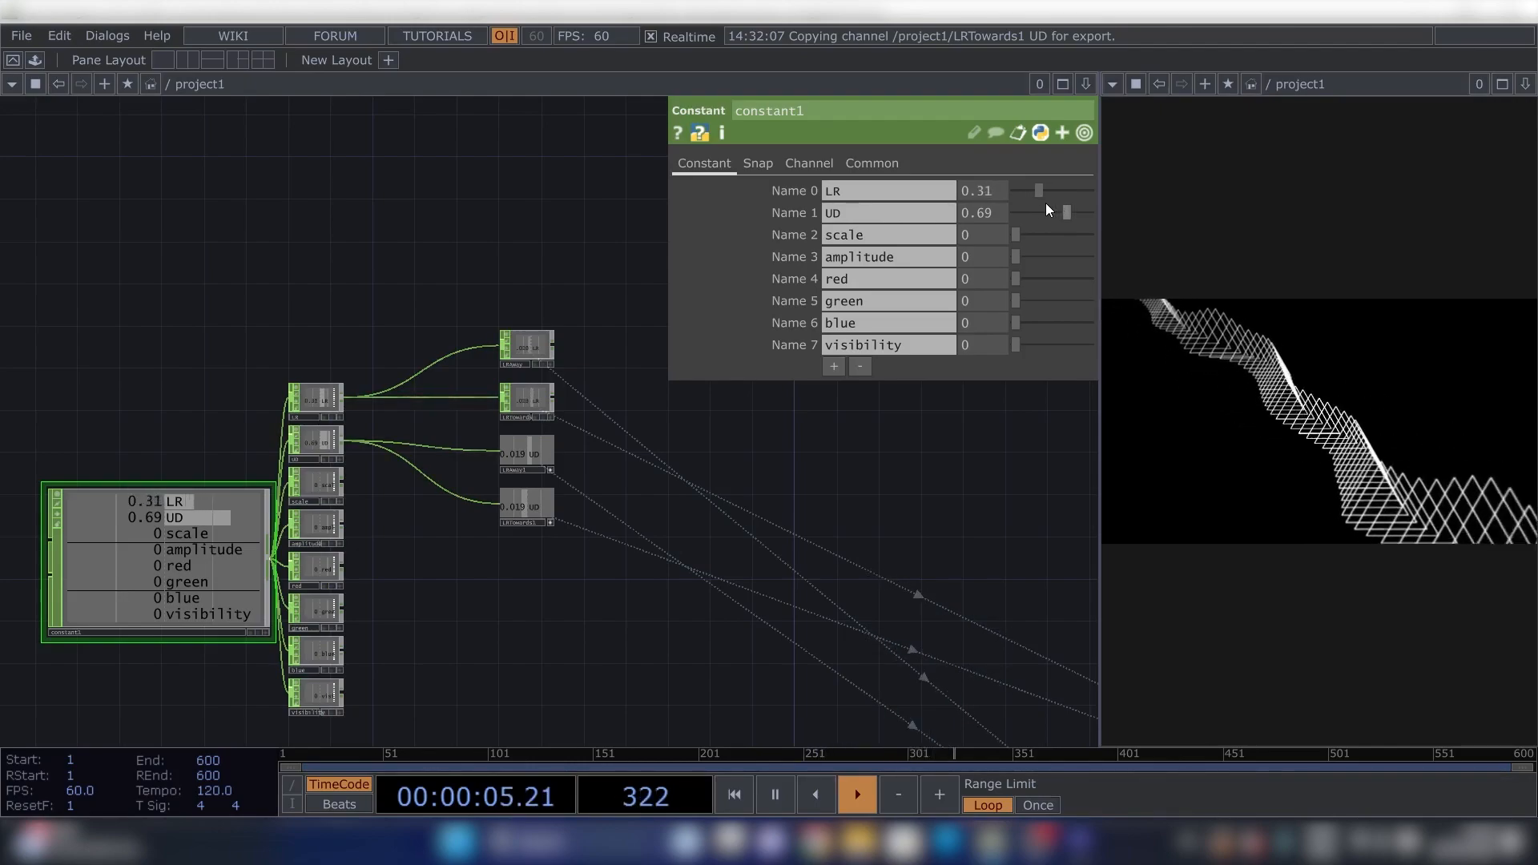
click(550, 194)
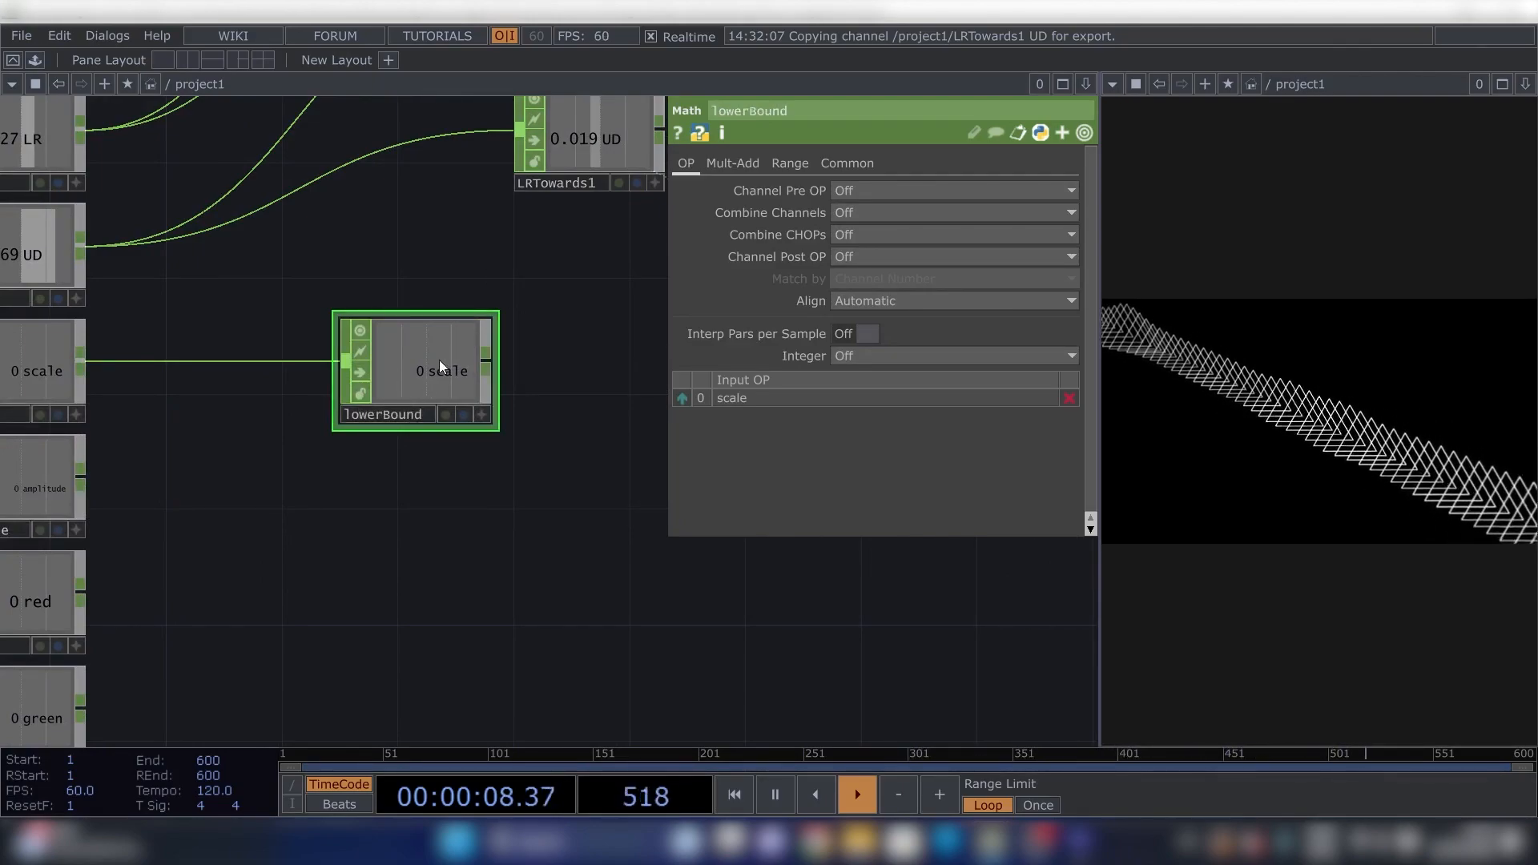
Paste lowerBound as upperBound on the scale channel and set upperBound's To Range to 0–0.4.
key(ctrl+v)
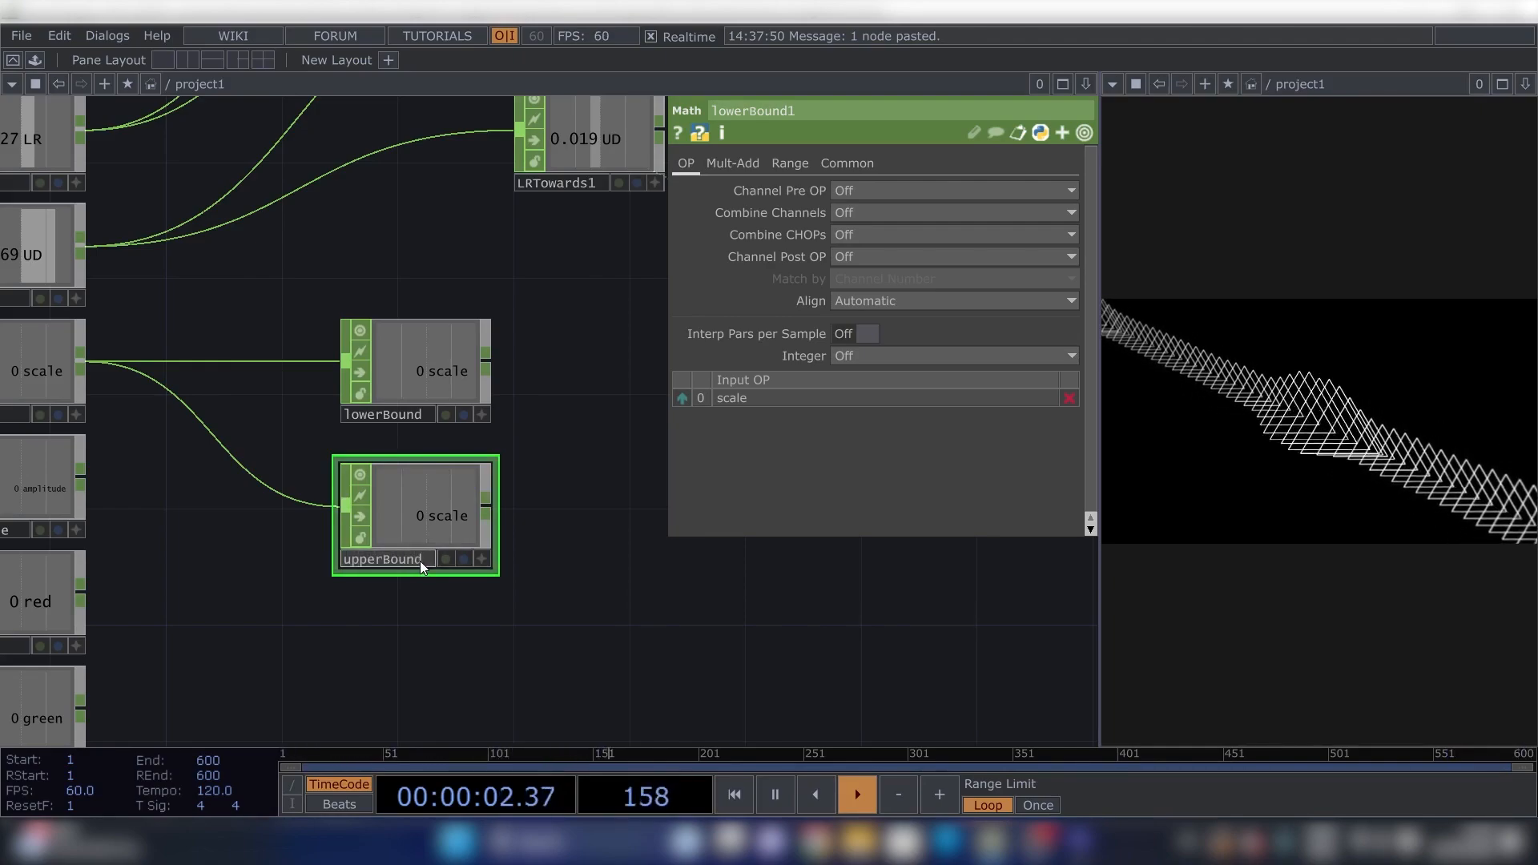
click(413, 370)
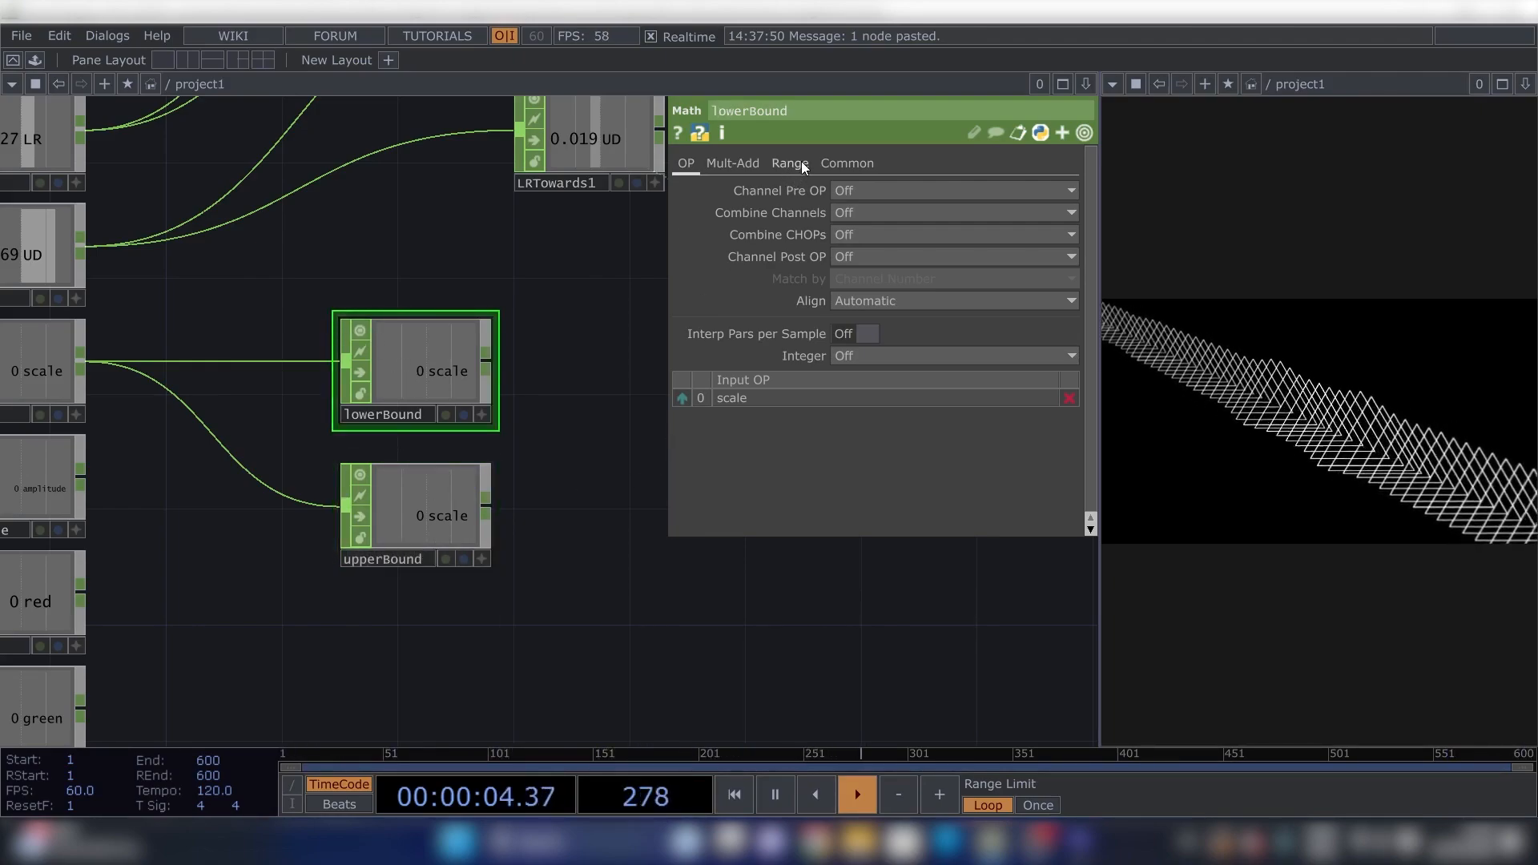
click(788, 164)
text(0.)
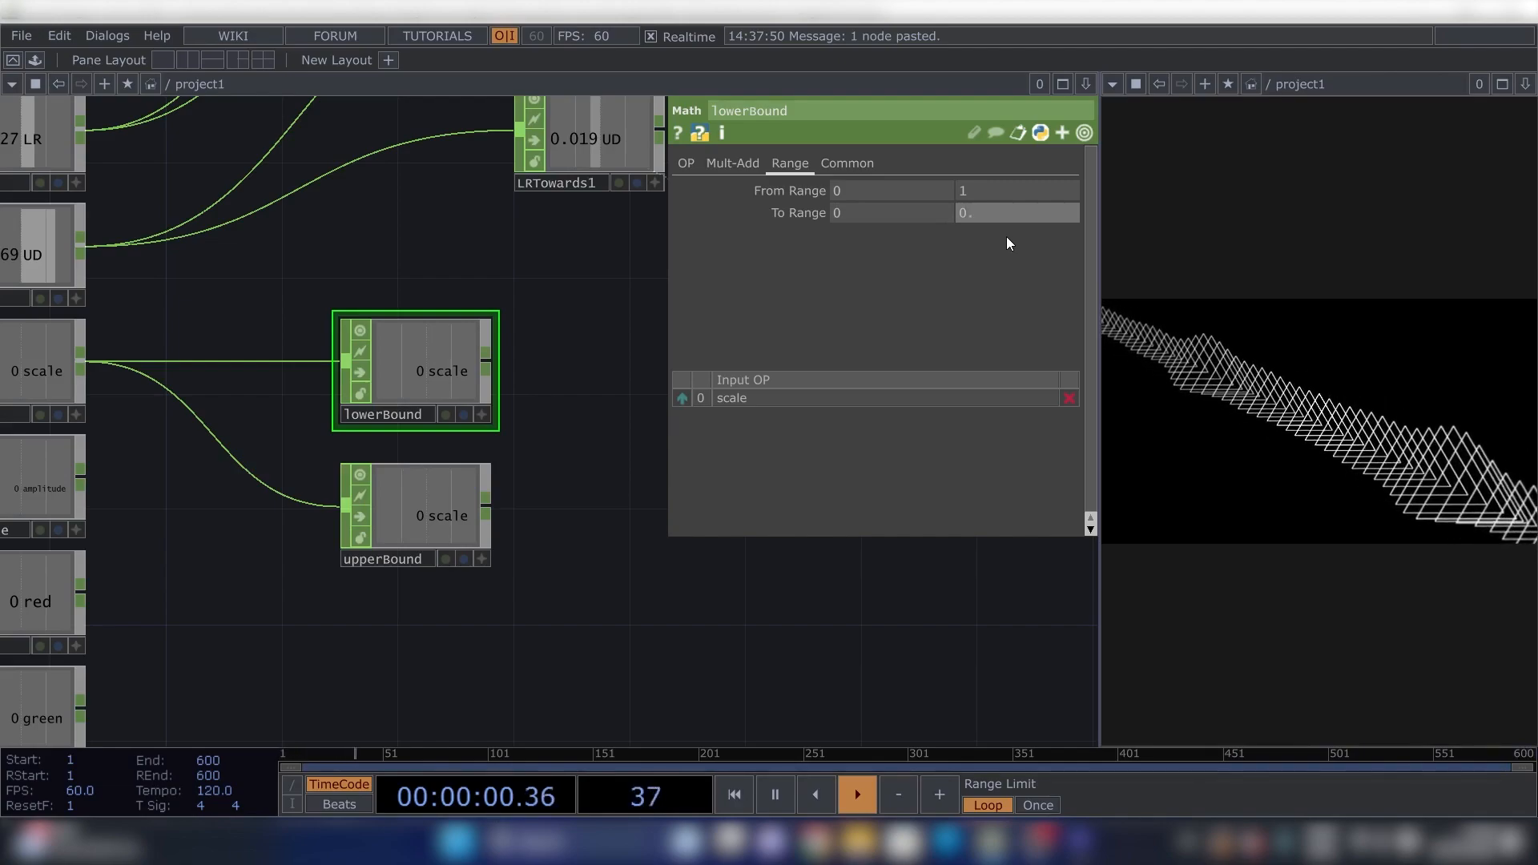
click(415, 515)
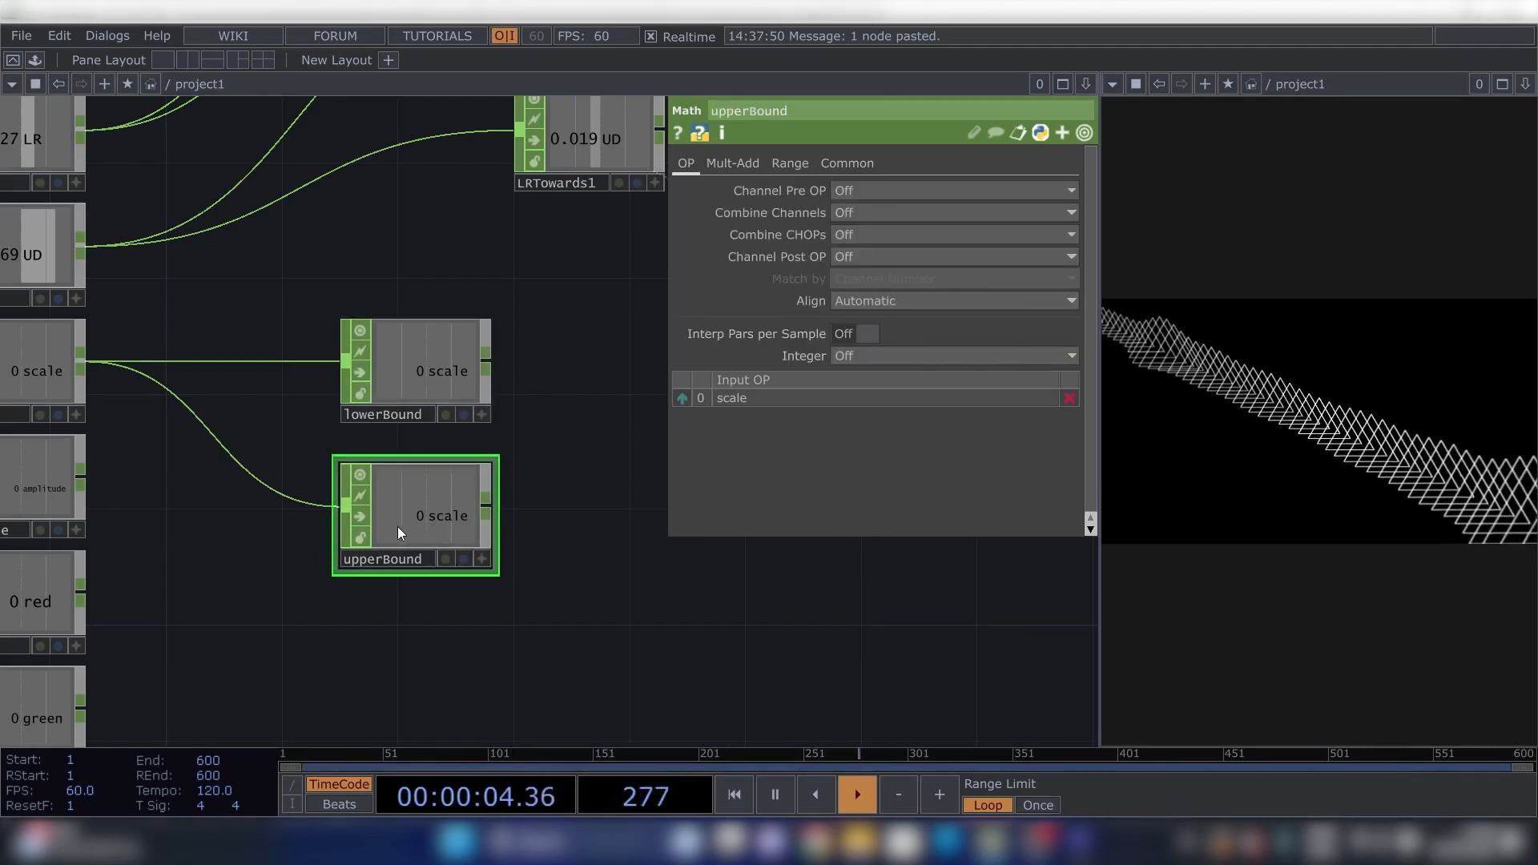
click(788, 163)
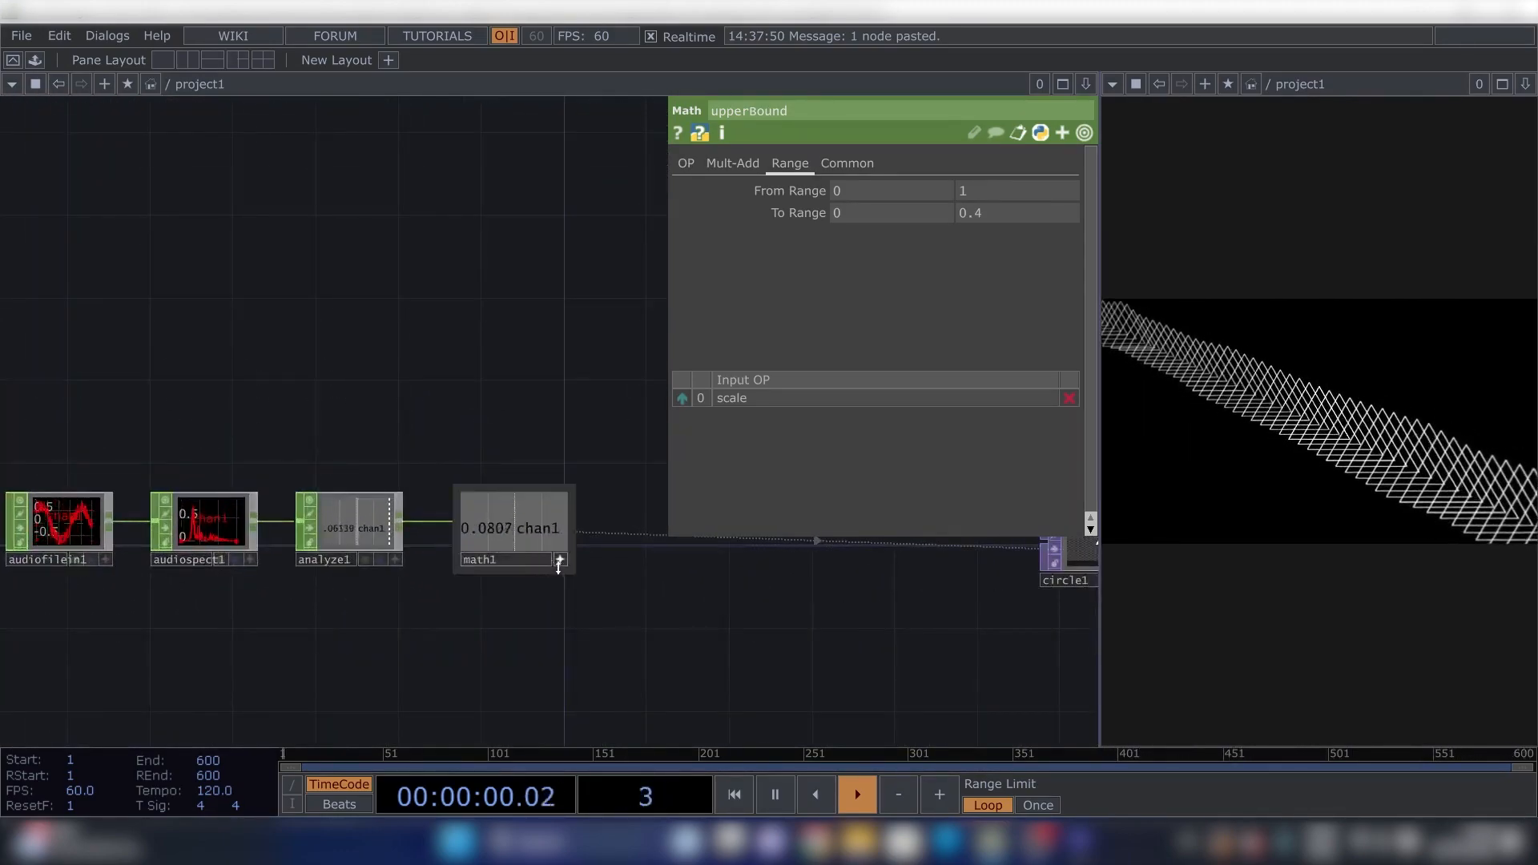
Set math1's From Range to 0–0.1 and reference lowerBound/upperBound in its To Range.
click(509, 527)
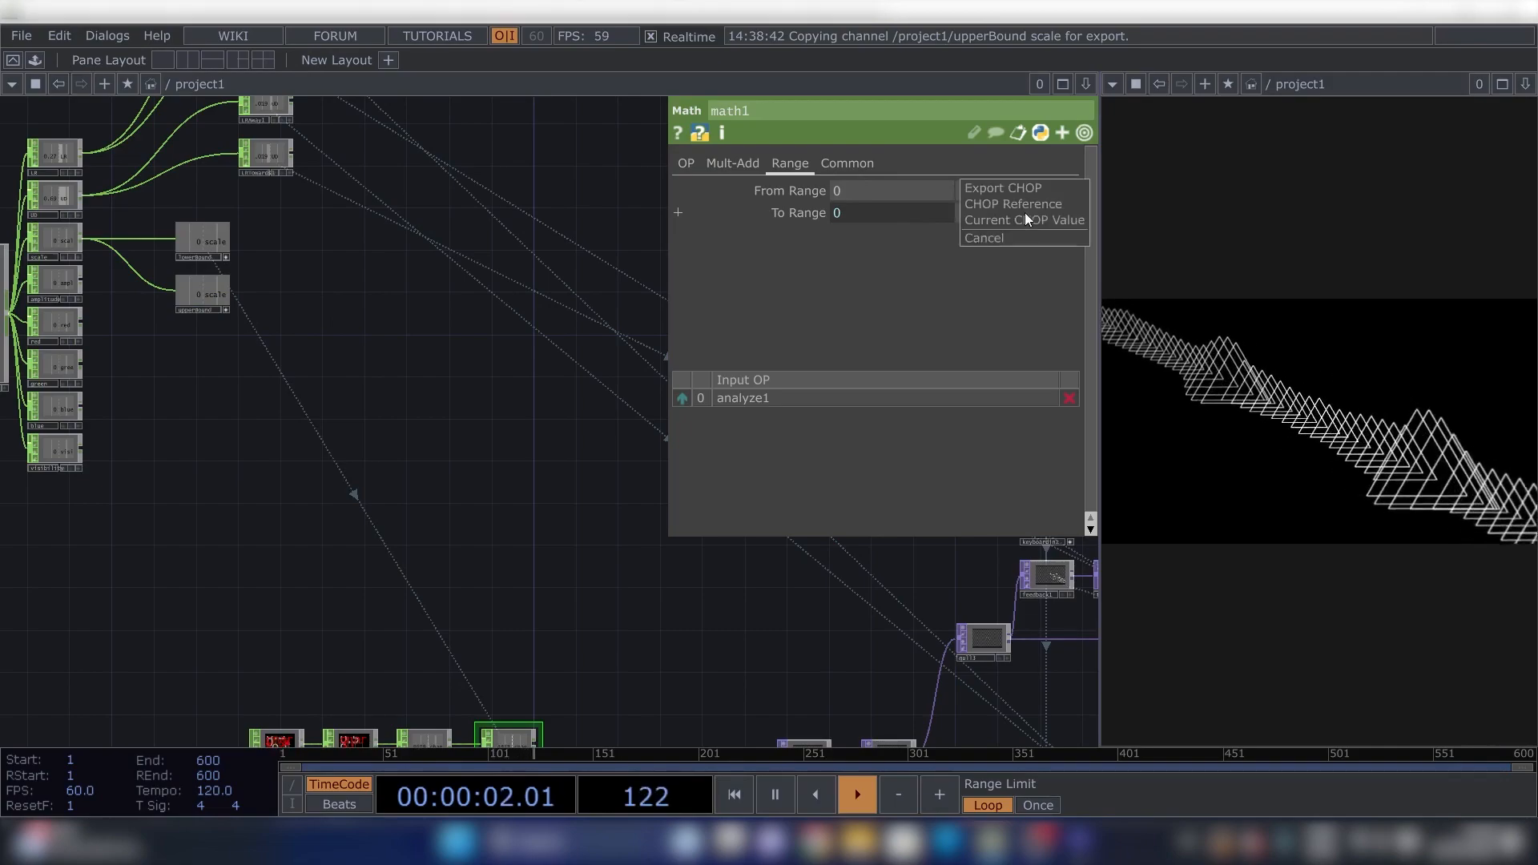
click(1001, 188)
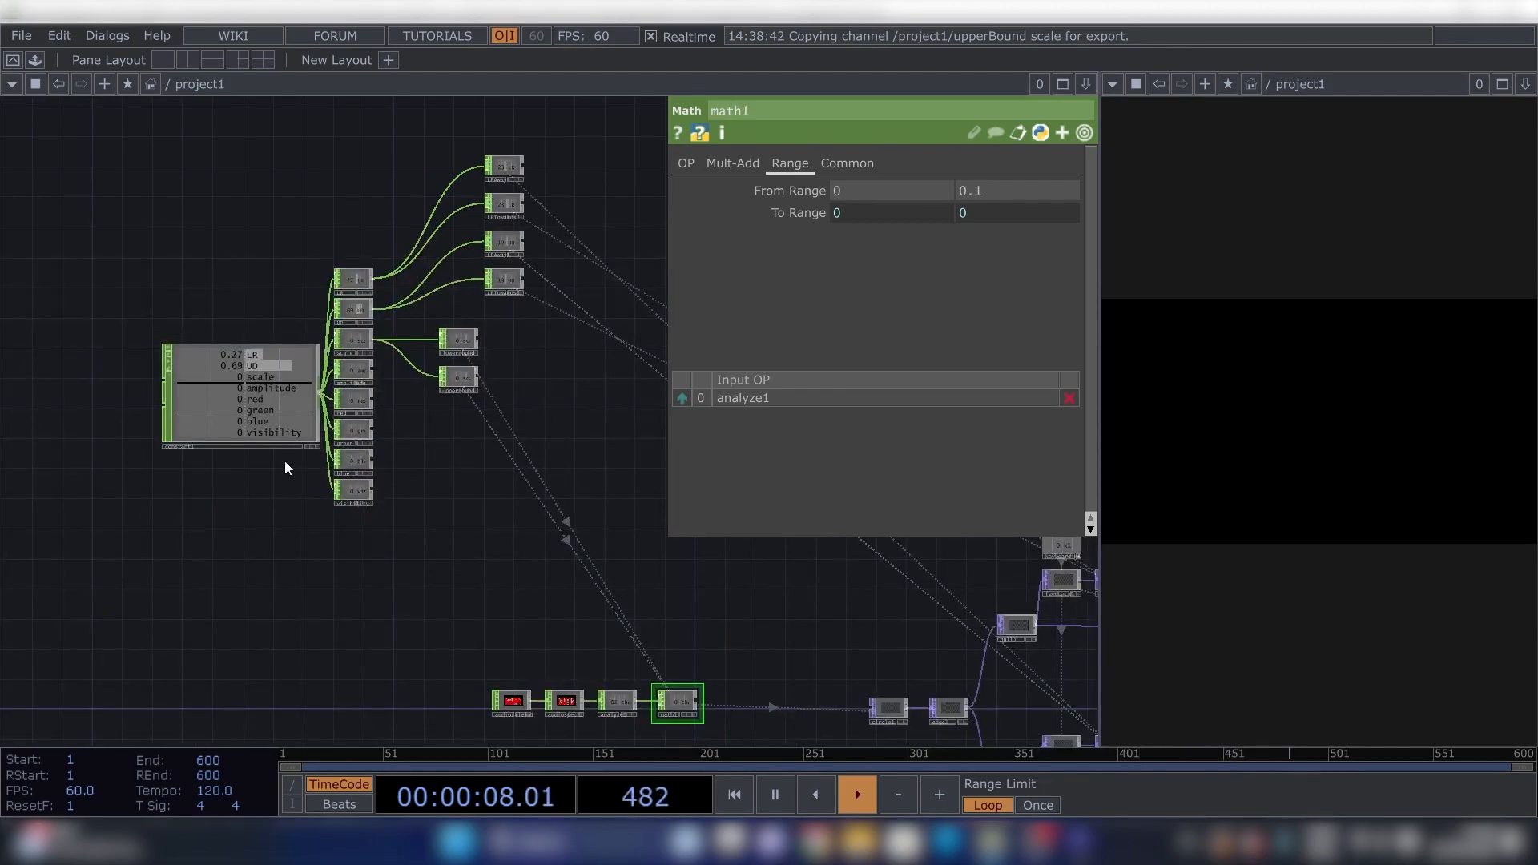
click(242, 396)
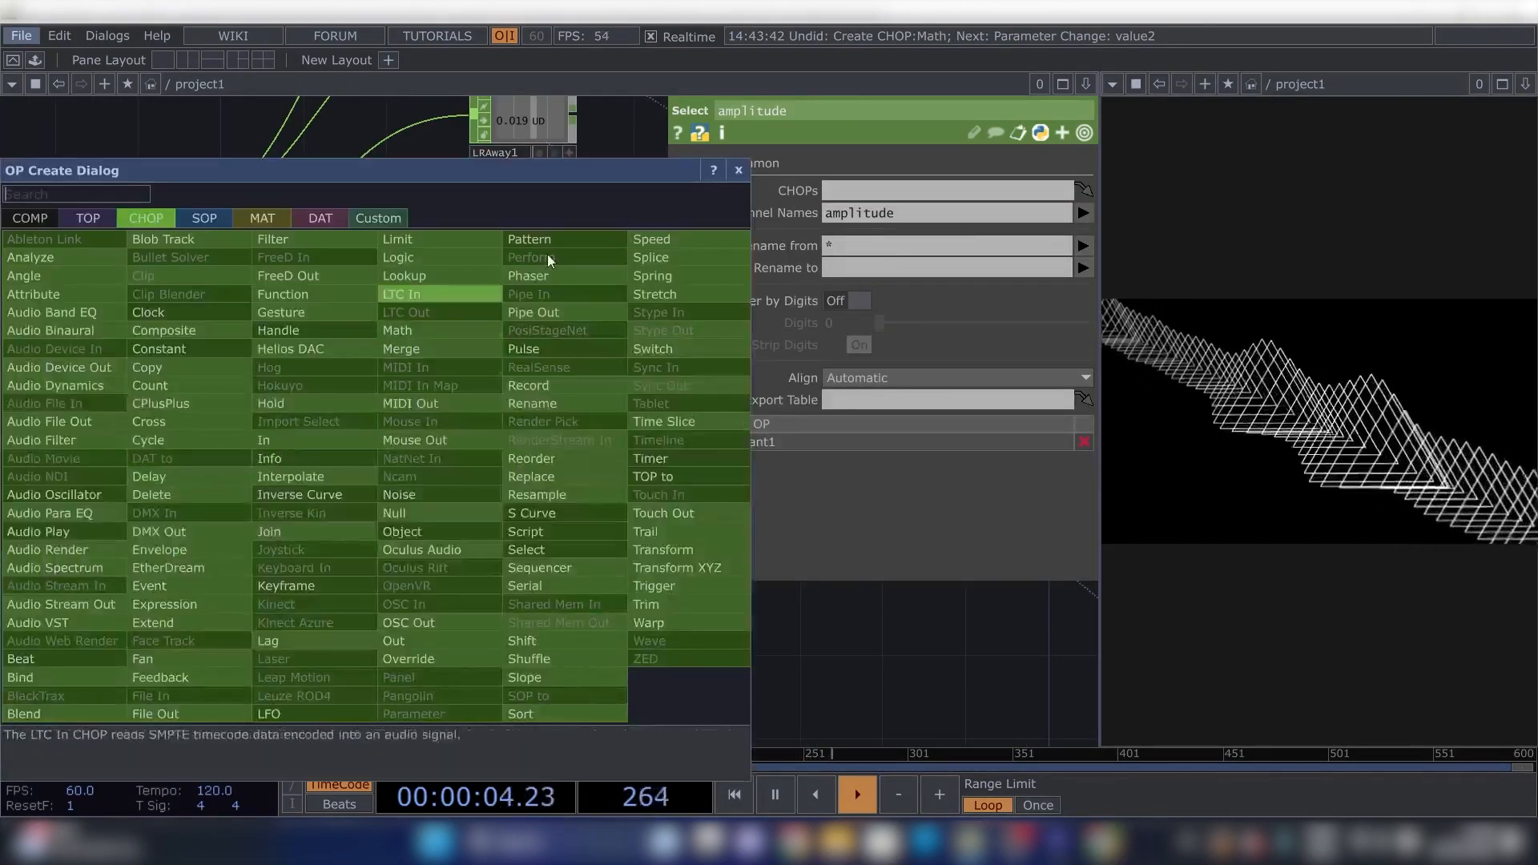
Add math2 mapping amplitude to 0–0.2 and set lowerBound's To Range to 0.3-op('math2')['amplitude'].
click(401, 330)
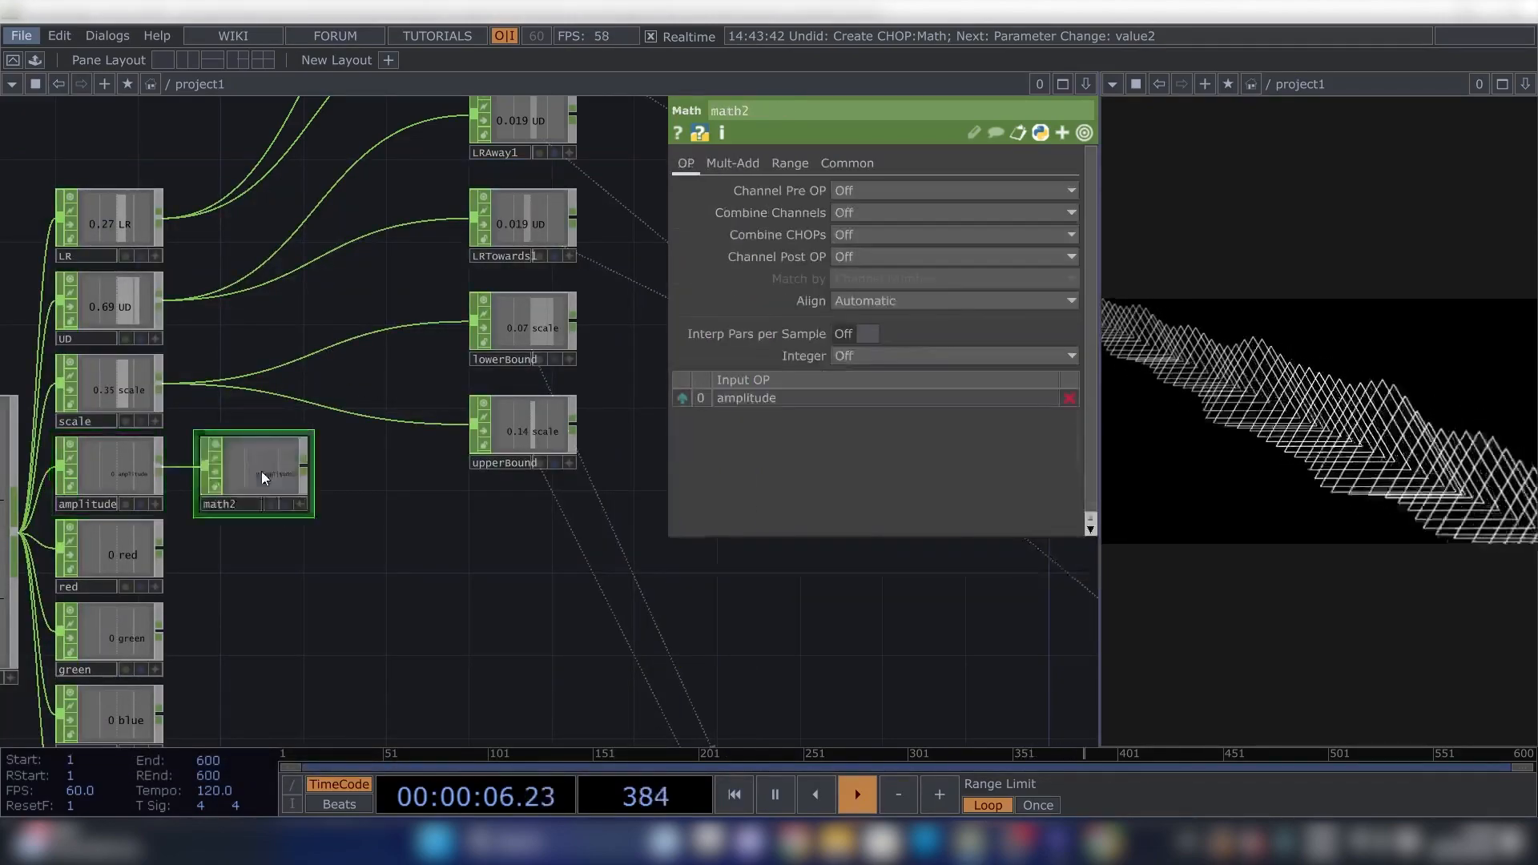
click(788, 164)
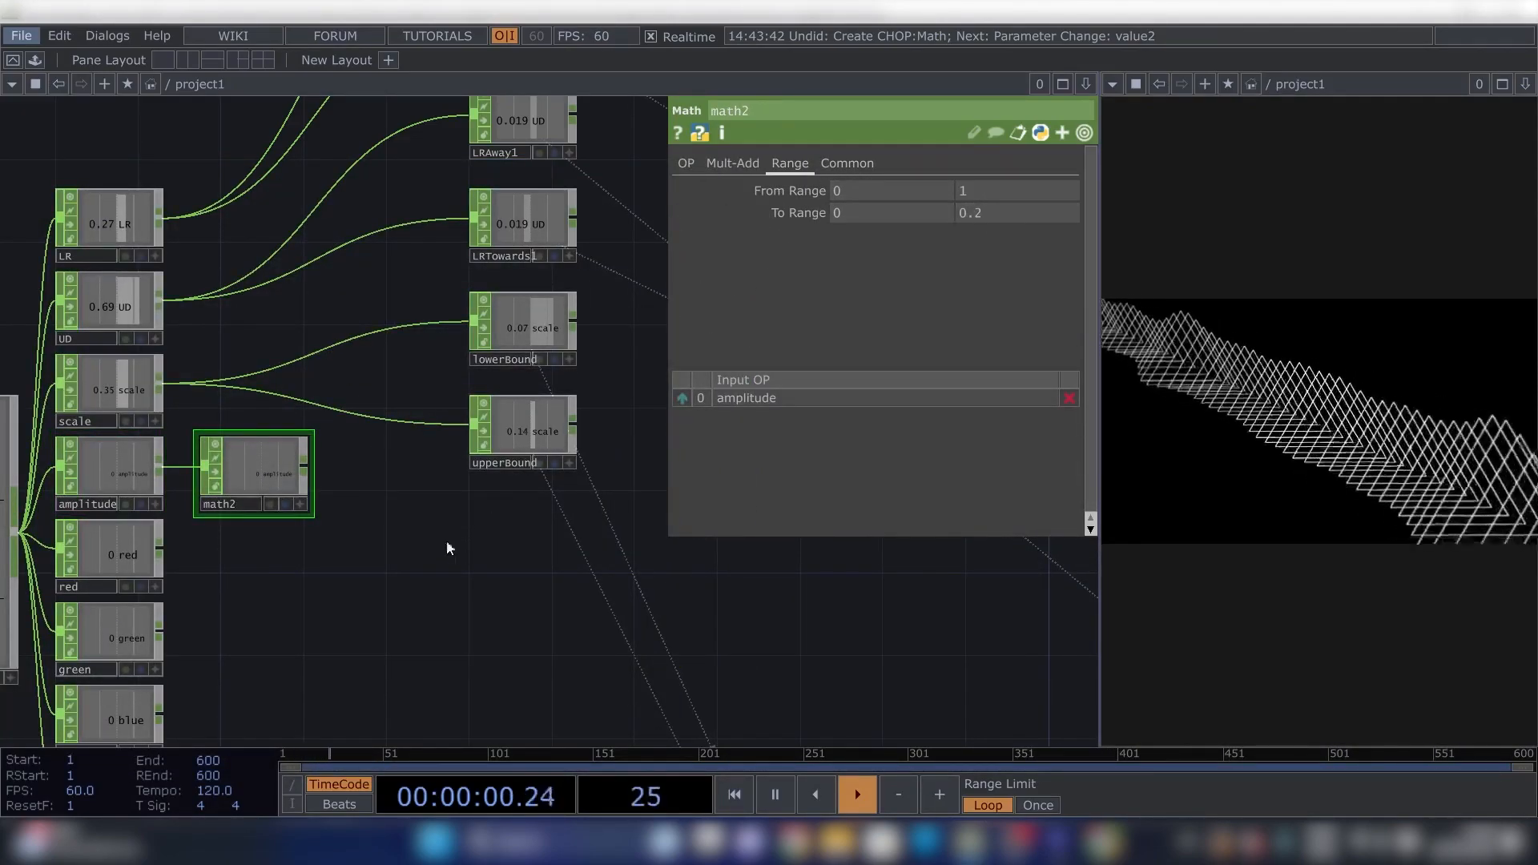
click(522, 431)
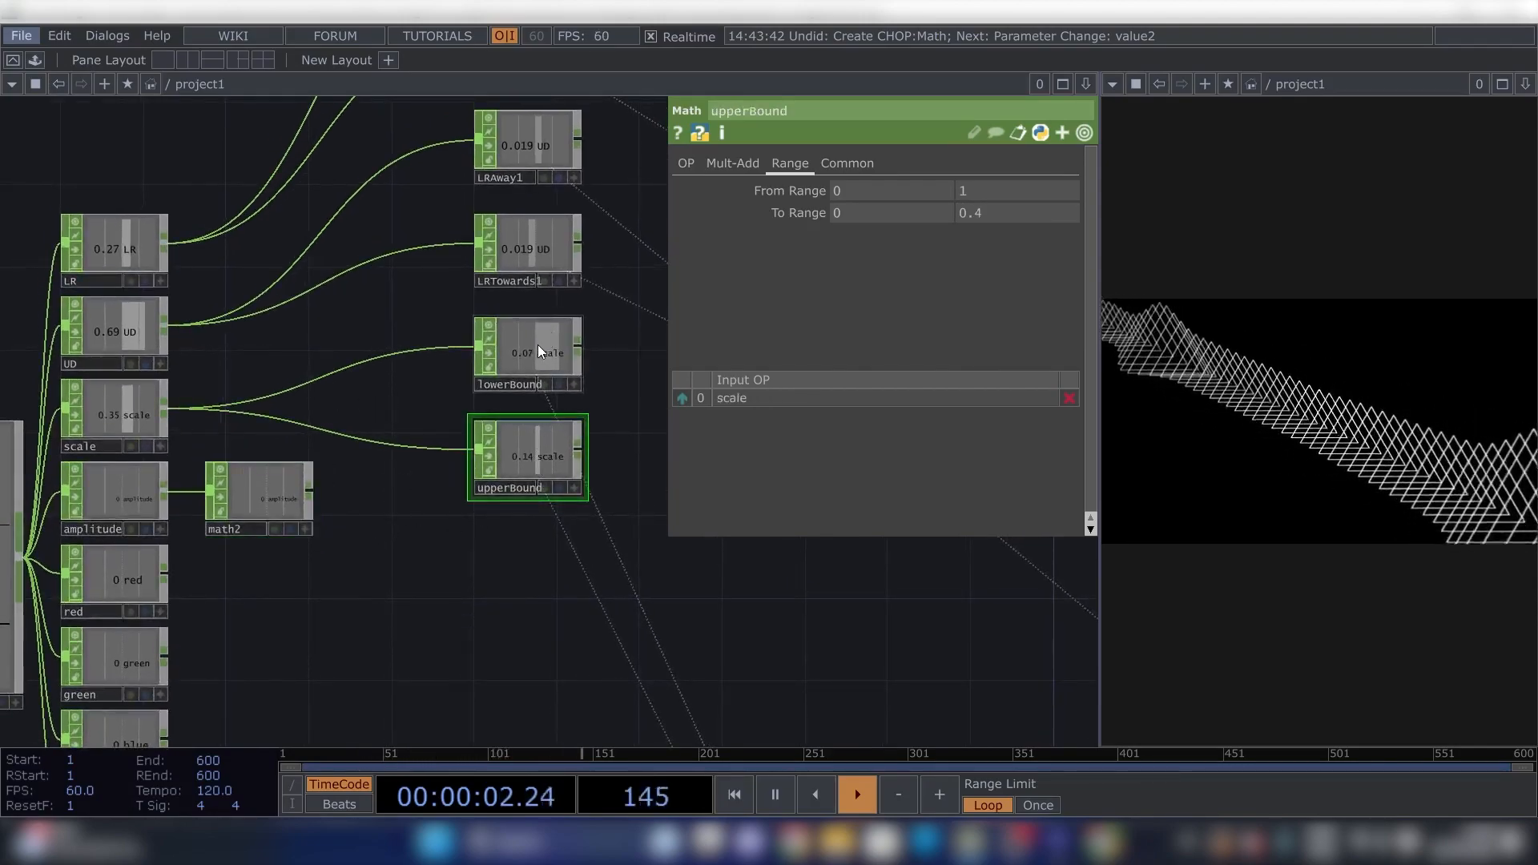
click(527, 353)
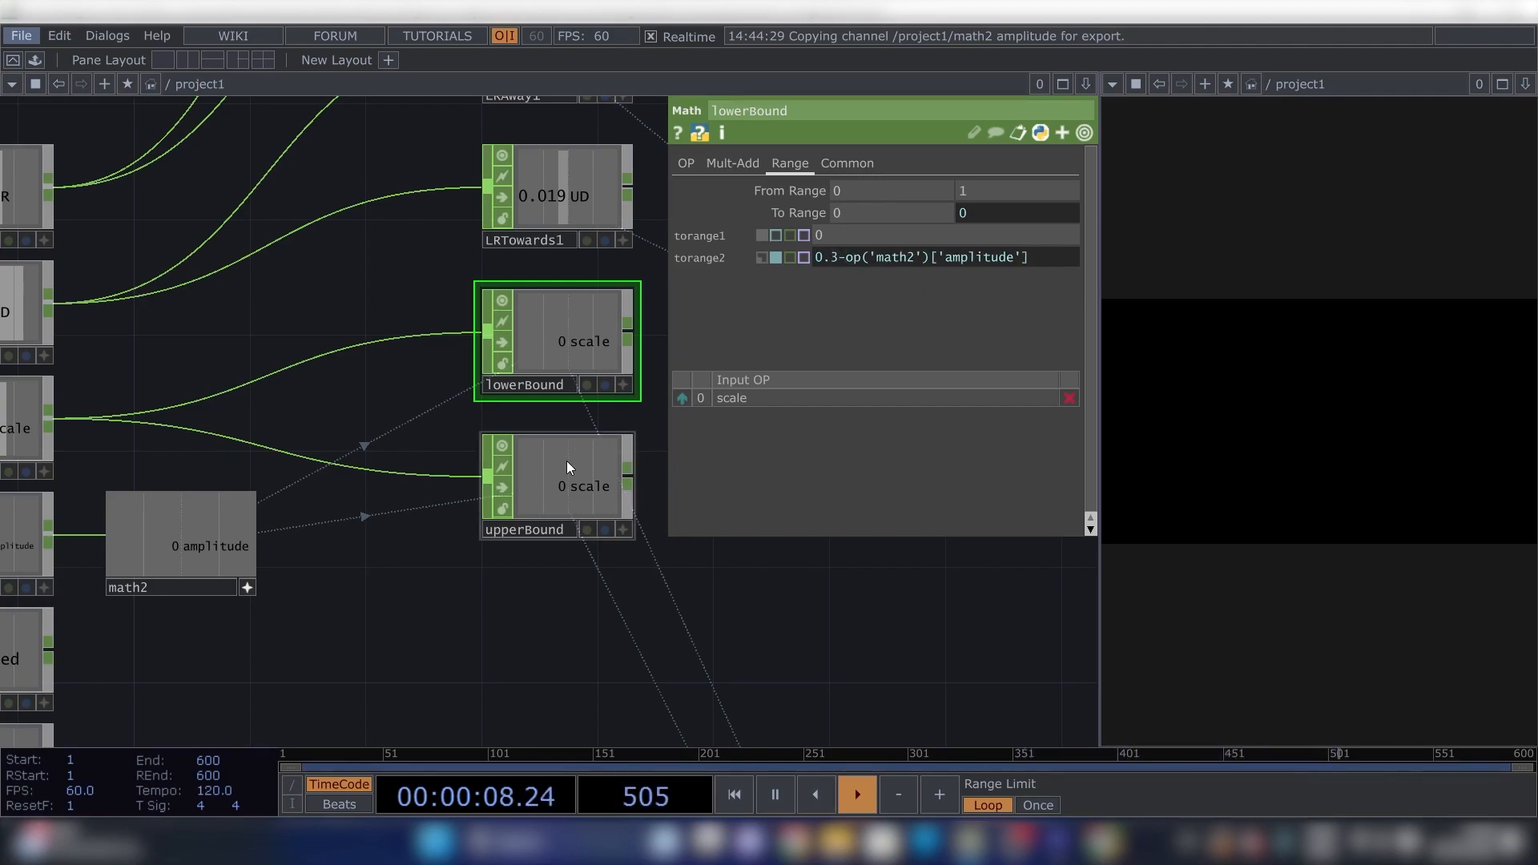
click(554, 481)
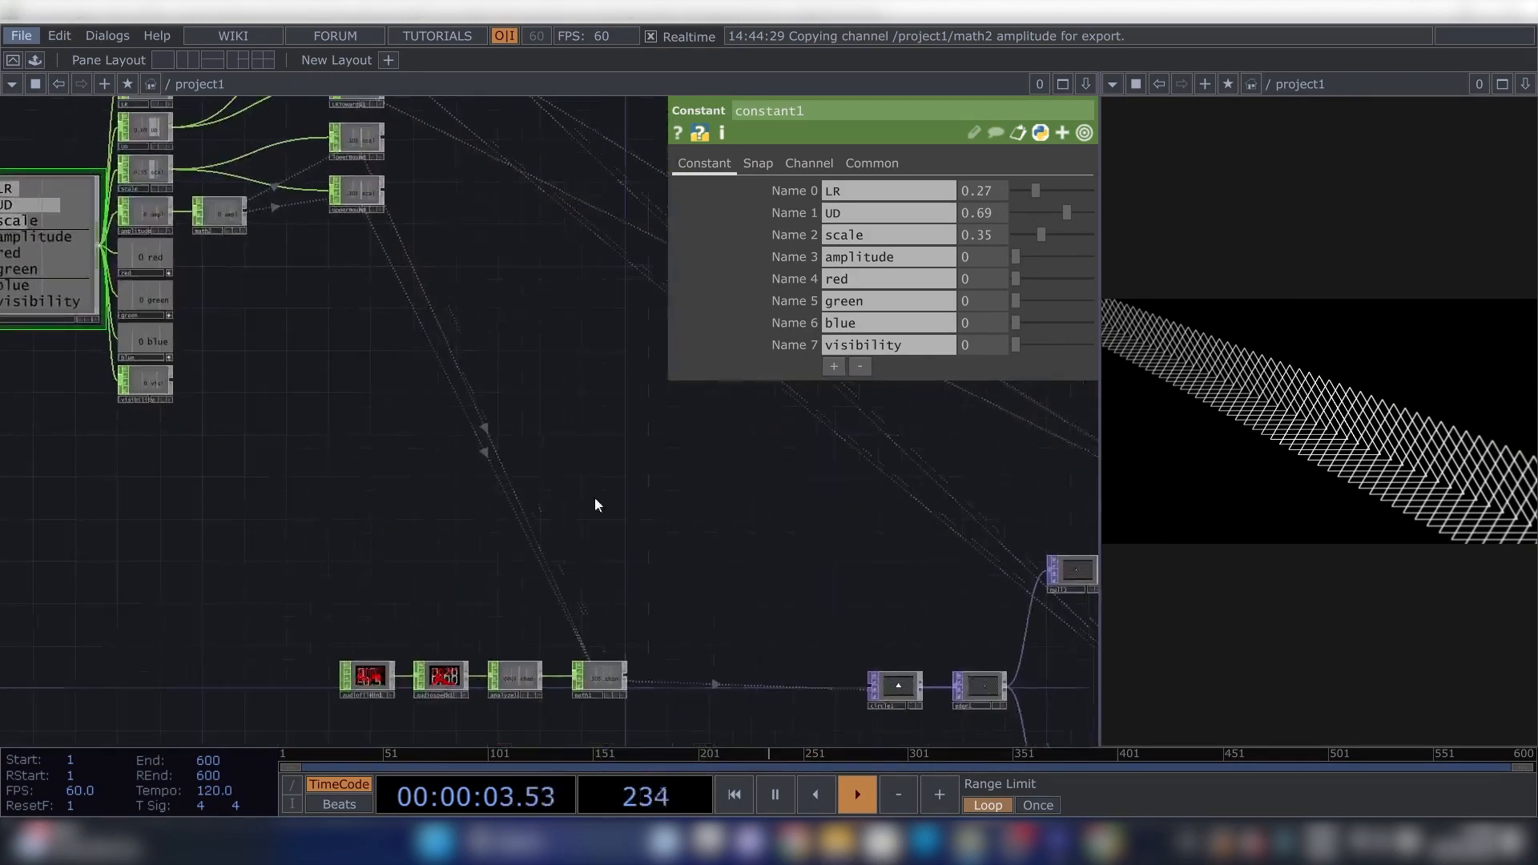
Set constant1's red, green and blue sliders to 1 for export to the edge colour.
click(976, 686)
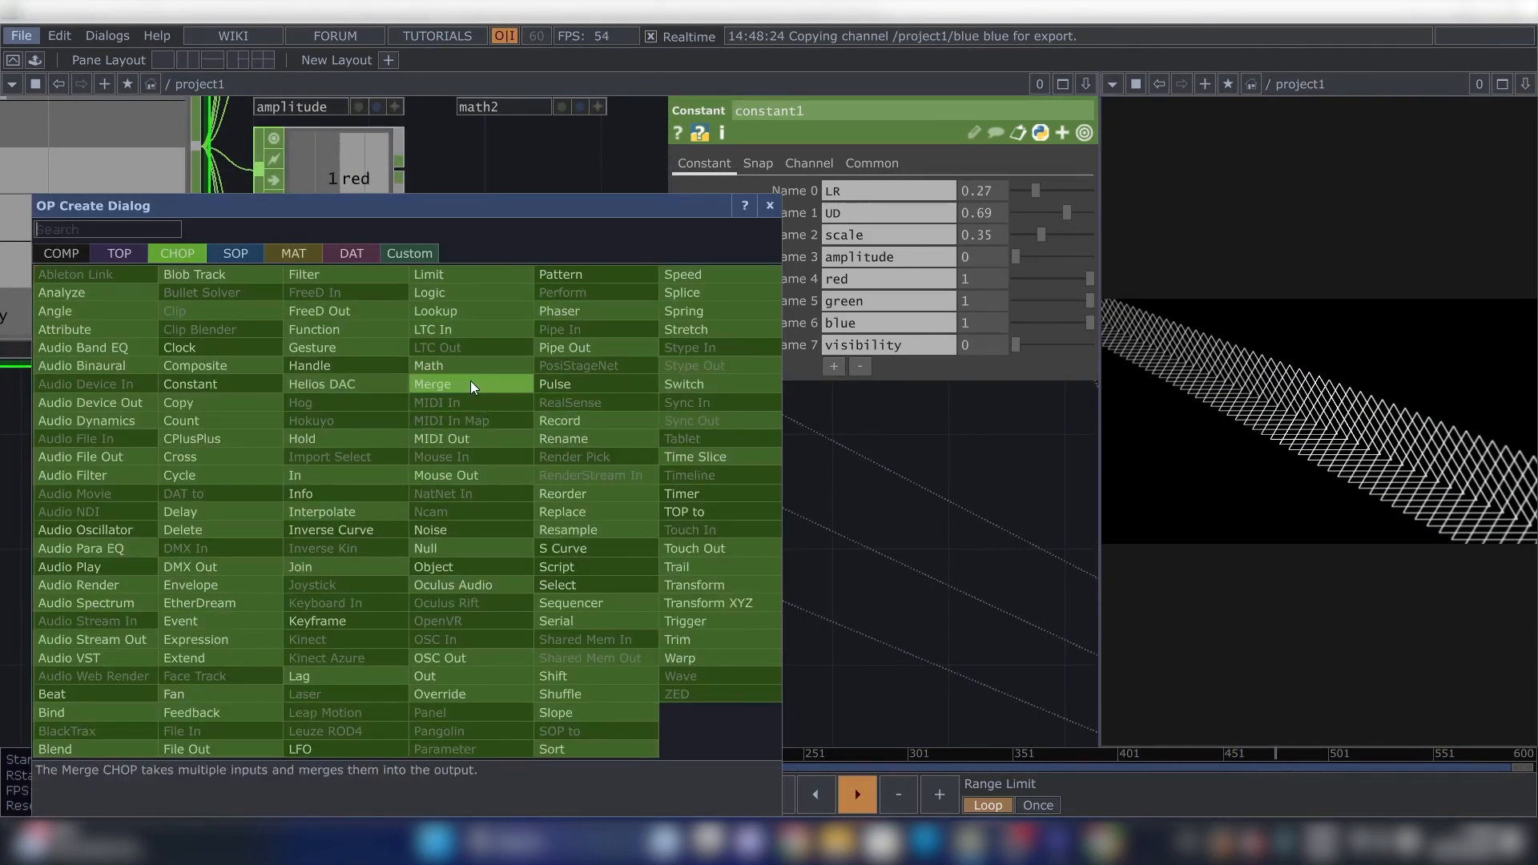
Add math3 on the visibility channel with a To Range value of 0.9.
click(428, 365)
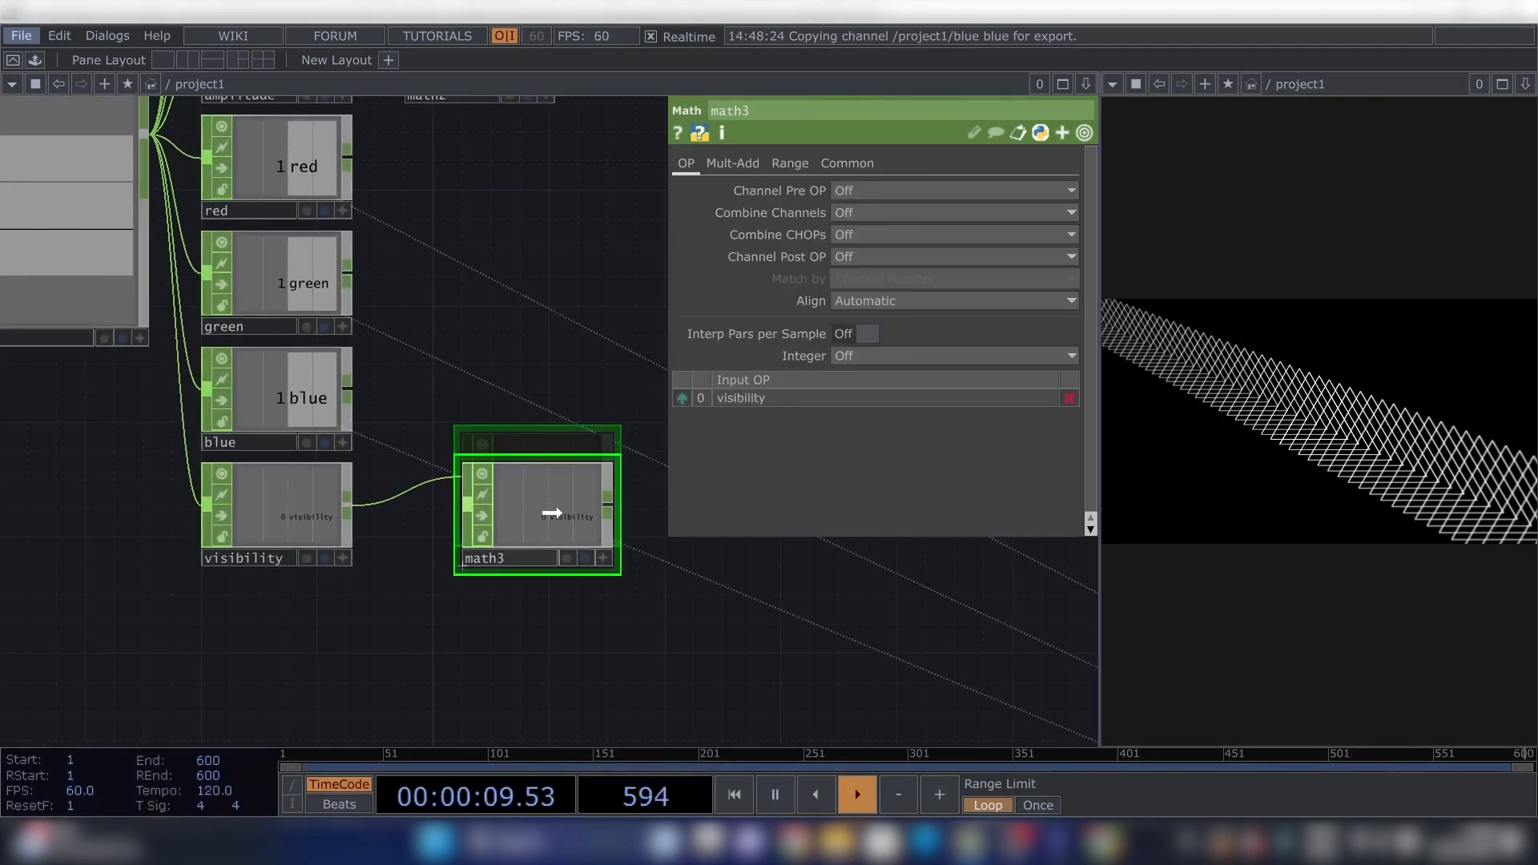
click(788, 164)
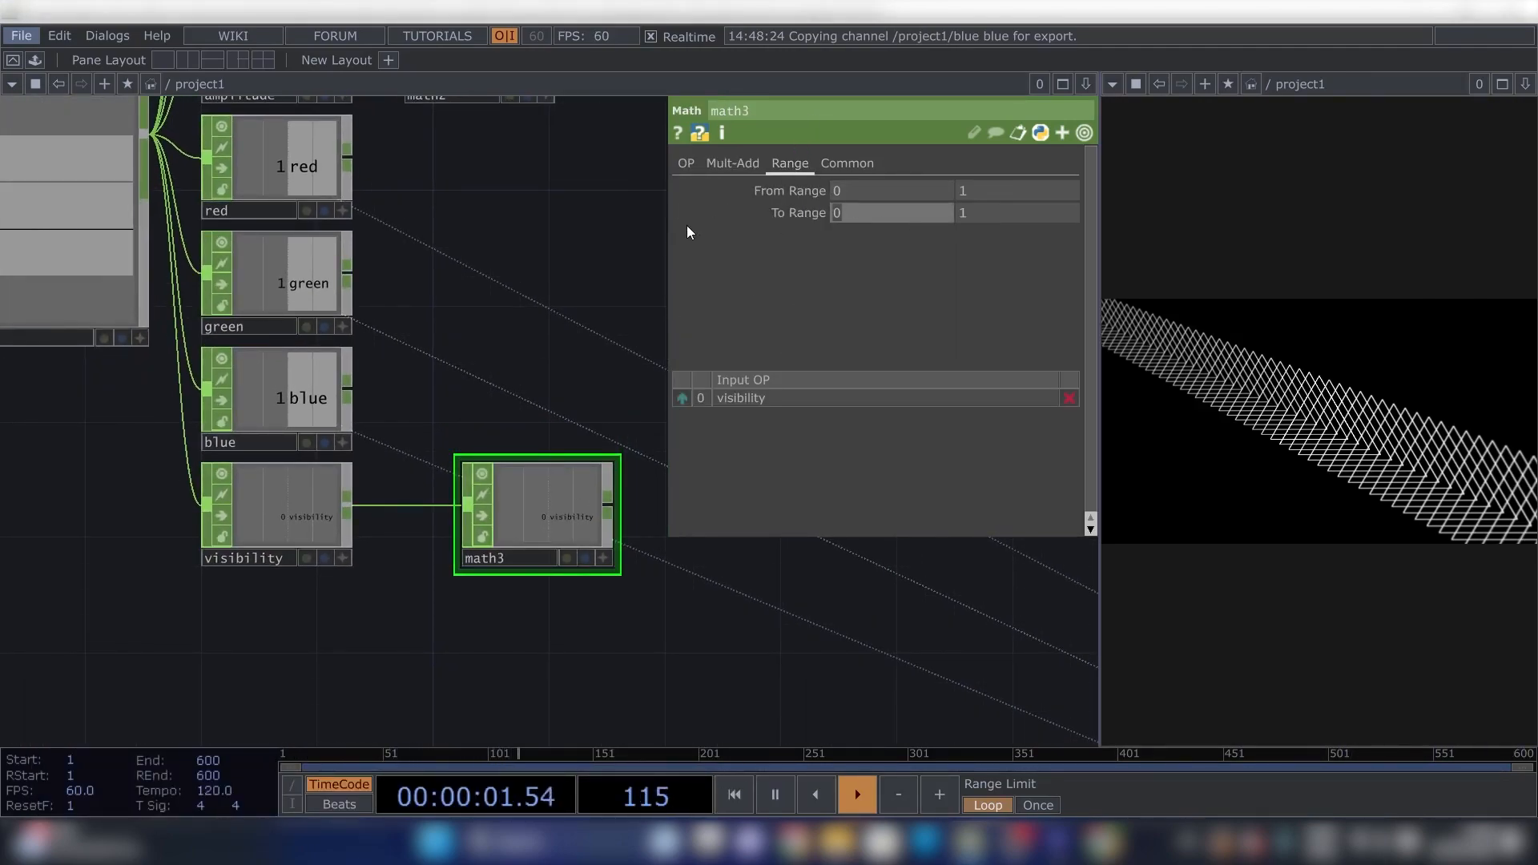
text(0.9)
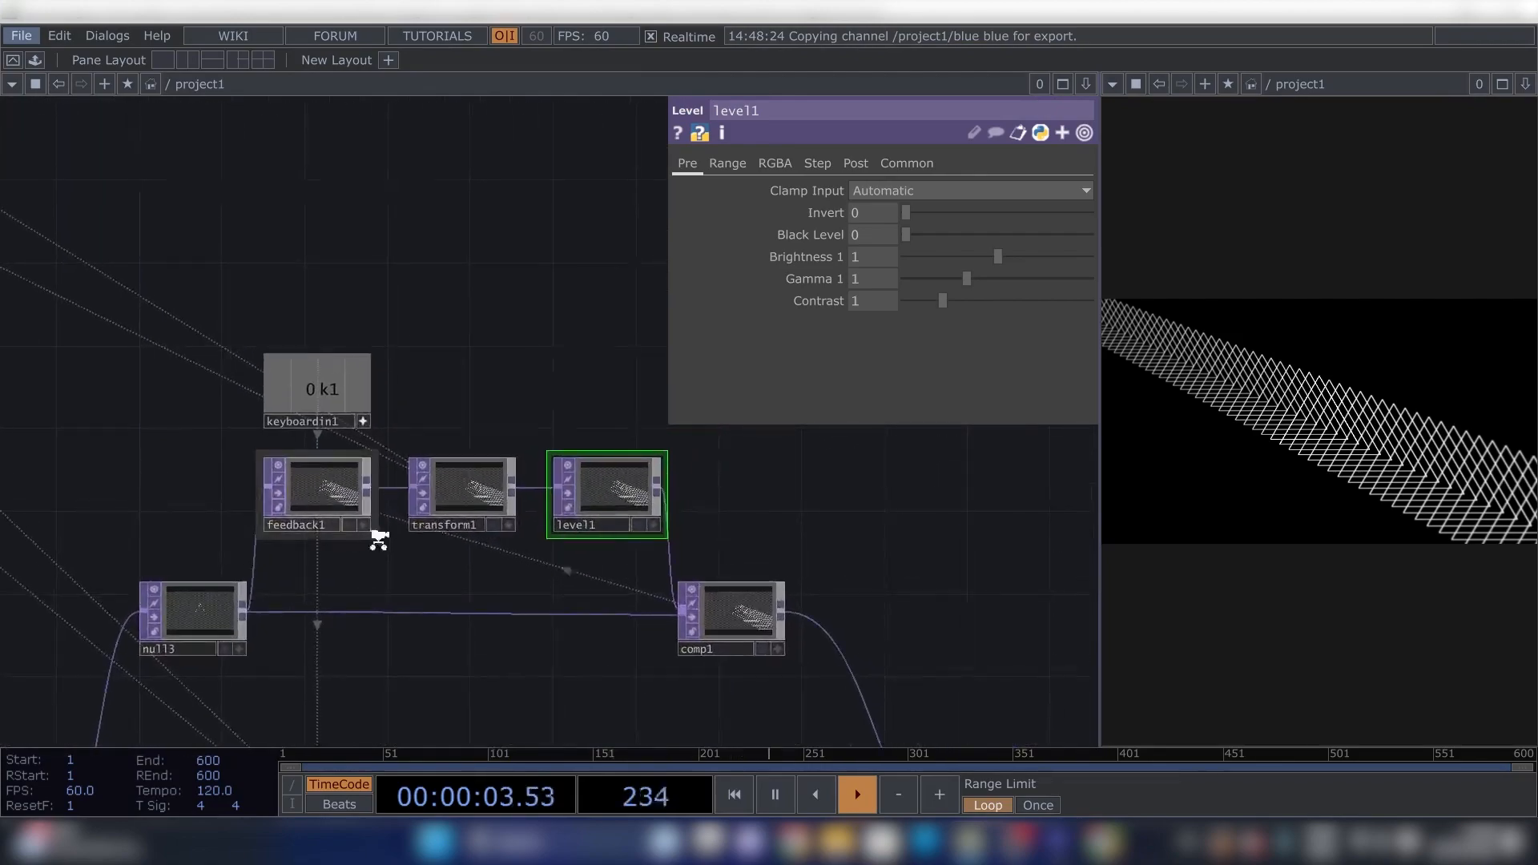
Reference math3's visibility channel into level2 Brightness 1 and bring up constant1's slider parameters.
scroll(down, 3)
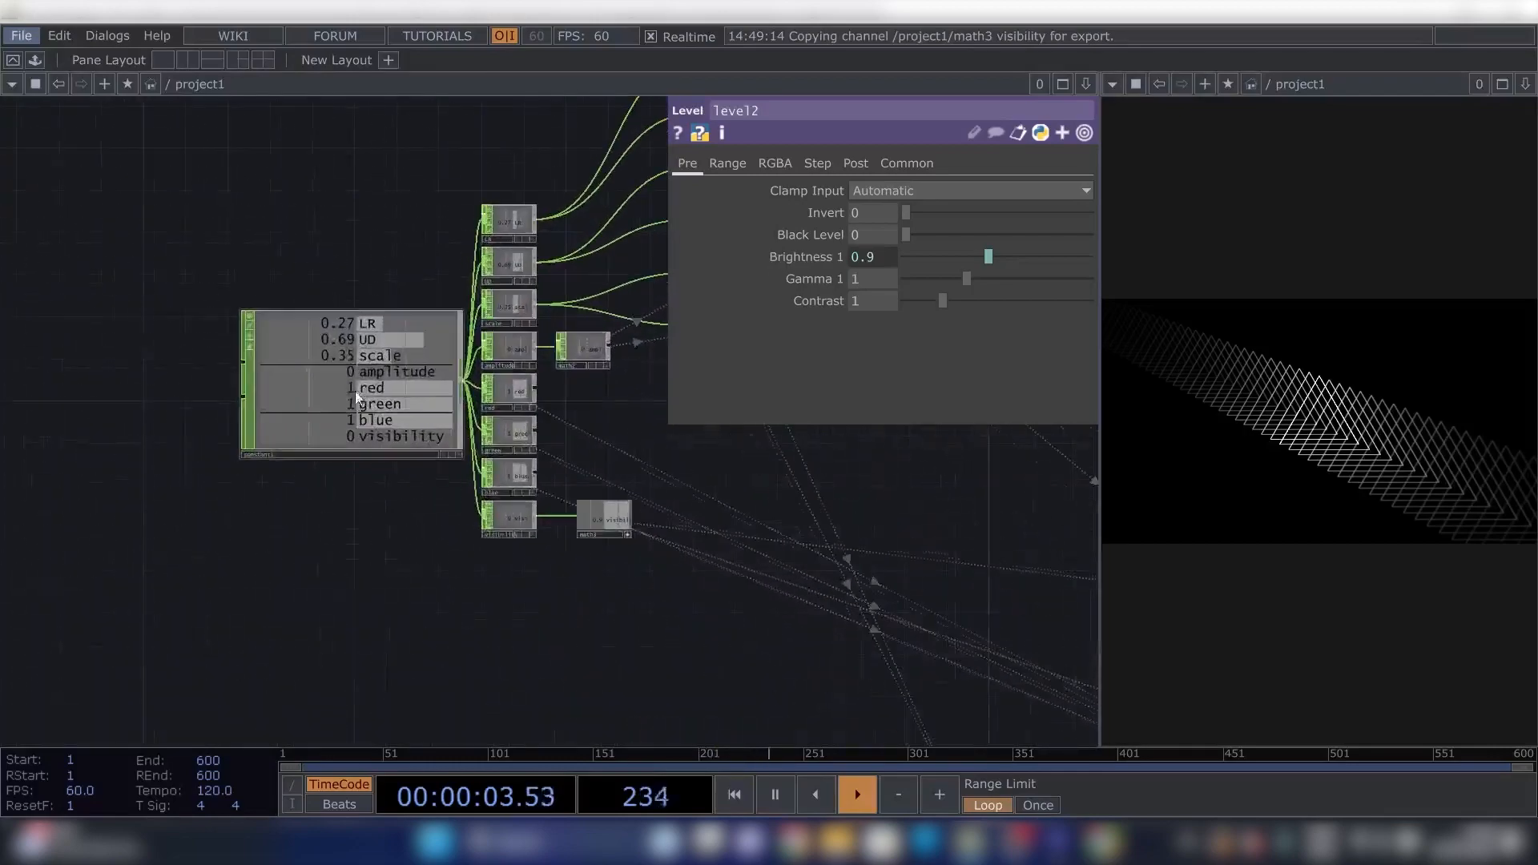
click(347, 383)
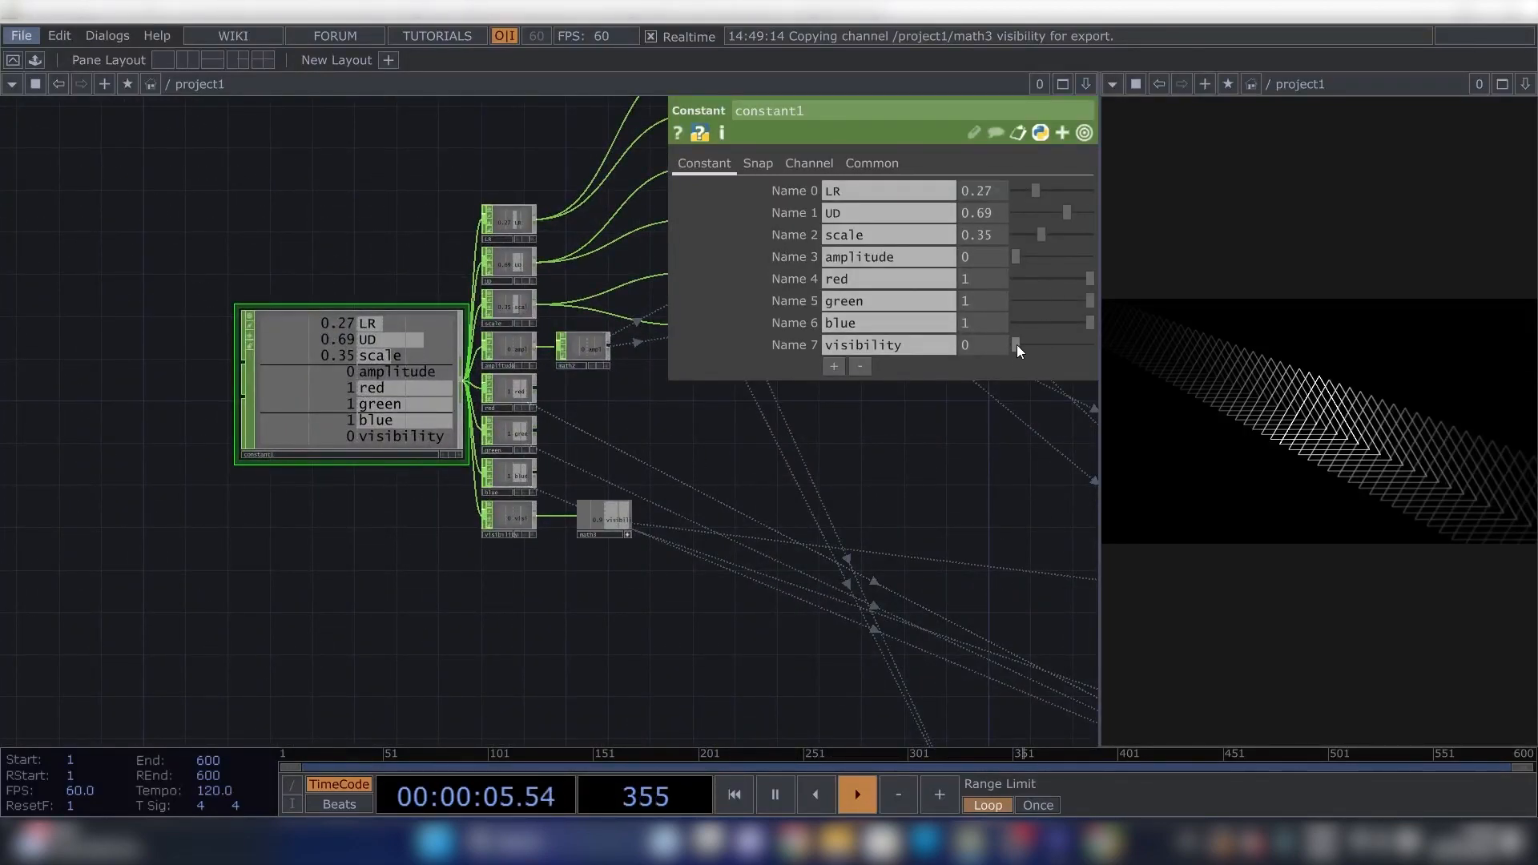